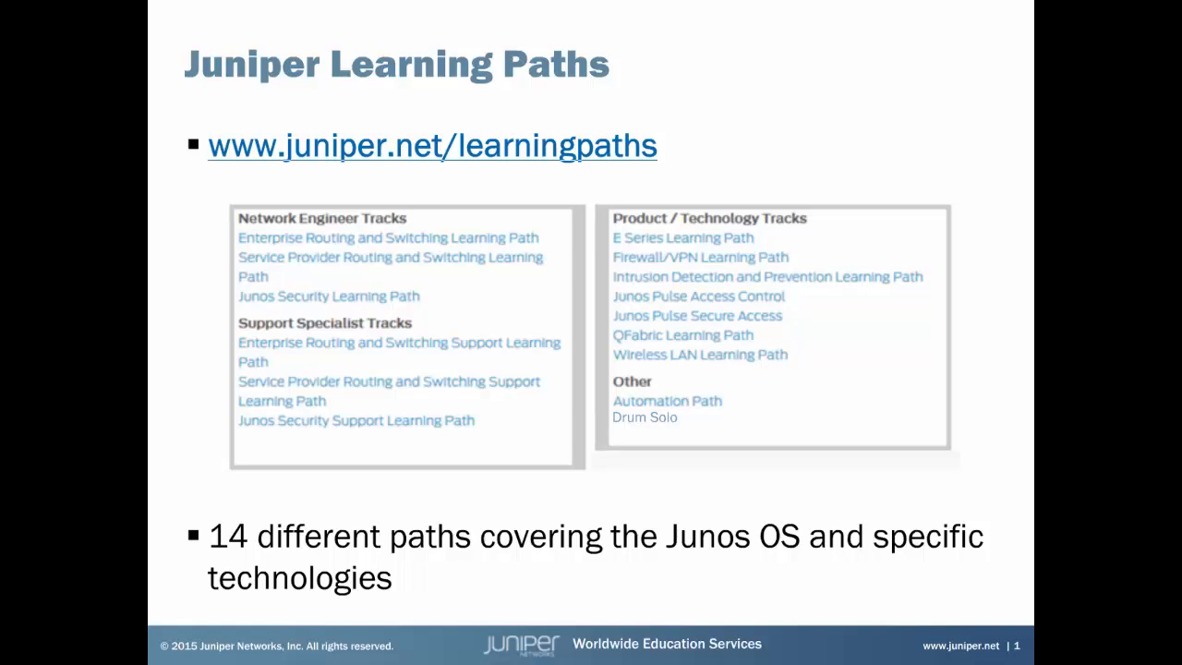
Clear the terminal and check the Puppet master version with puppet master -V.
{"action": "key", "text": "right"}
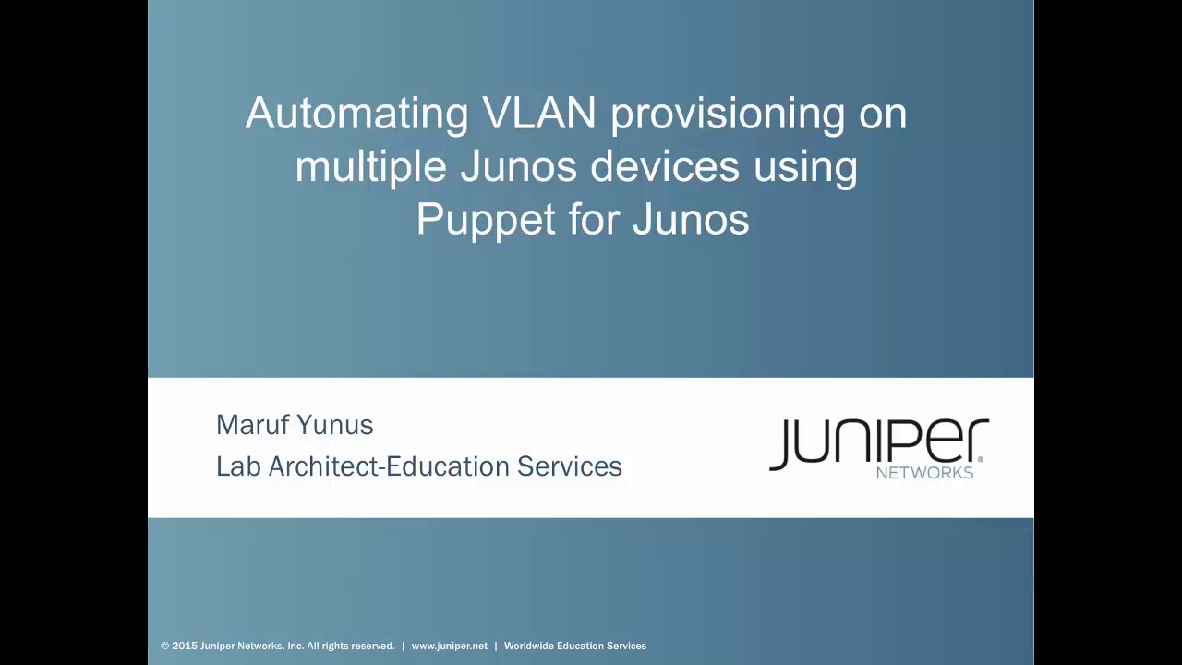
{"action": "mouse_move", "coordinate": [218, 149]}
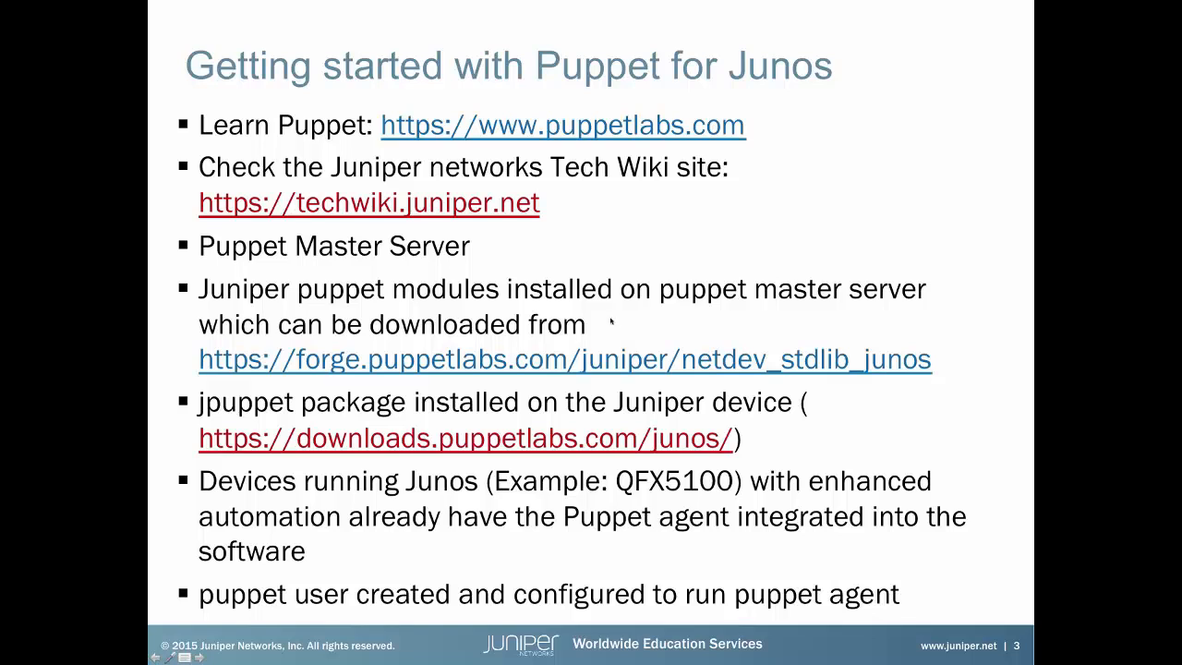
{"action": "mouse_move", "coordinate": [581, 237]}
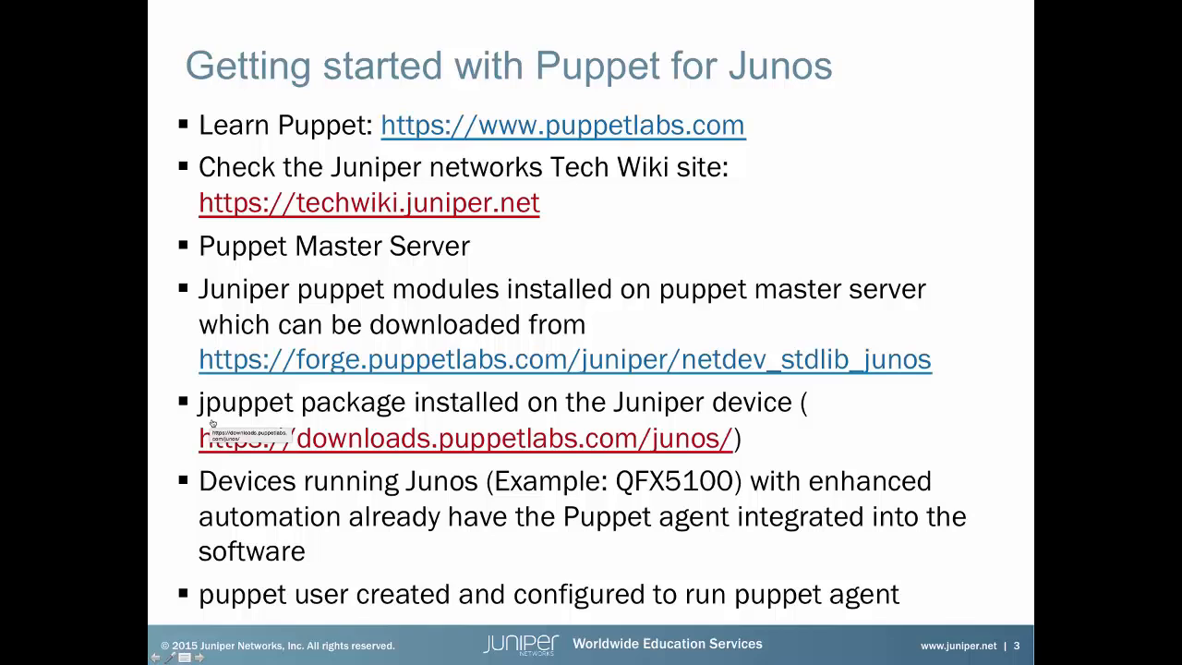
{"action": "mouse_move", "coordinate": [399, 418]}
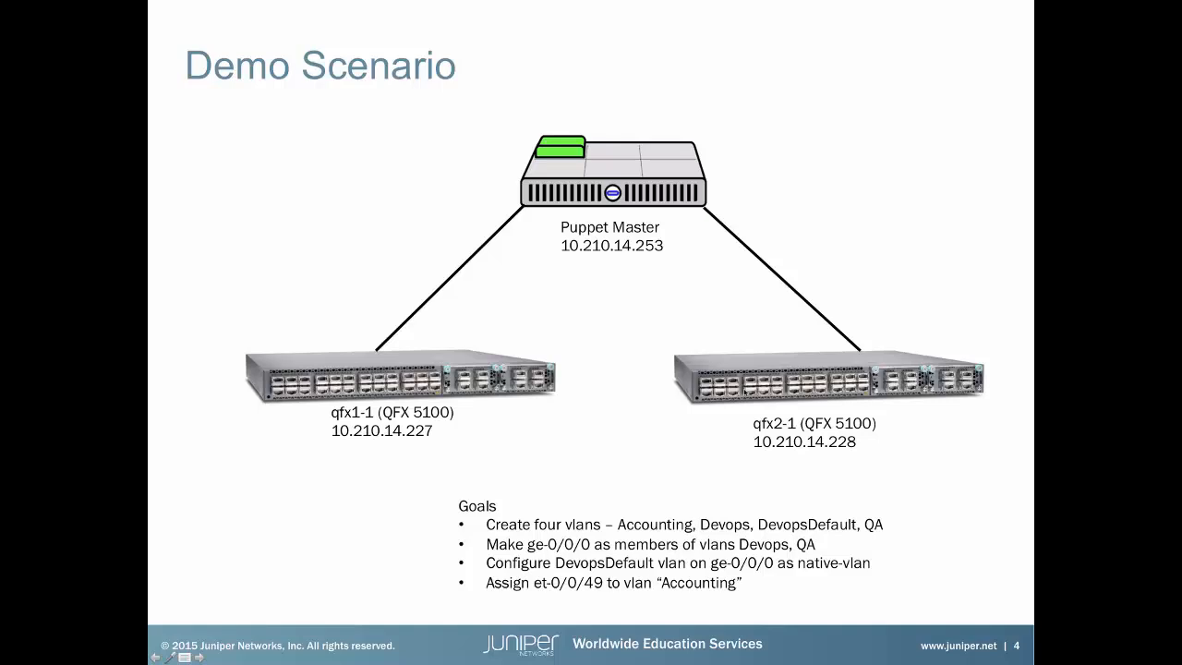
{"action": "mouse_move", "coordinate": [703, 300]}
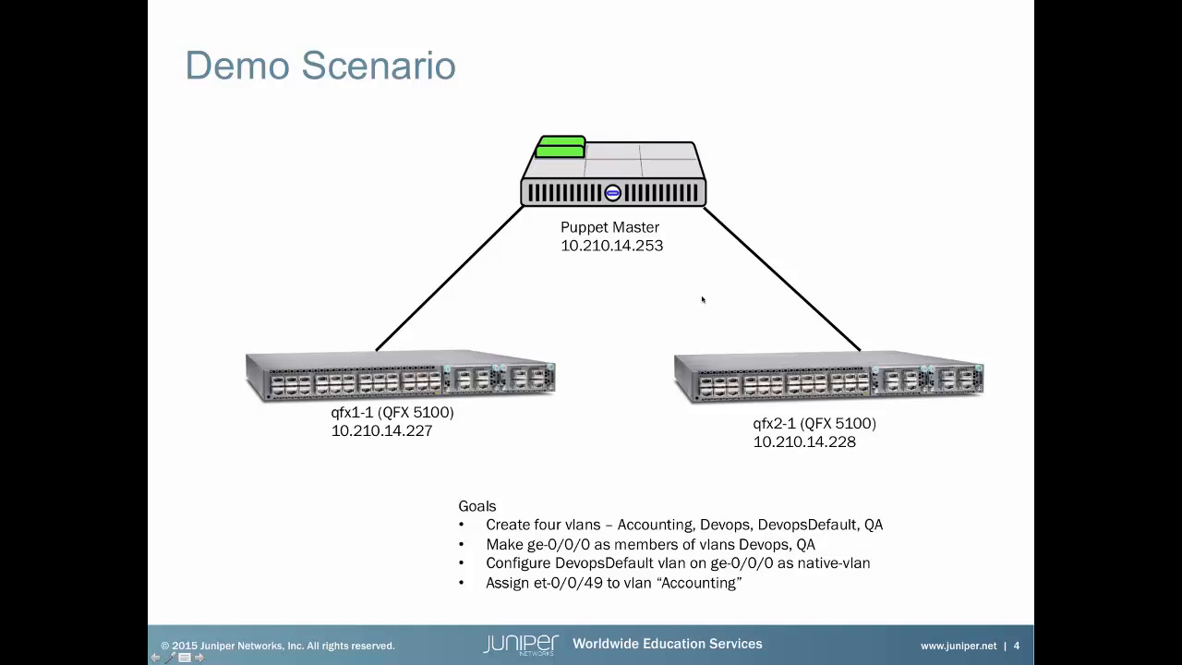
{"action": "mouse_move", "coordinate": [702, 299]}
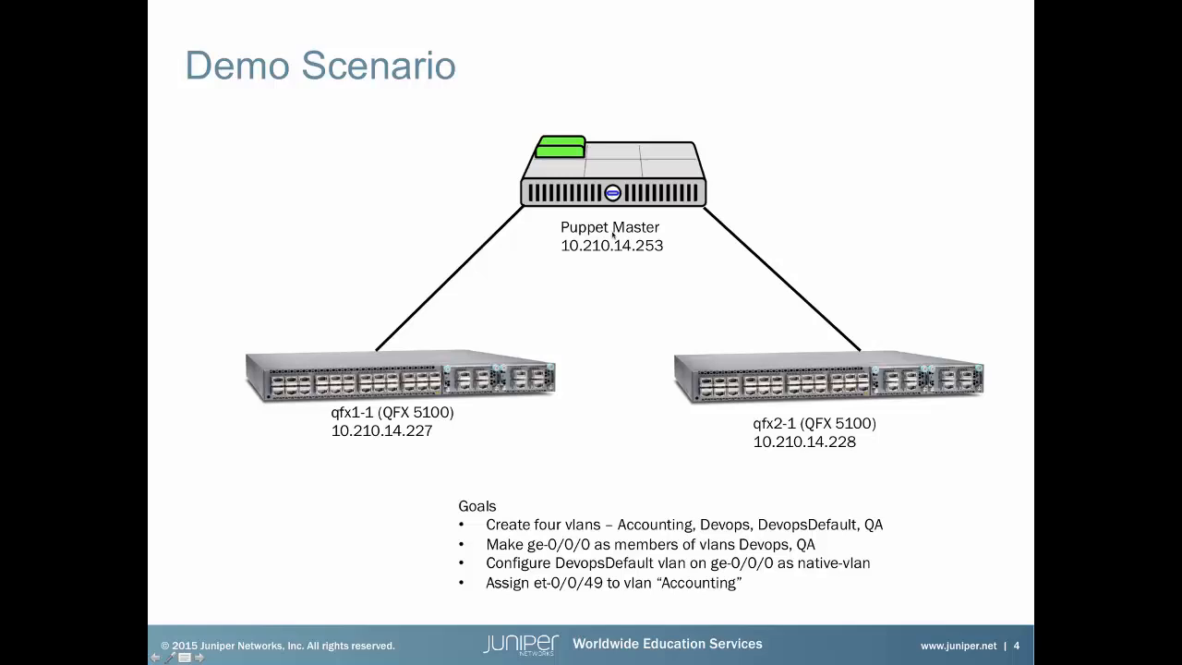
{"action": "mouse_move", "coordinate": [614, 289]}
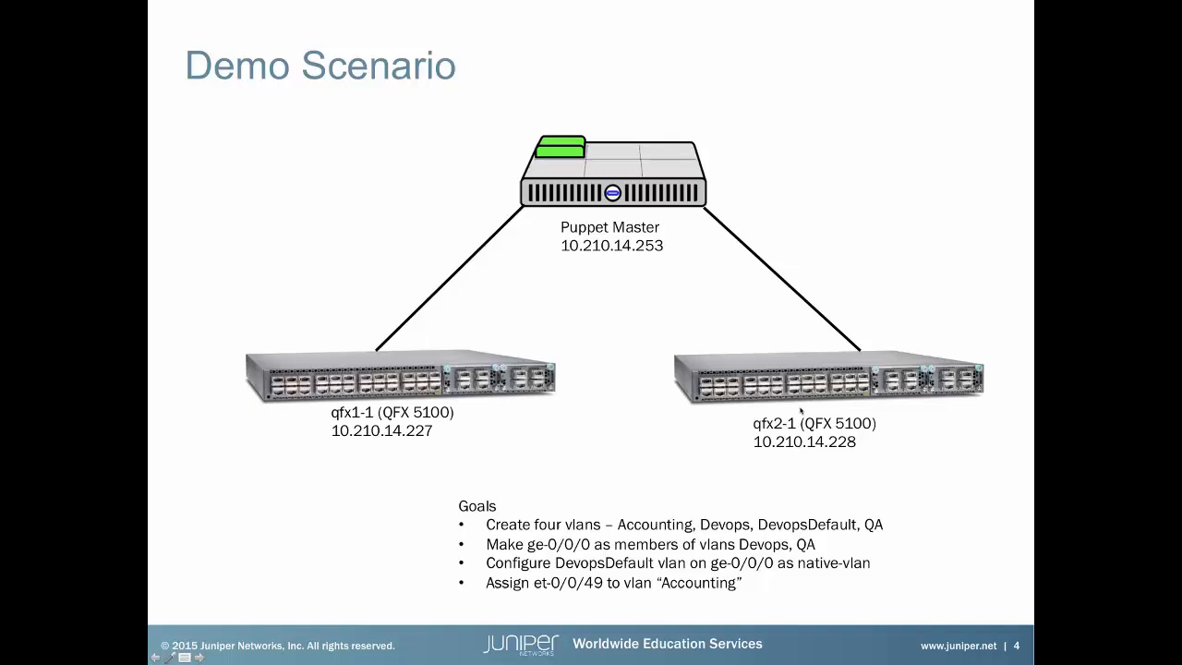
{"action": "mouse_move", "coordinate": [811, 549]}
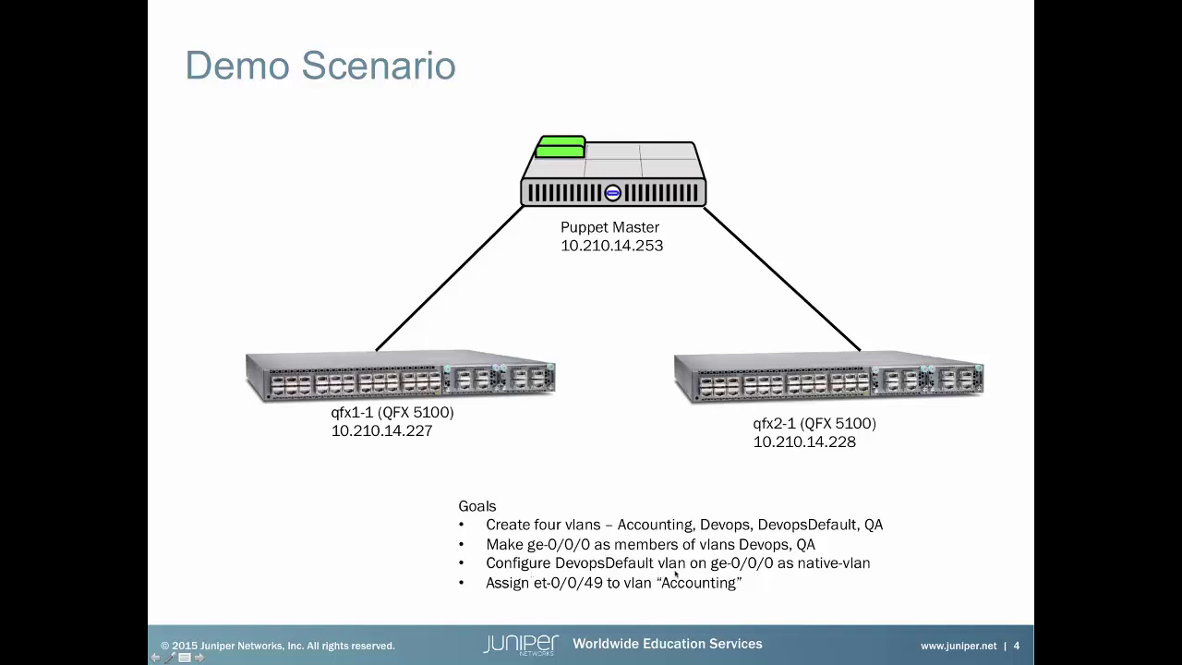
{"action": "mouse_move", "coordinate": [477, 456]}
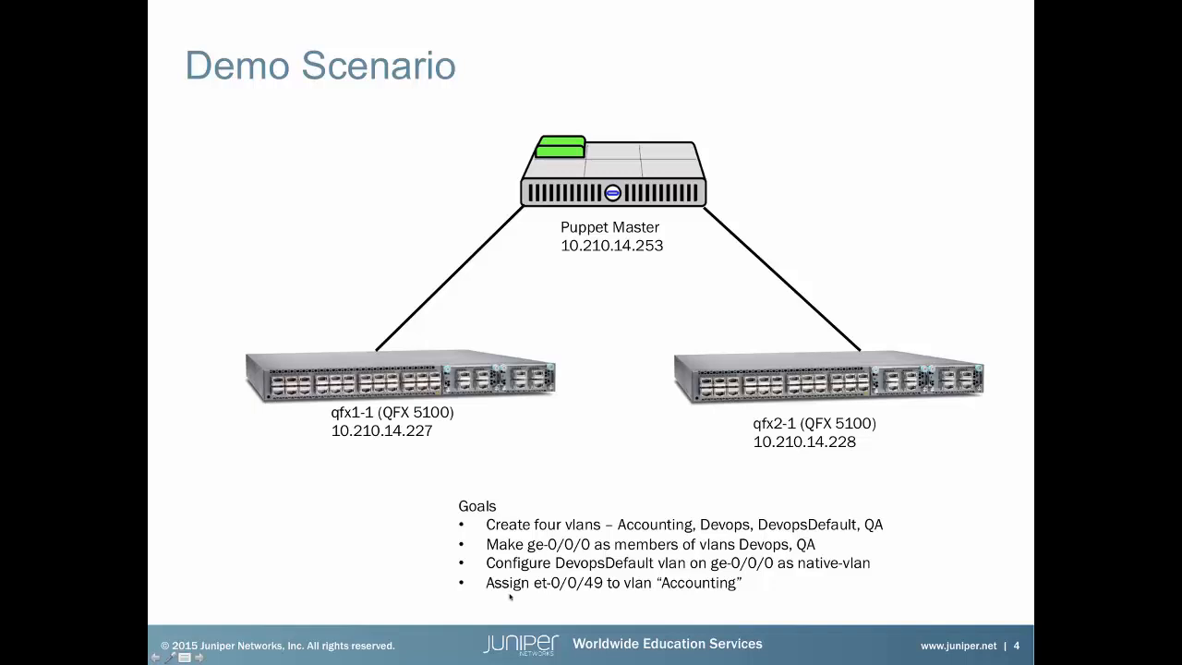
{"action": "mouse_move", "coordinate": [582, 593]}
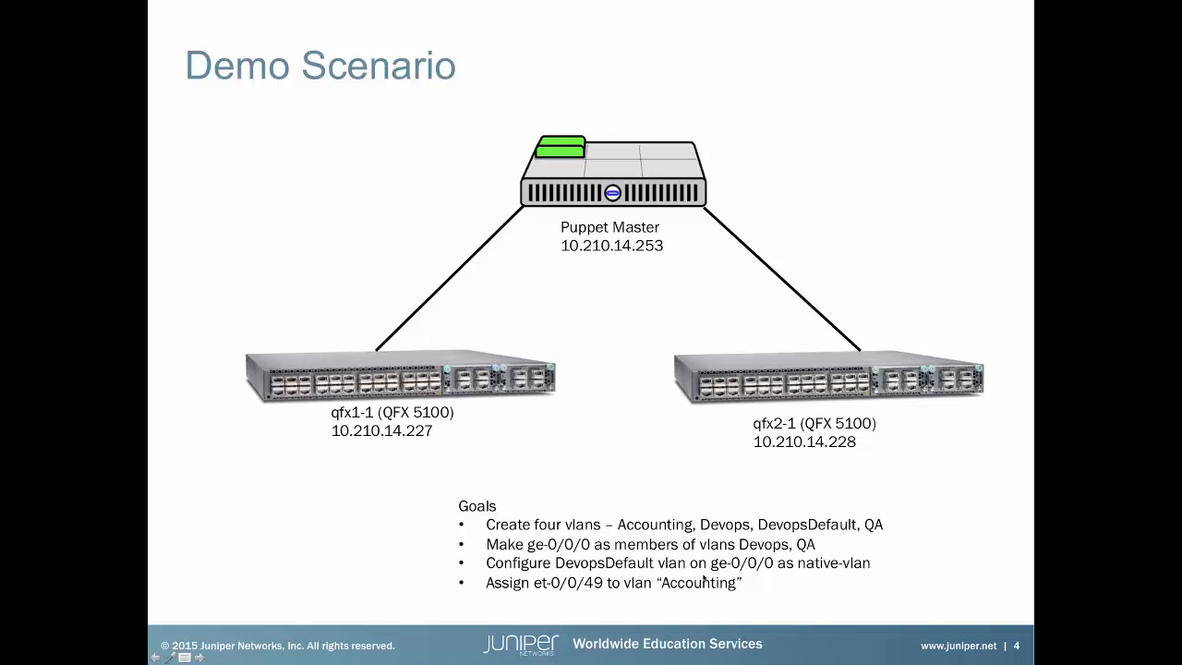
{"action": "mouse_move", "coordinate": [915, 502]}
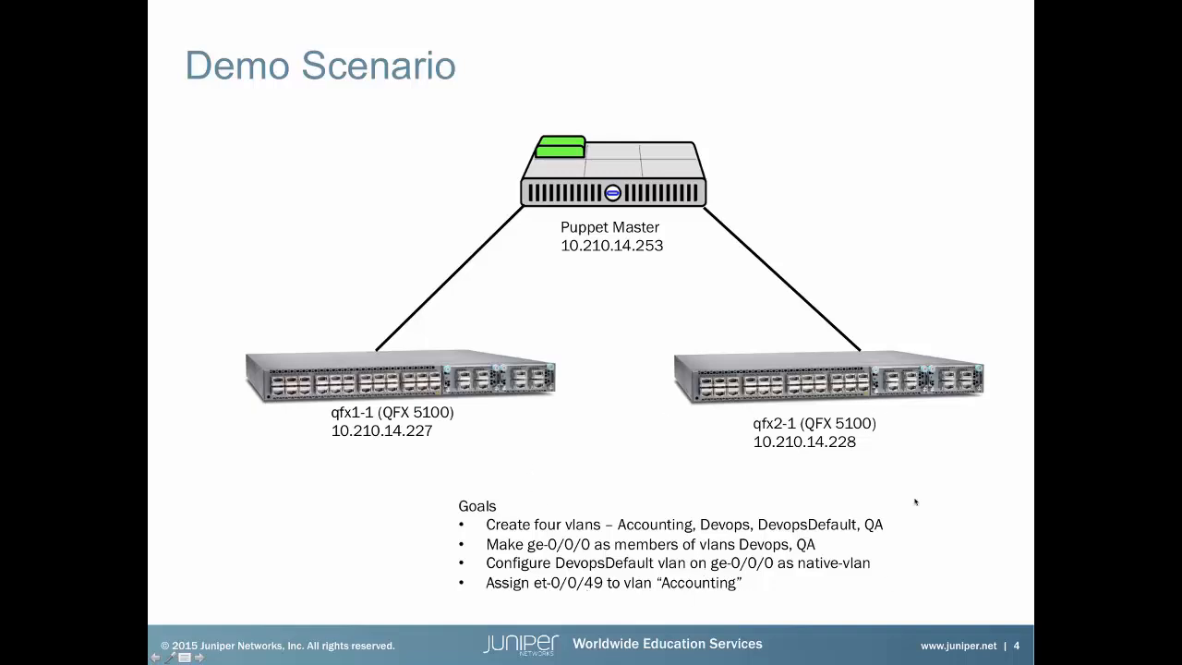
{"action": "mouse_move", "coordinate": [597, 454]}
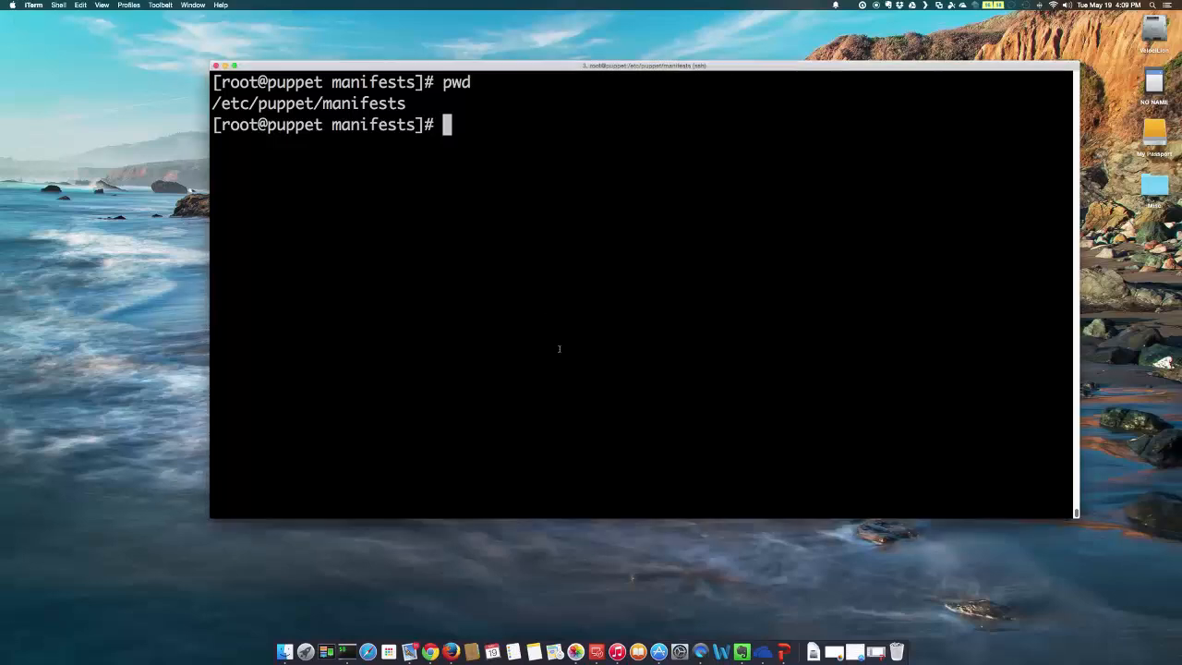
{"action": "type", "text": "clear"}
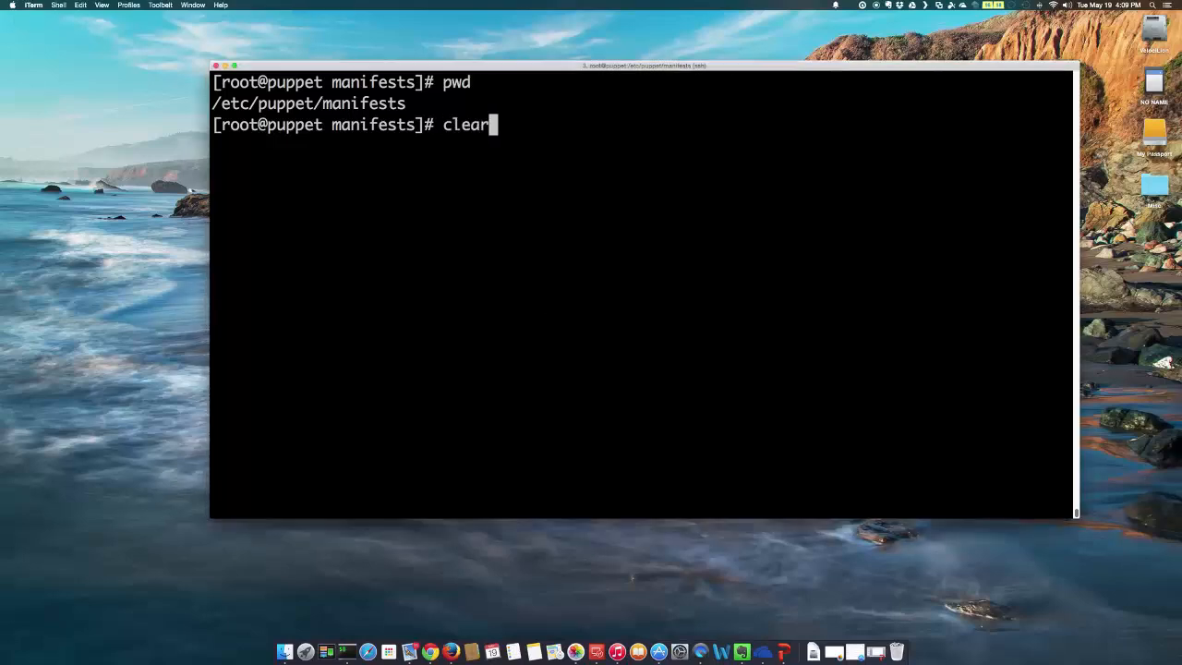
{"action": "key", "text": "Return"}
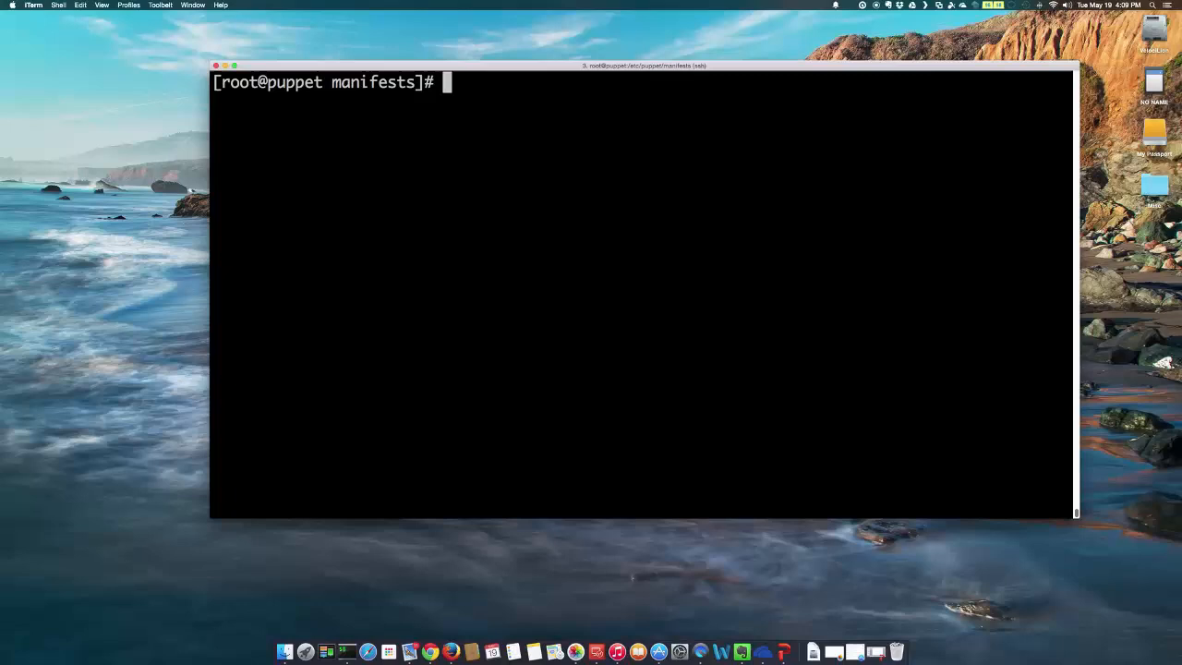
{"action": "type", "text": "puppet"}
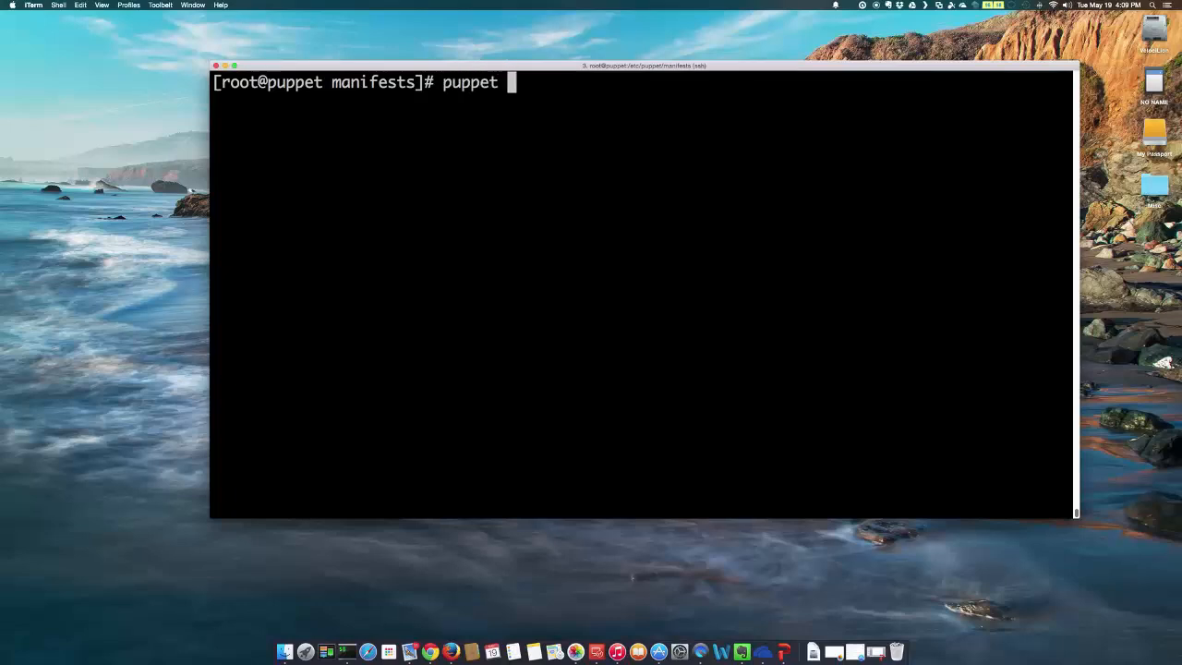
{"action": "type", "text": "master -V"}
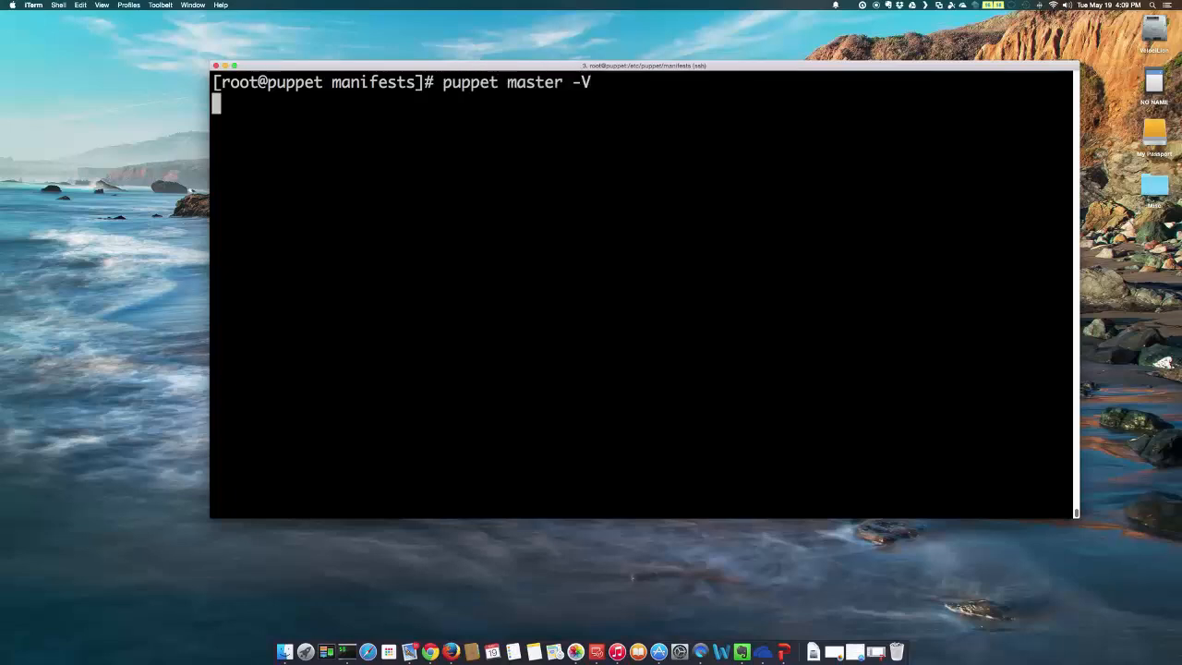
{"action": "key", "text": "Return"}
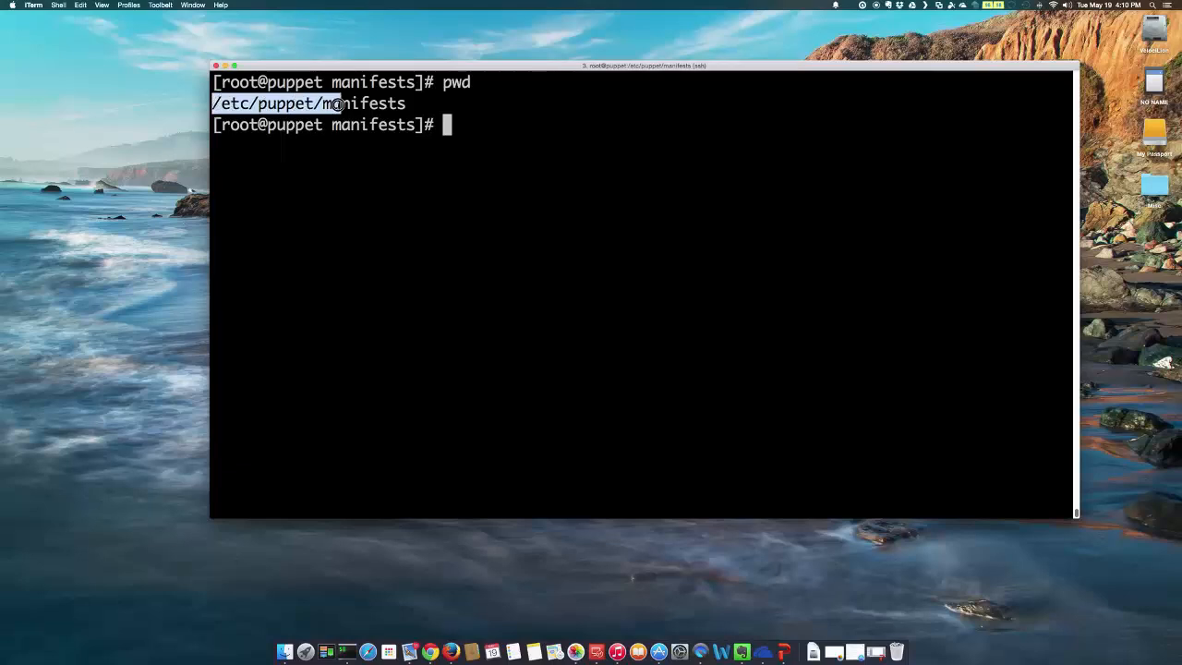
Highlight the /etc/puppet/manifests path and open site.pp in vi.
{"action": "double_click", "coordinate": [307, 102]}
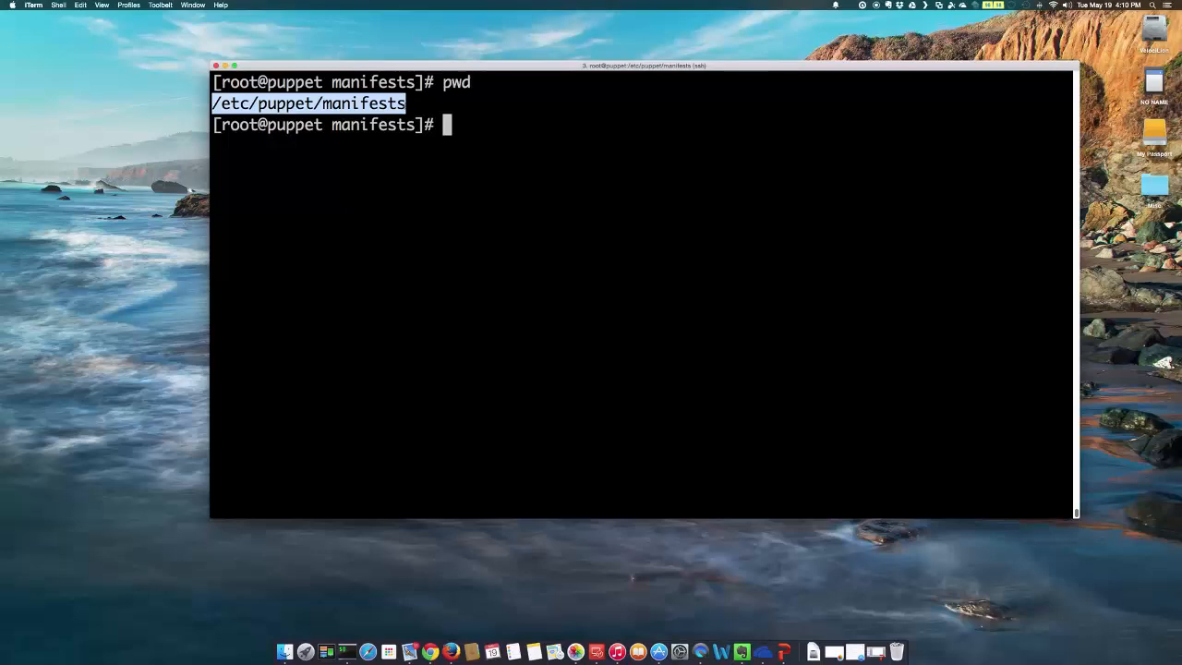
{"action": "type", "text": "v"}
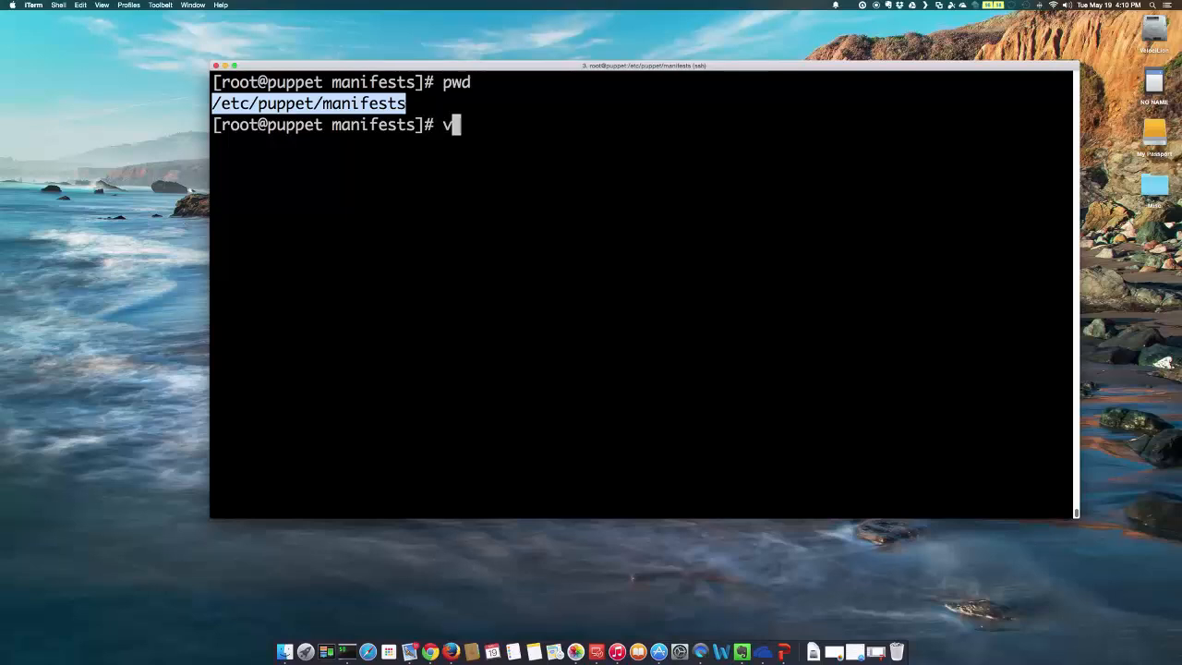
{"action": "type", "text": "i site.pp"}
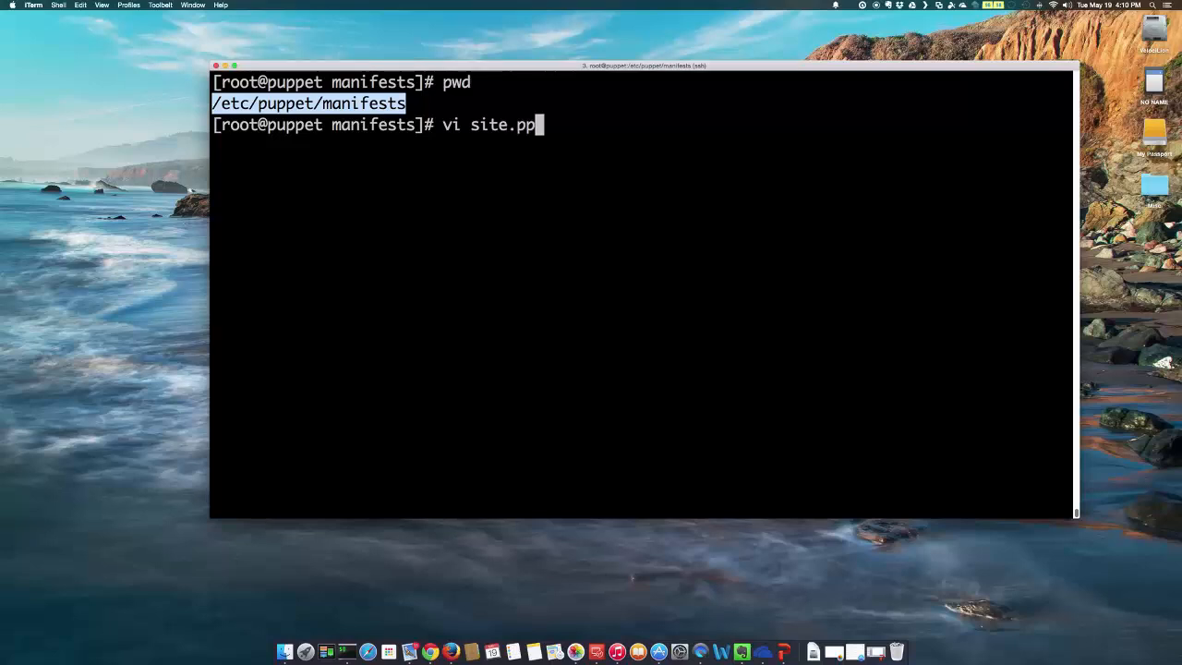
{"action": "key", "text": "Return"}
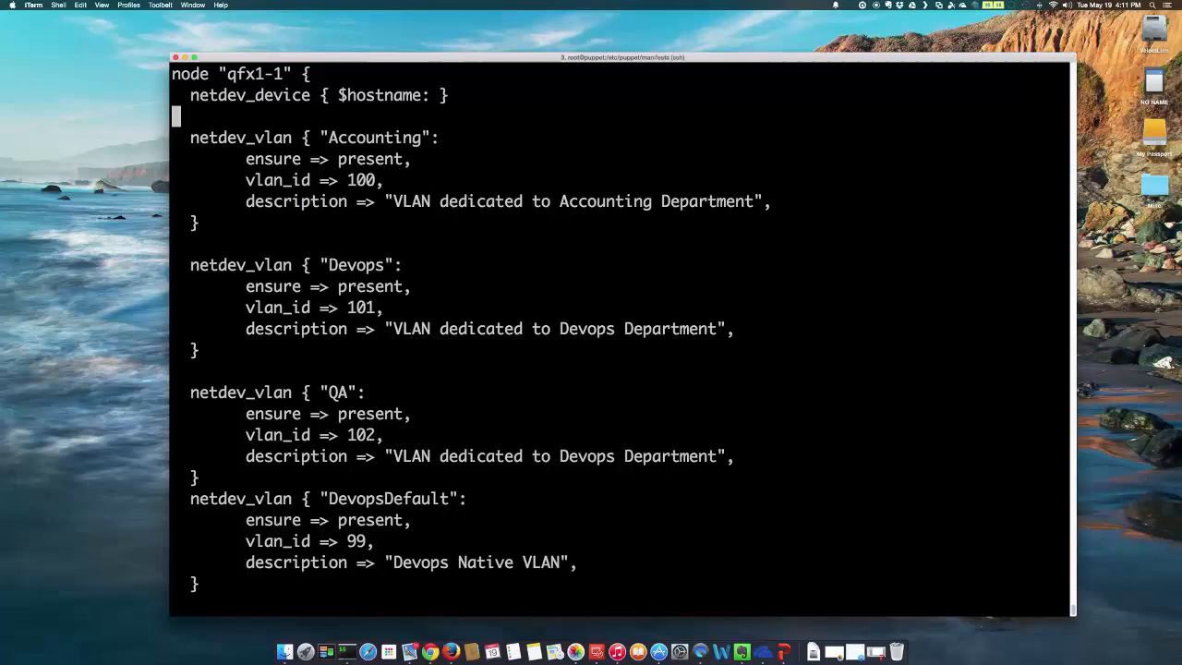
Move to the Accounting netdev_vlan definition and select its VLAN name.
{"action": "key", "text": "Up"}
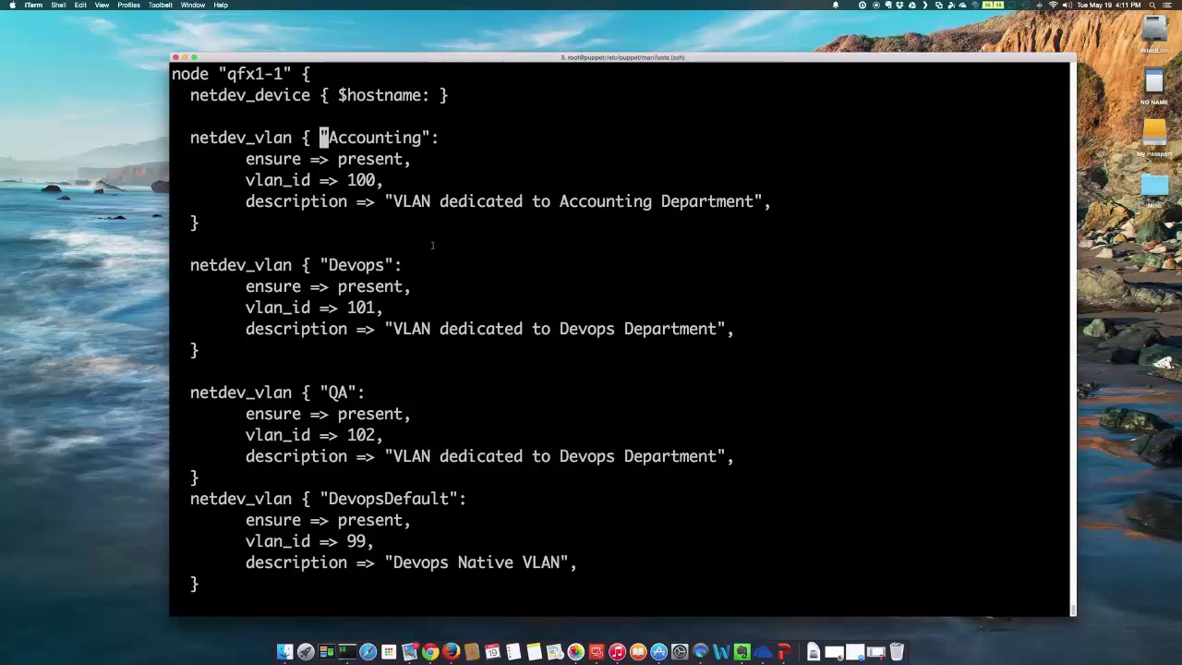
{"action": "double_click", "coordinate": [240, 137]}
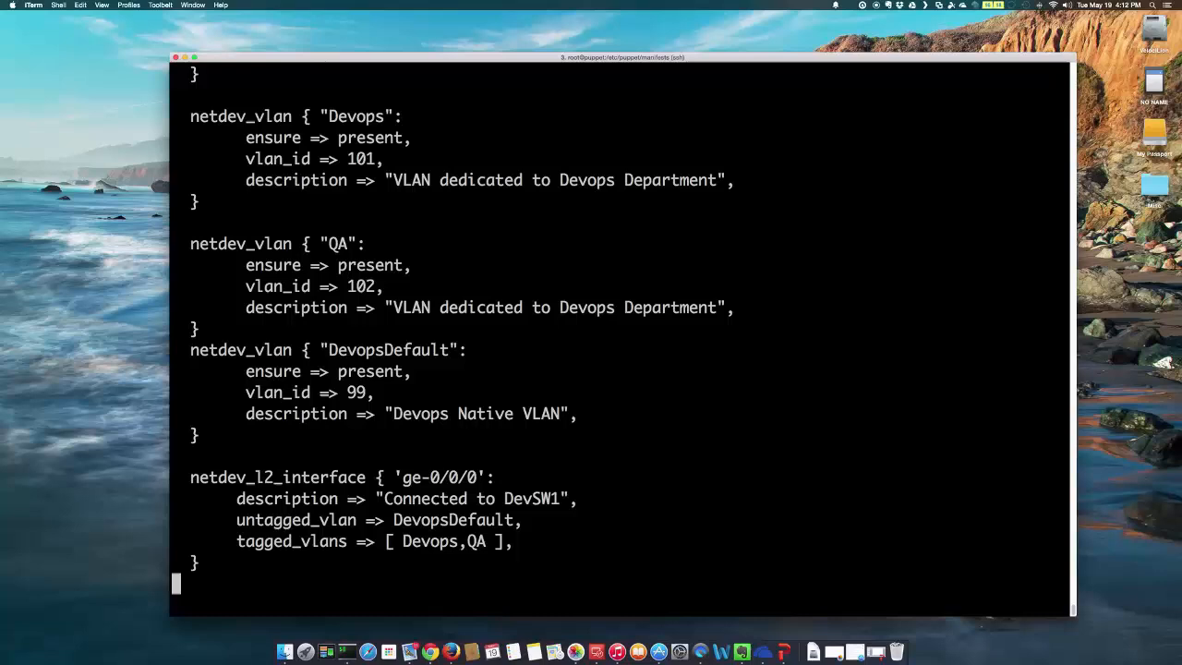
Review the site.pp netdev entries, then save with :wq and exit vi.
{"action": "scroll", "scroll_direction": "down", "scroll_amount": 3}
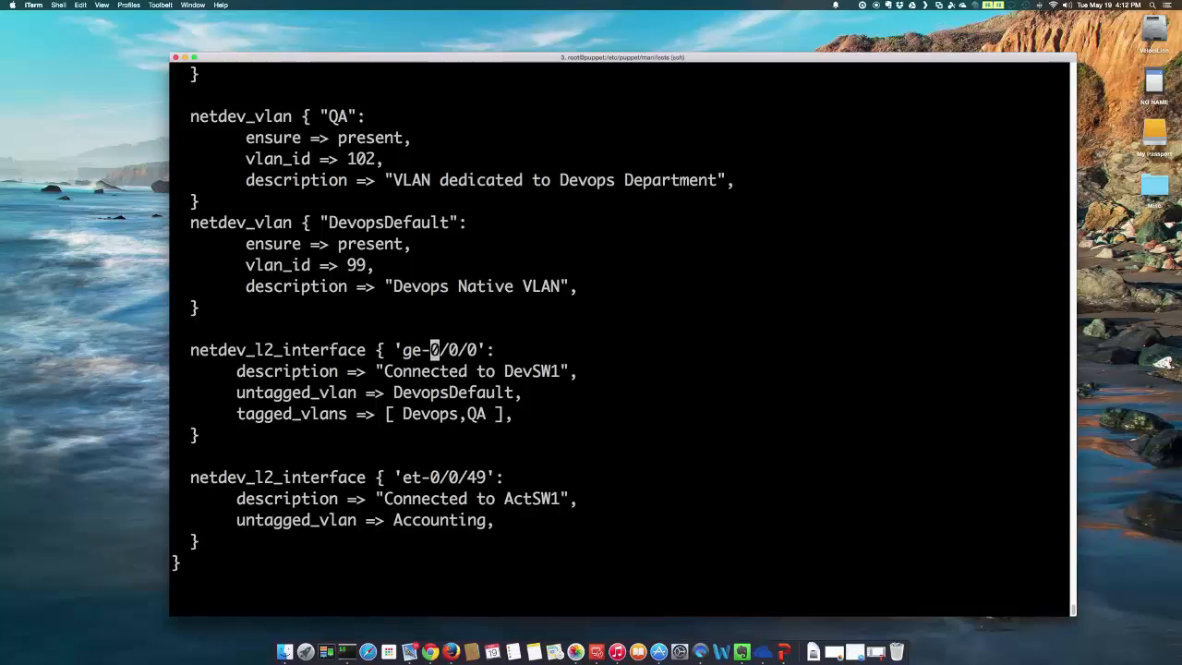
{"action": "mouse_move", "coordinate": [425, 392]}
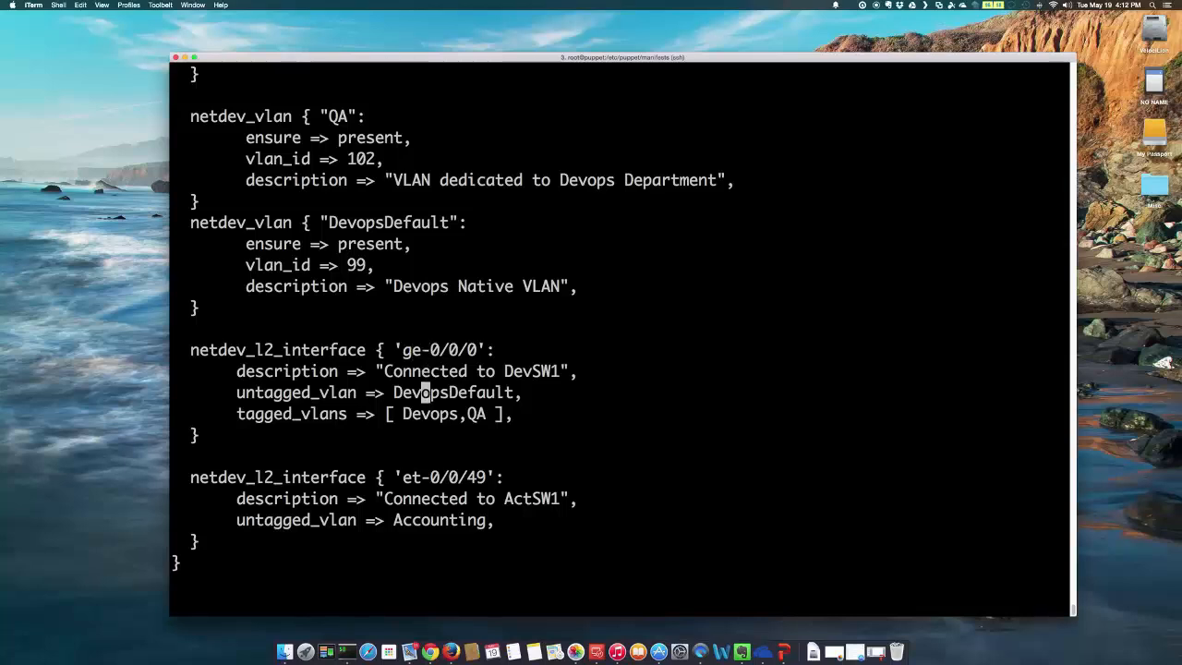
{"action": "mouse_move", "coordinate": [474, 414]}
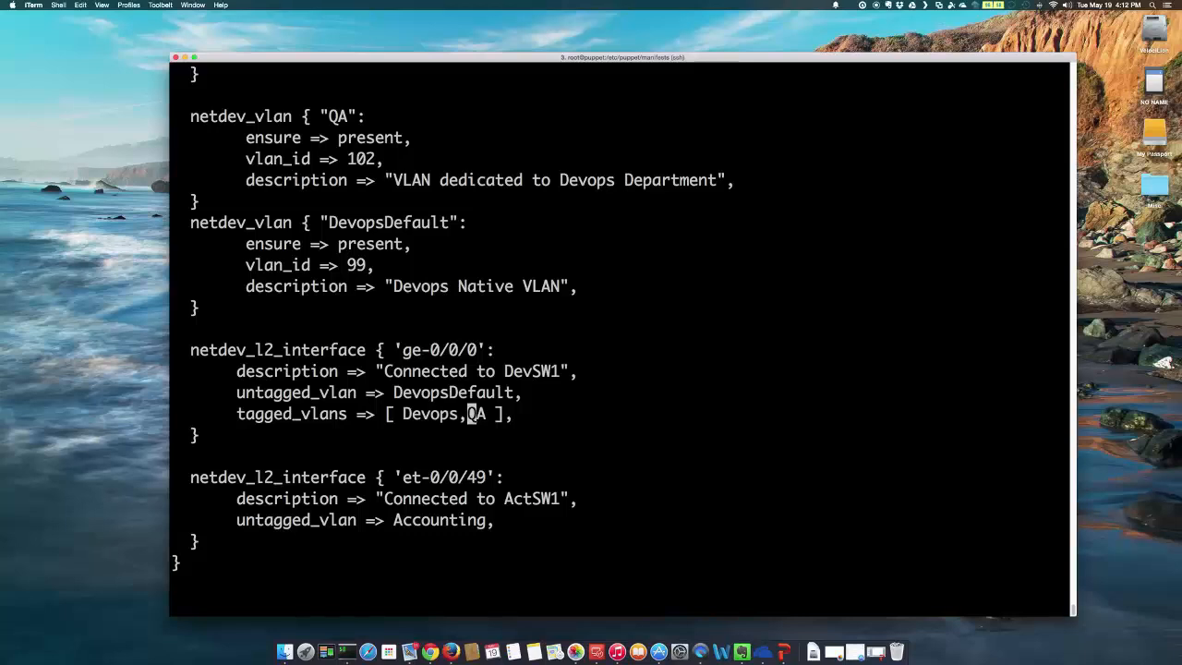
{"action": "mouse_move", "coordinate": [416, 392]}
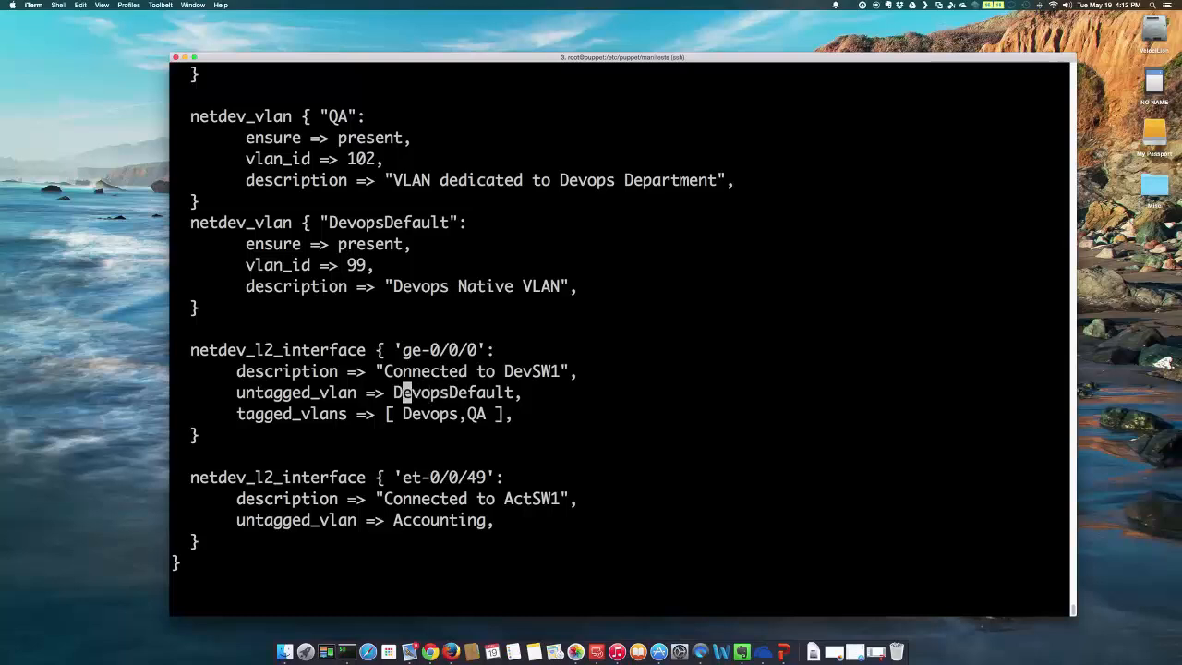
{"action": "double_click", "coordinate": [453, 393]}
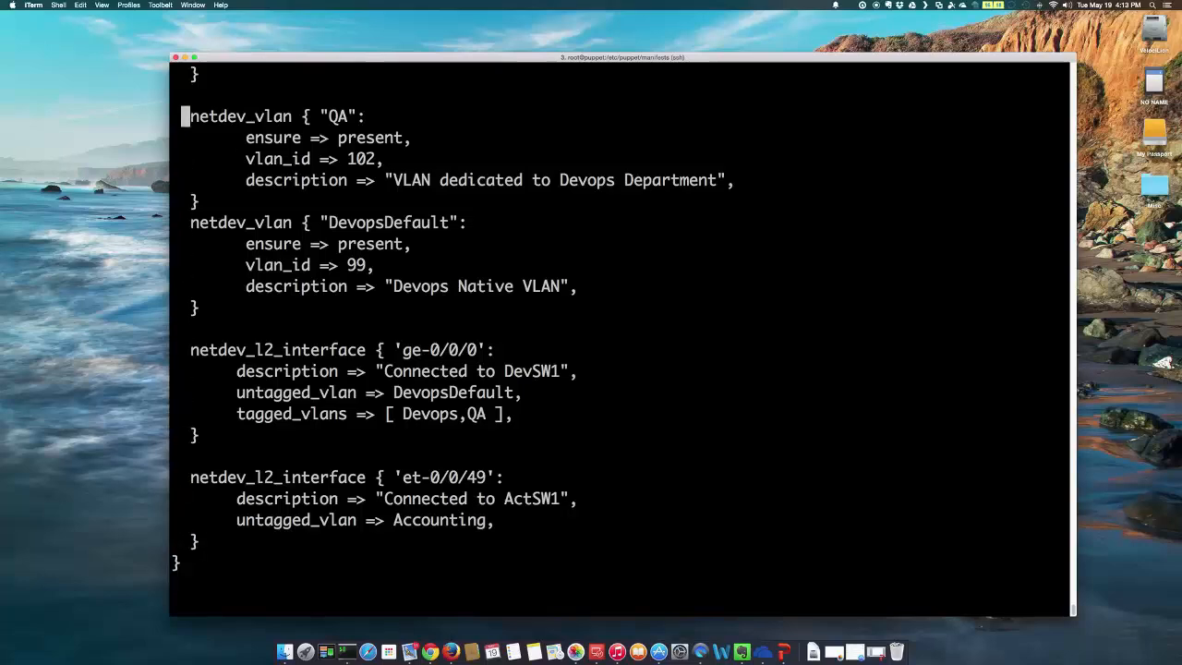
{"action": "scroll", "scroll_direction": "up", "scroll_amount": 3}
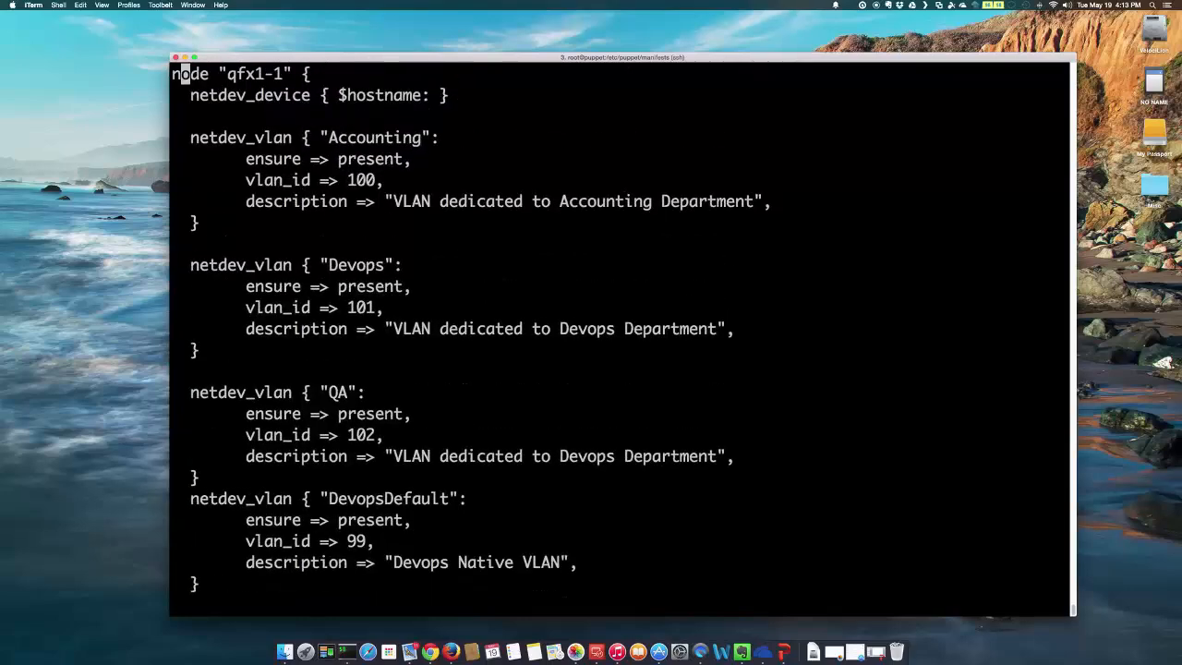
{"action": "type", "text": ":wq"}
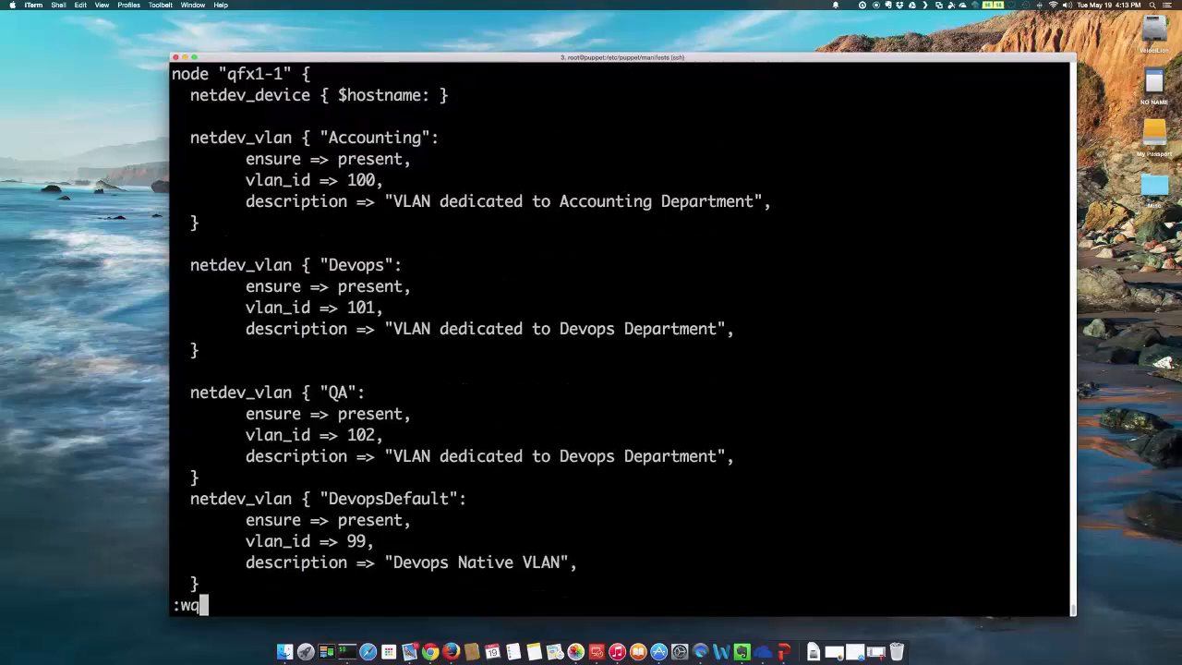
{"action": "key", "text": "Return"}
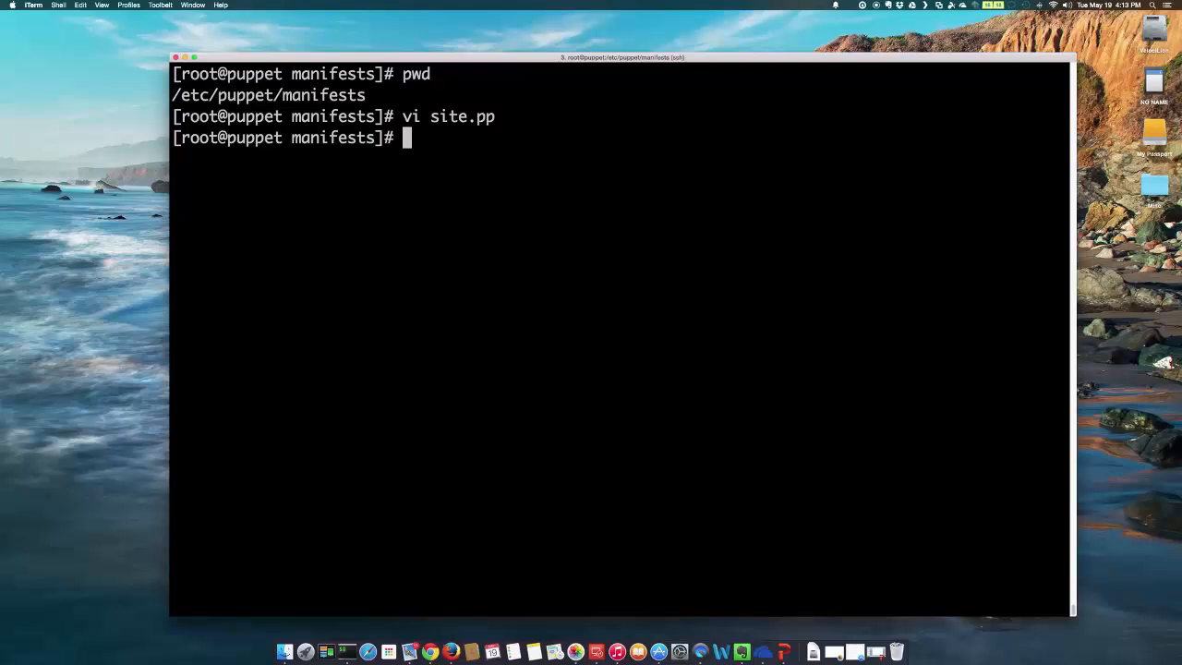
SSH to 10.210.14.227 as user puppet and log in with the password.
{"action": "type", "text": "ssh 10."}
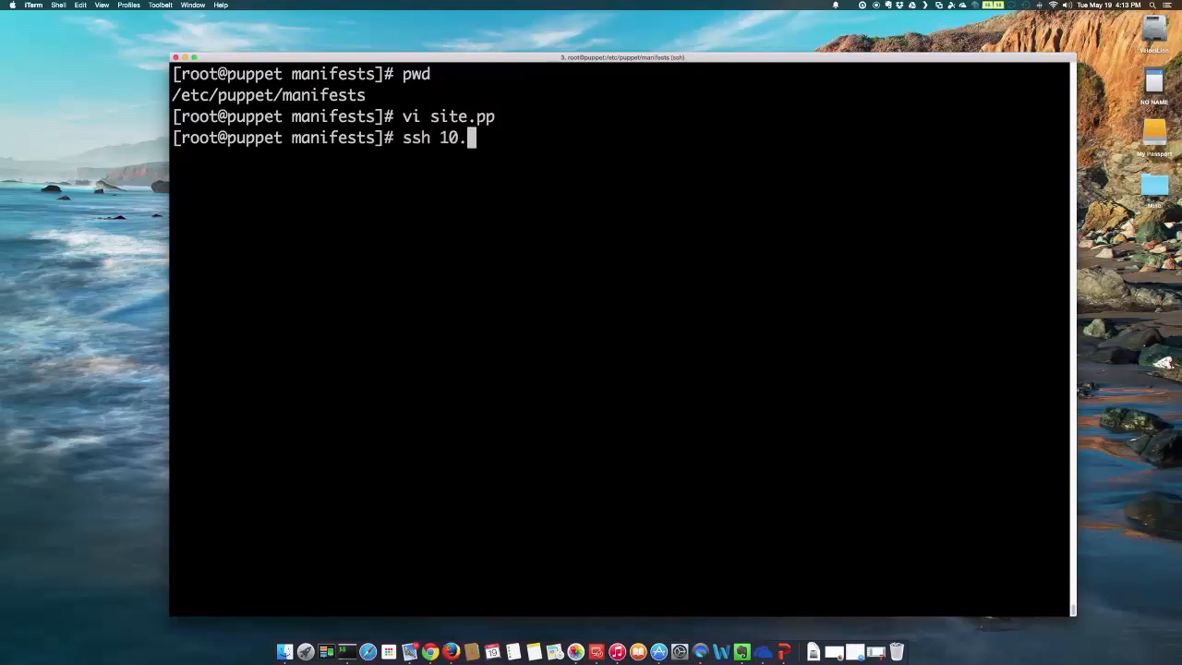
{"action": "type", "text": "210."}
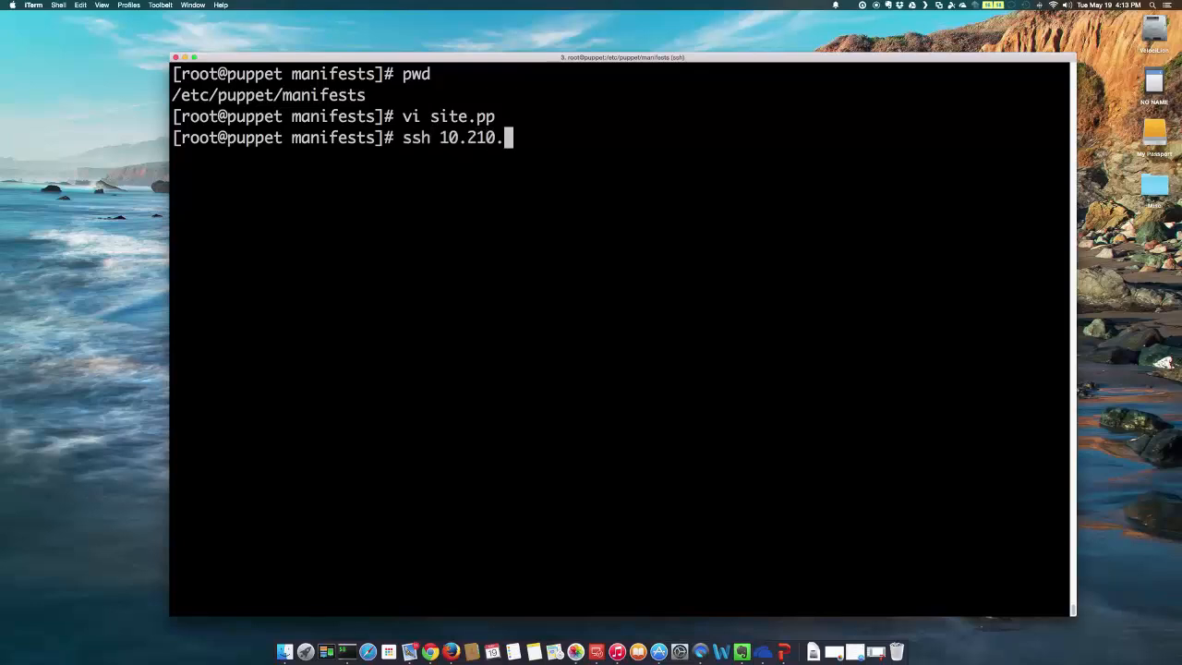
{"action": "type", "text": "14"}
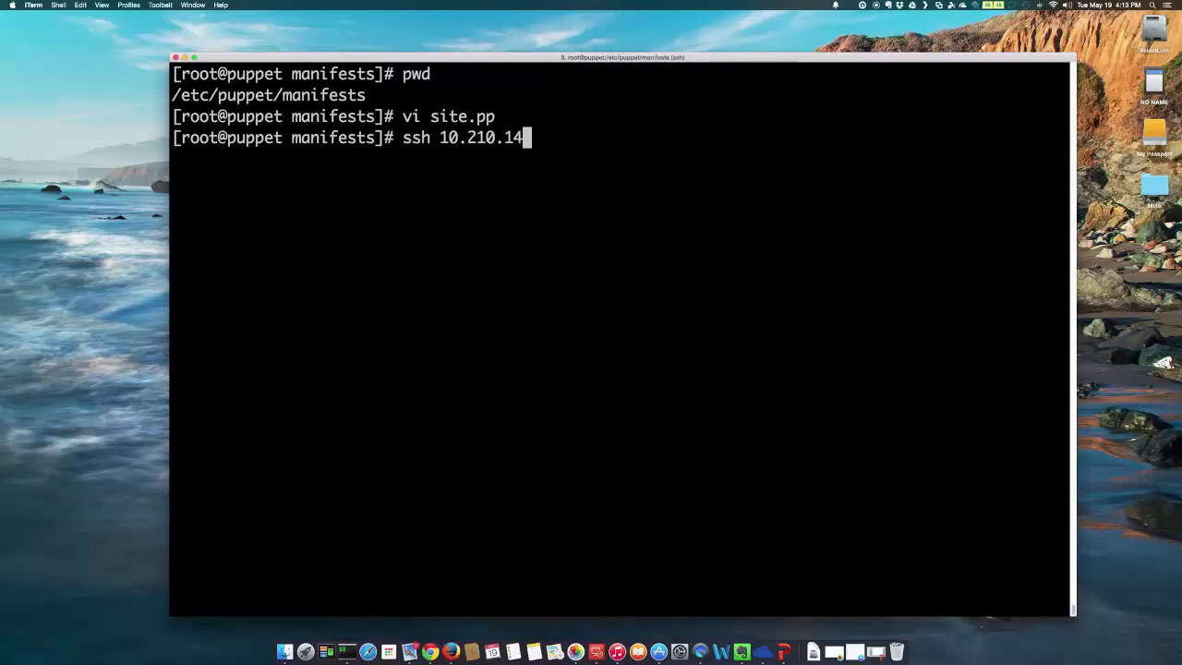
{"action": "type", "text": "227 -l p"}
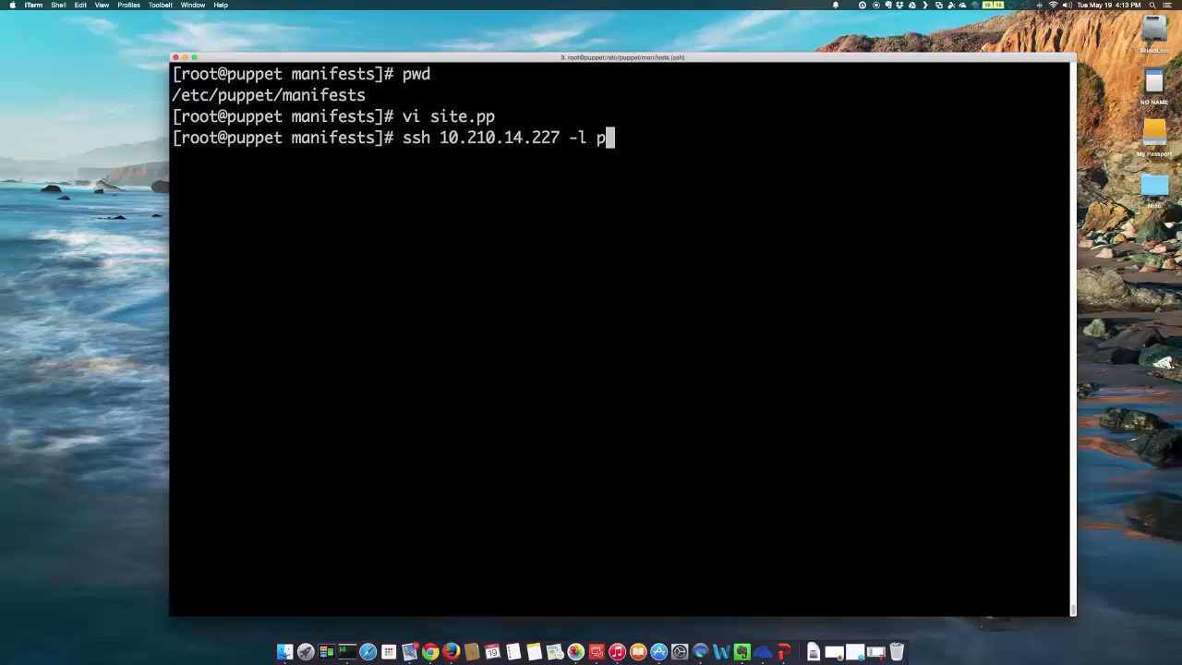
{"action": "type", "text": "uppet"}
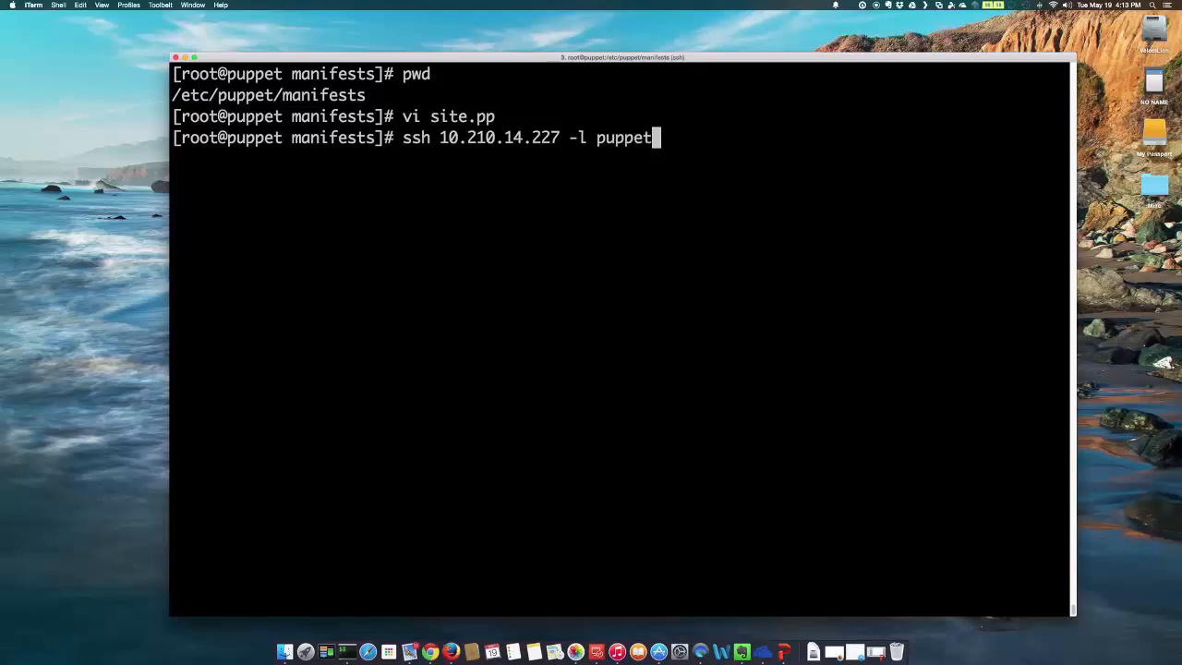
{"action": "key", "text": "Return"}
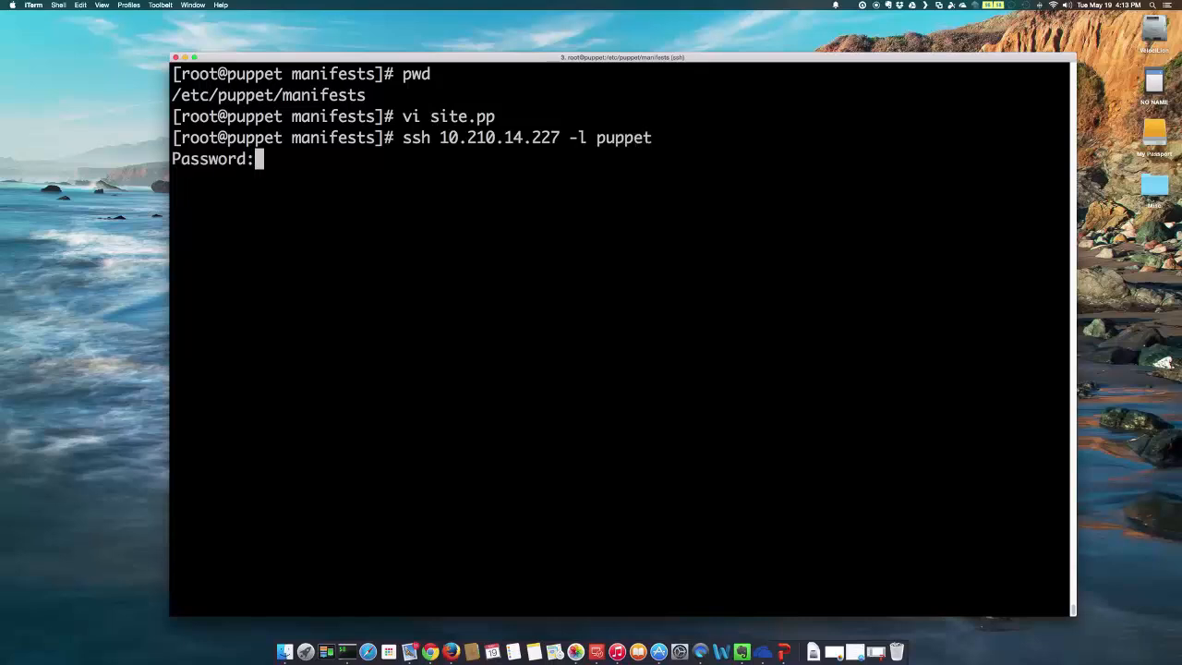
{"action": "key", "text": "Return"}
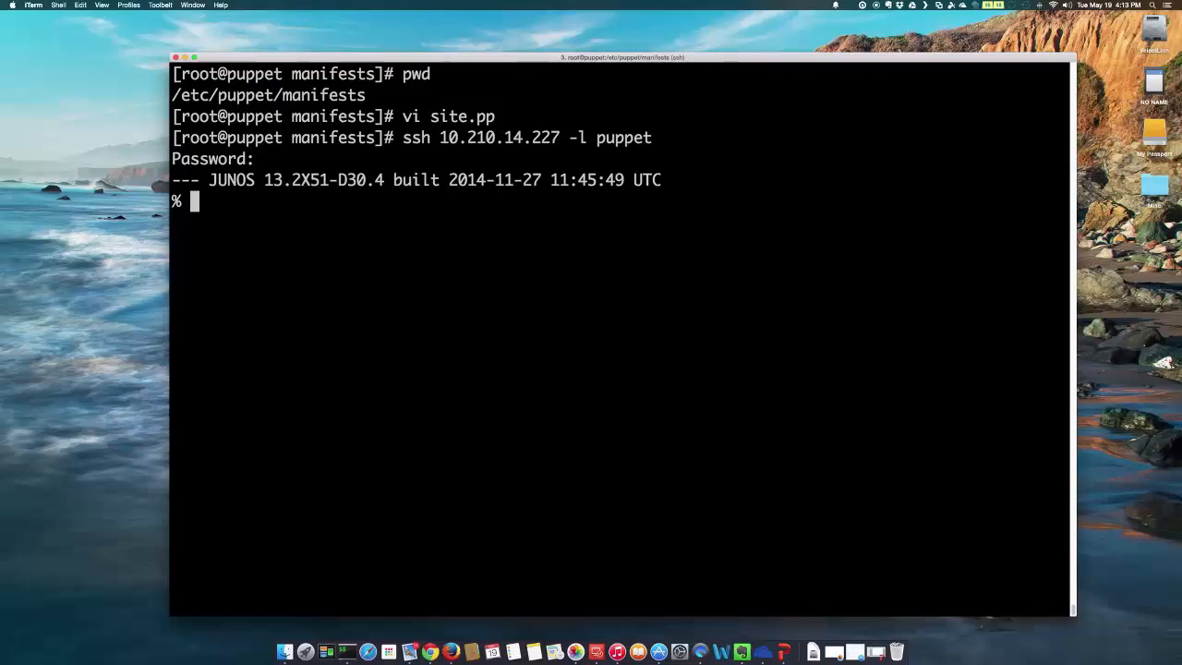
{"action": "mouse_move", "coordinate": [365, 292]}
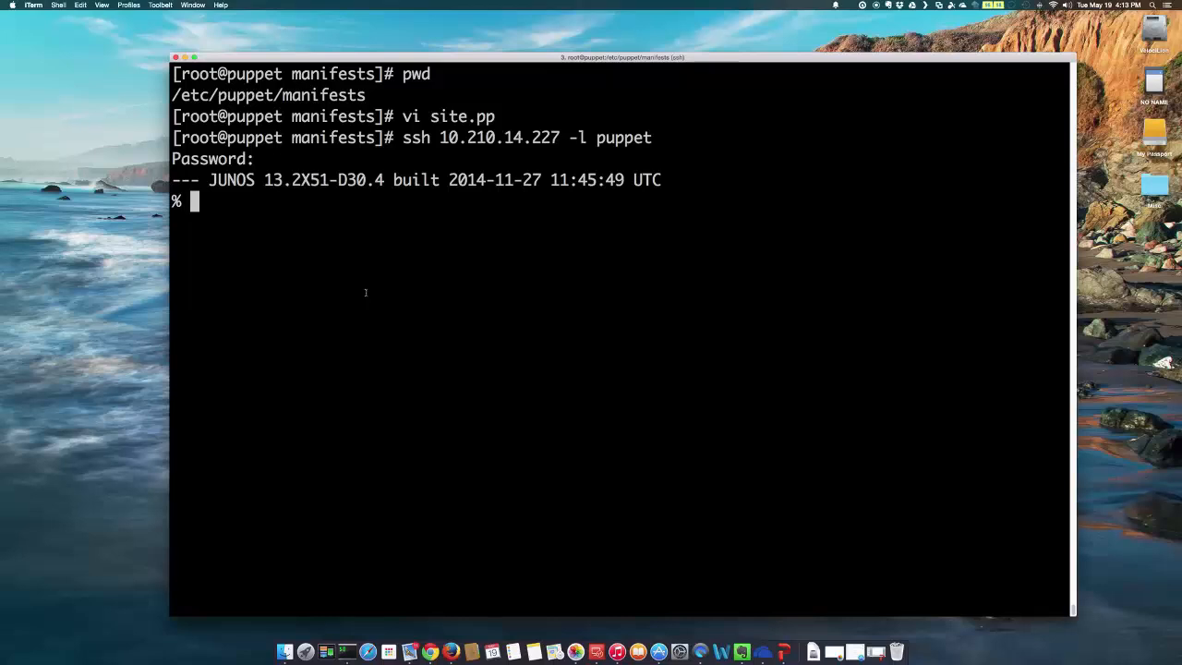
{"action": "type", "text": "c"}
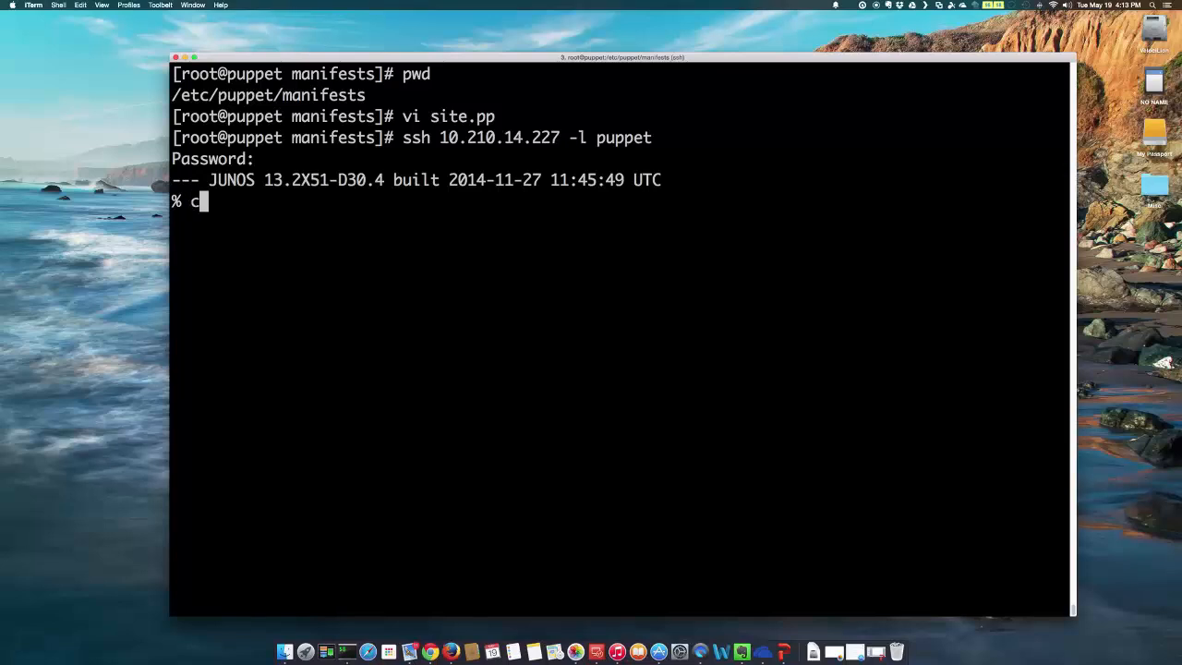
Enter the Junos CLI and run show version to confirm Puppet on Junos 2.7.19.
{"action": "type", "text": "li"}
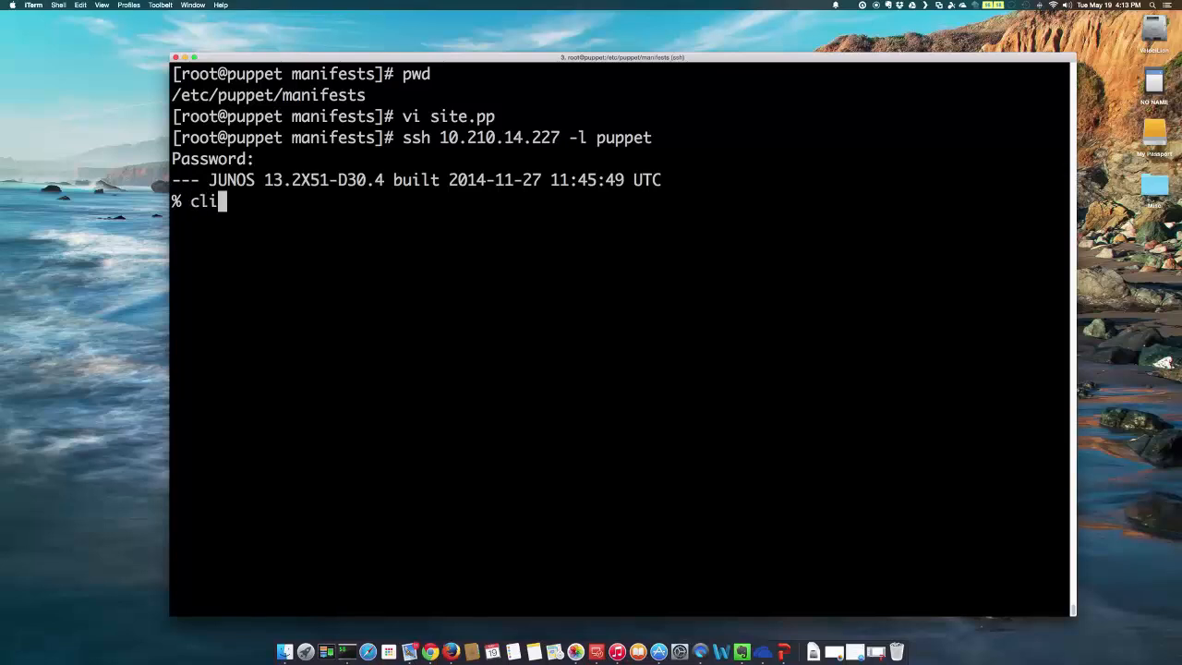
{"action": "type", "text": "show"}
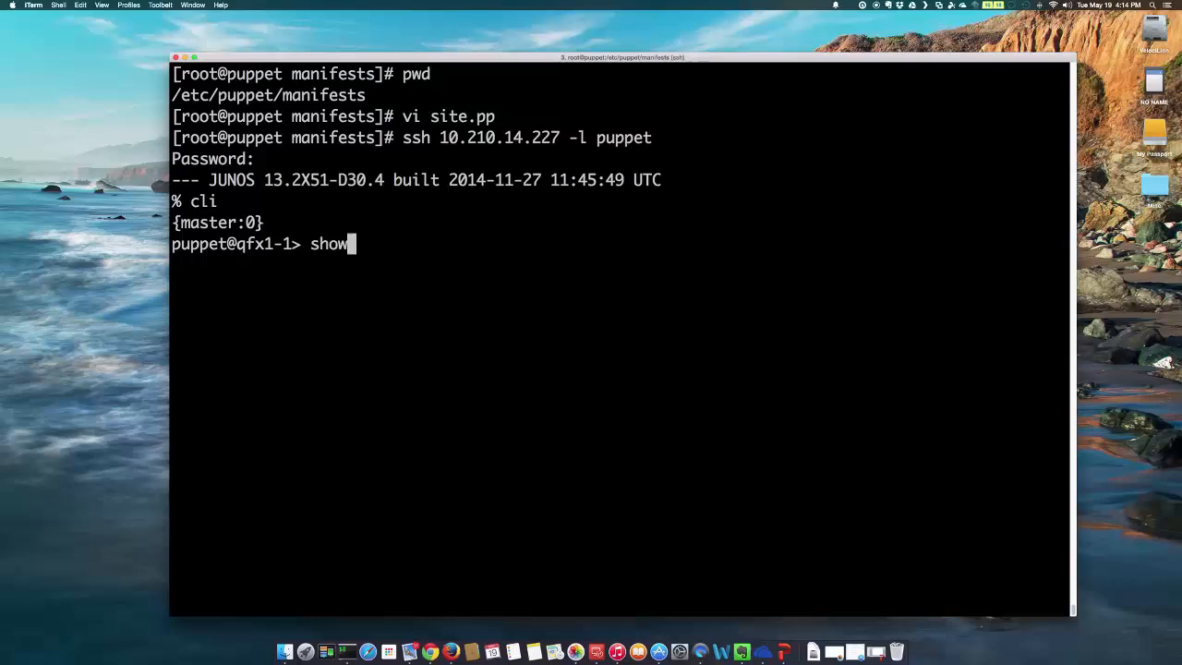
{"action": "type", "text": "version"}
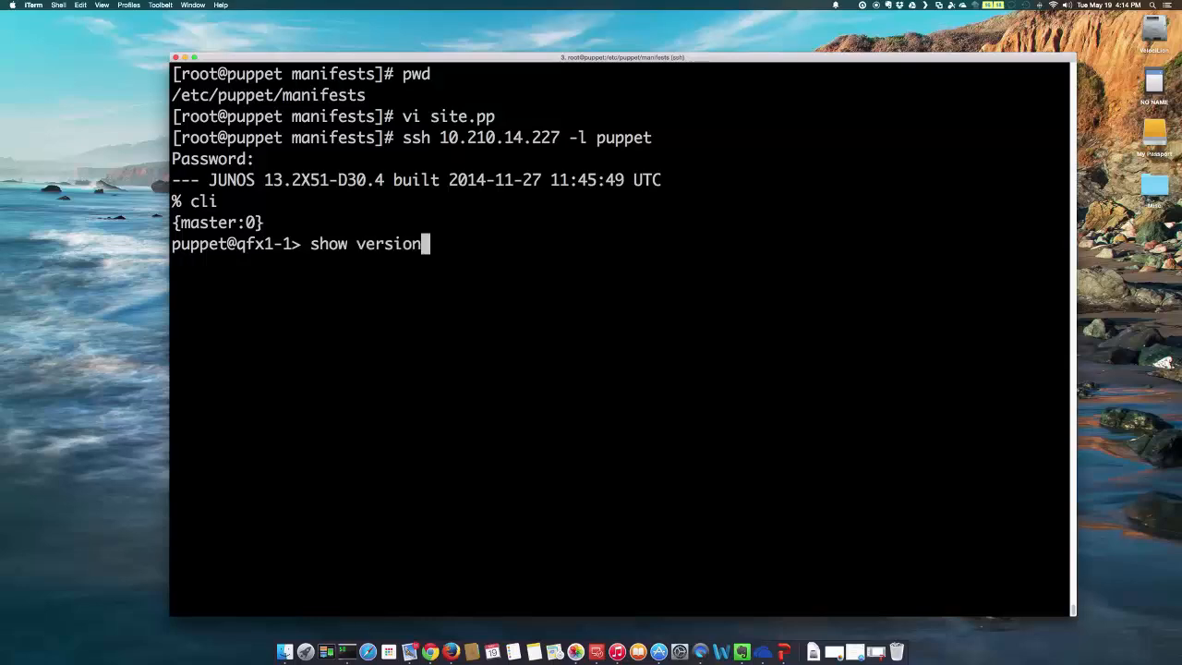
{"action": "key", "text": "Return"}
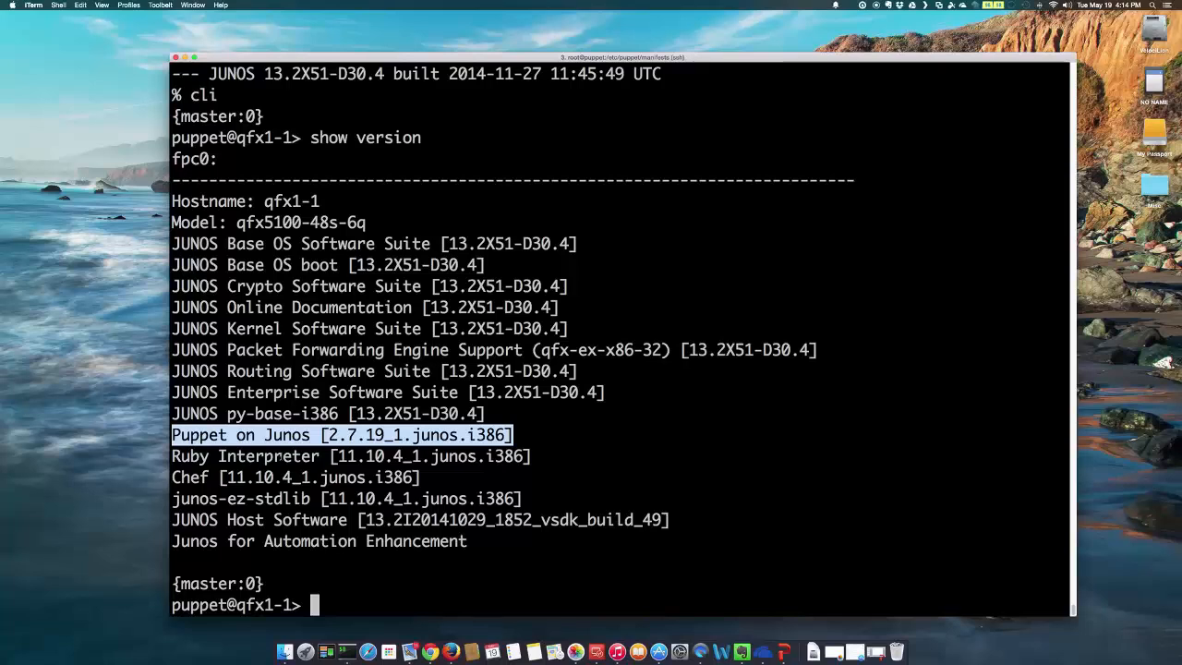
List the switch's VLANs and show the ge-0/0/0 interface configuration.
{"action": "type", "text": "sho"}
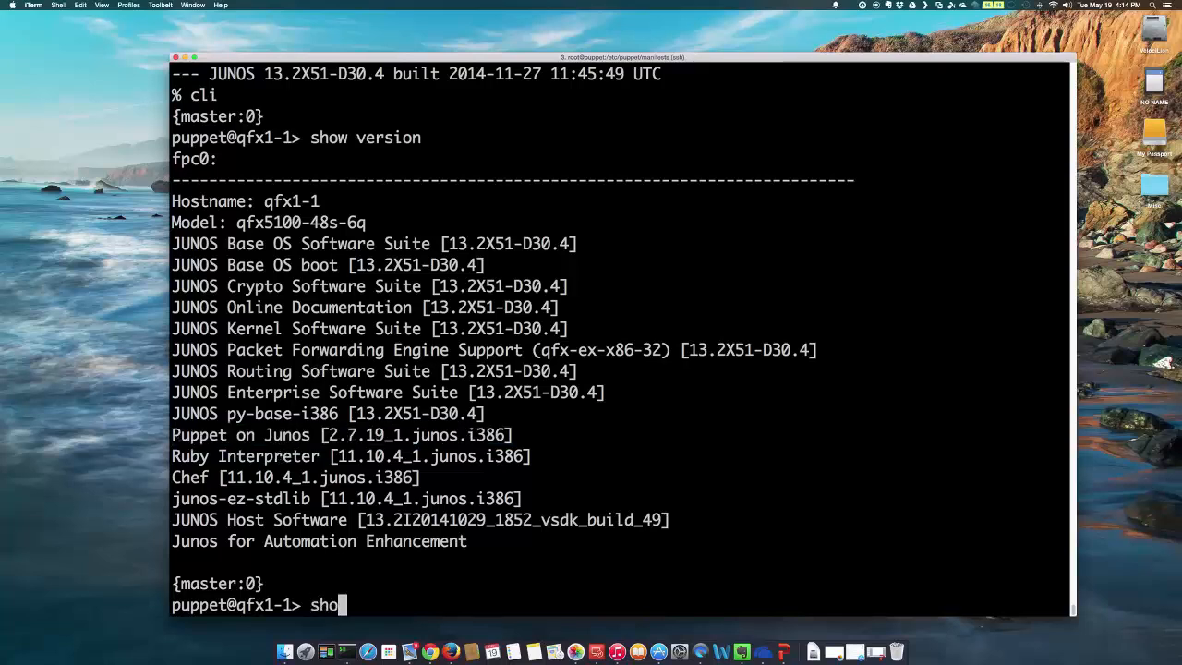
{"action": "type", "text": "w vla"}
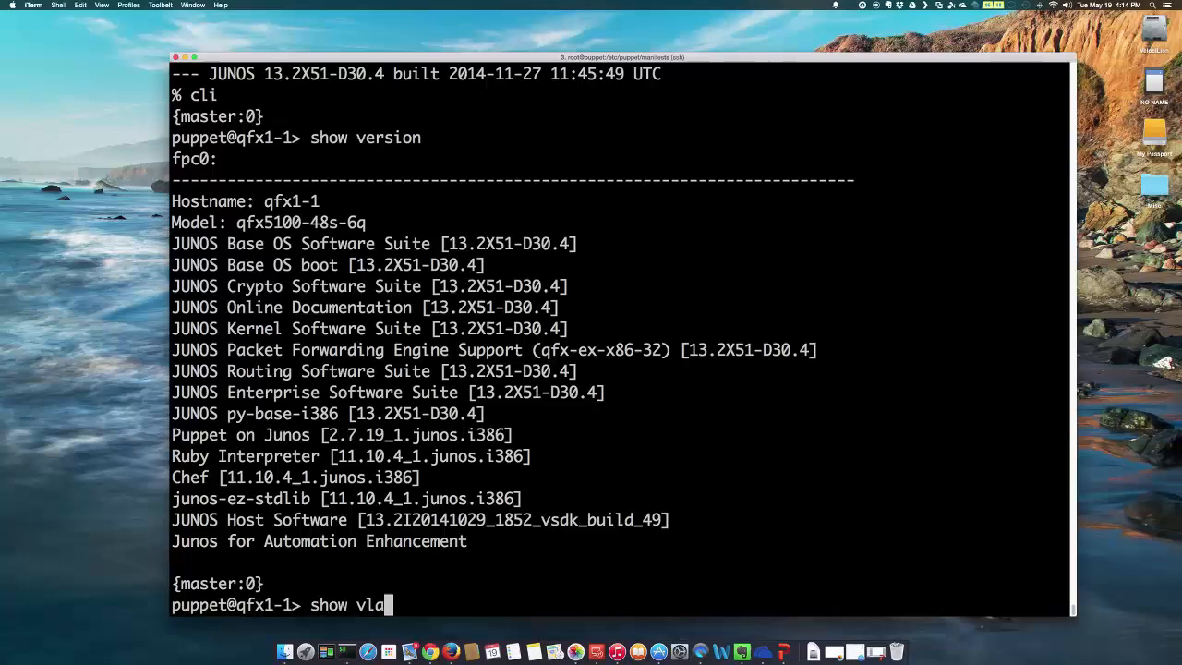
{"action": "key", "text": "Return"}
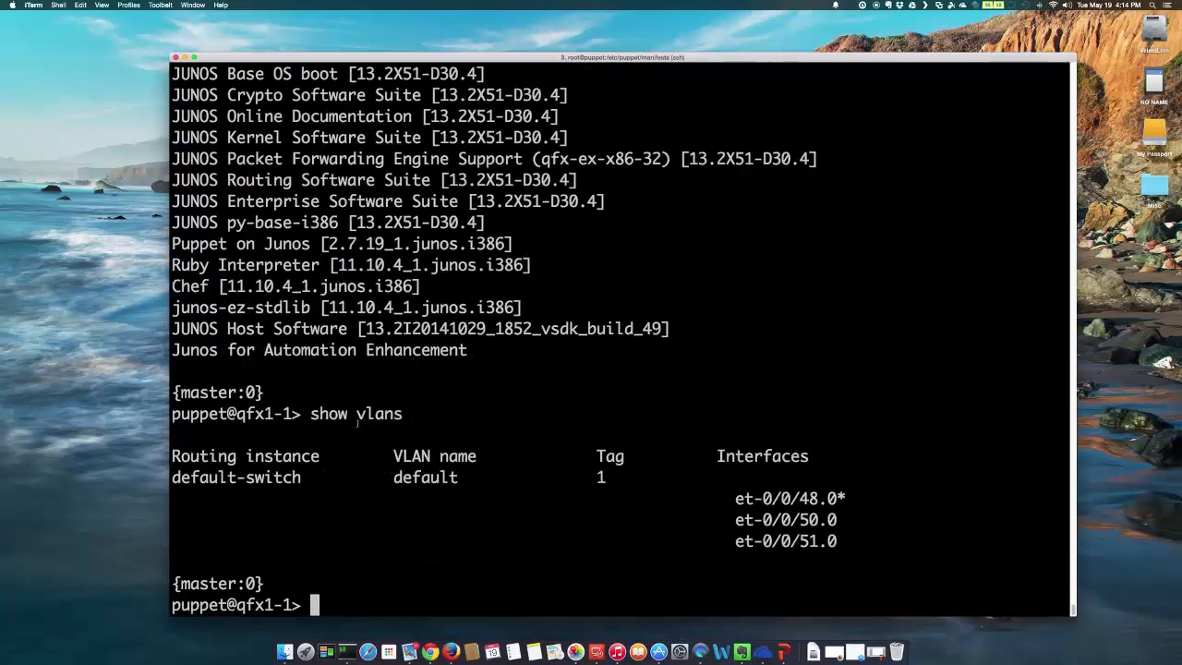
{"action": "type", "text": "show"}
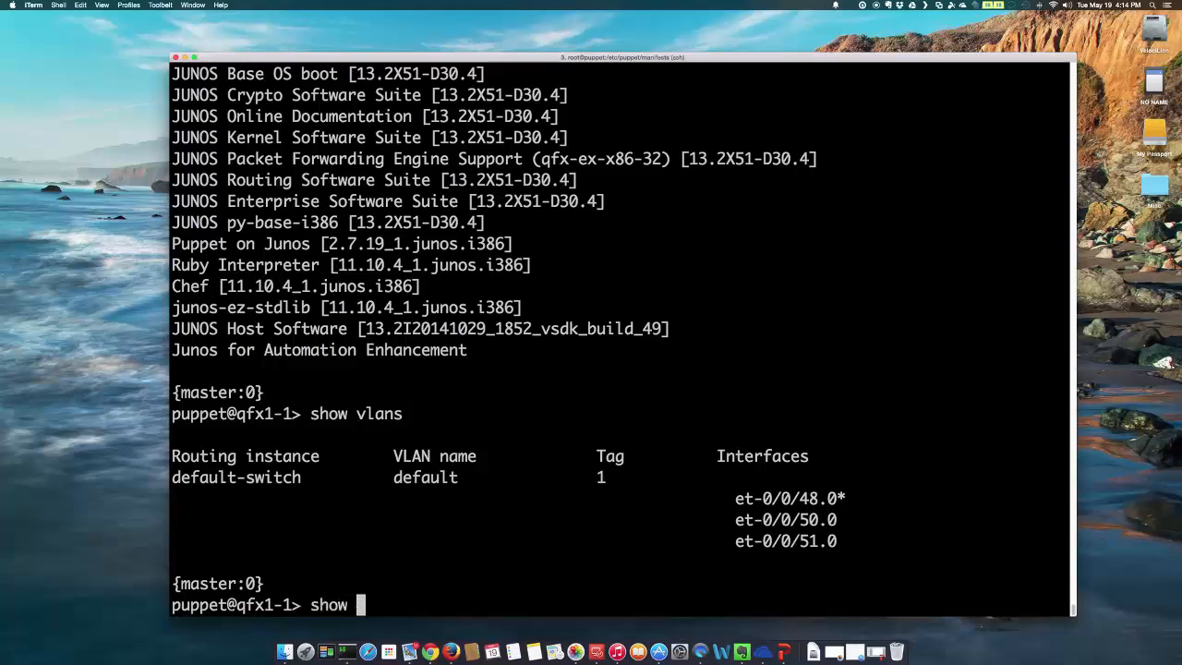
{"action": "type", "text": "configuration int"}
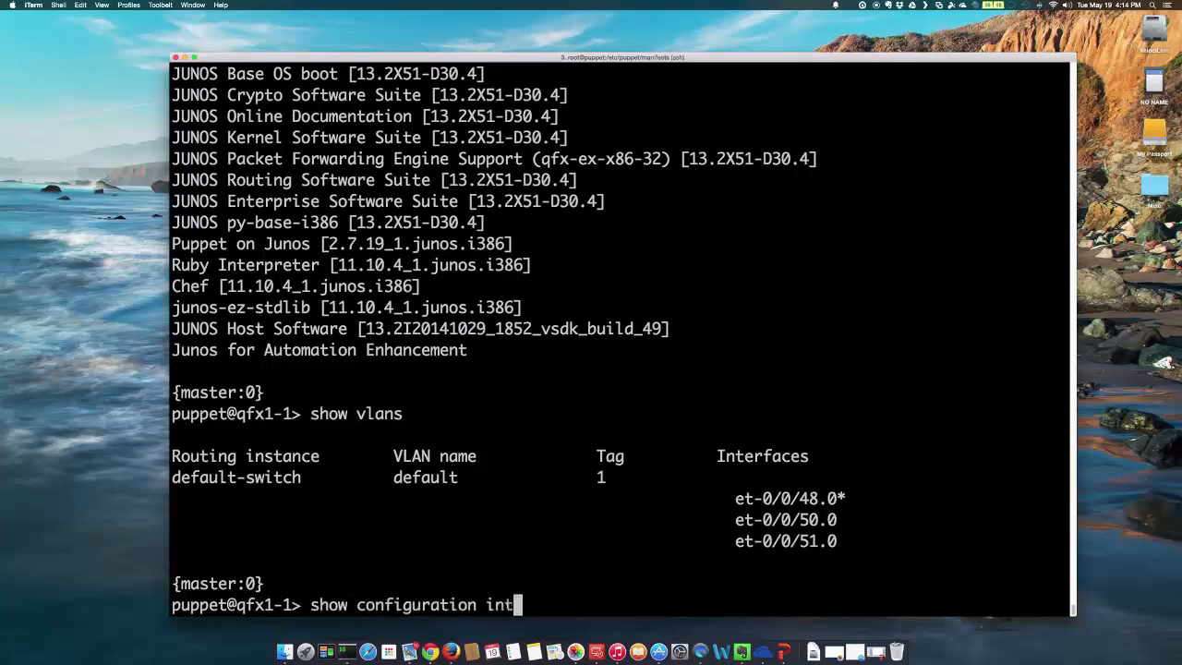
{"action": "key", "text": "Return"}
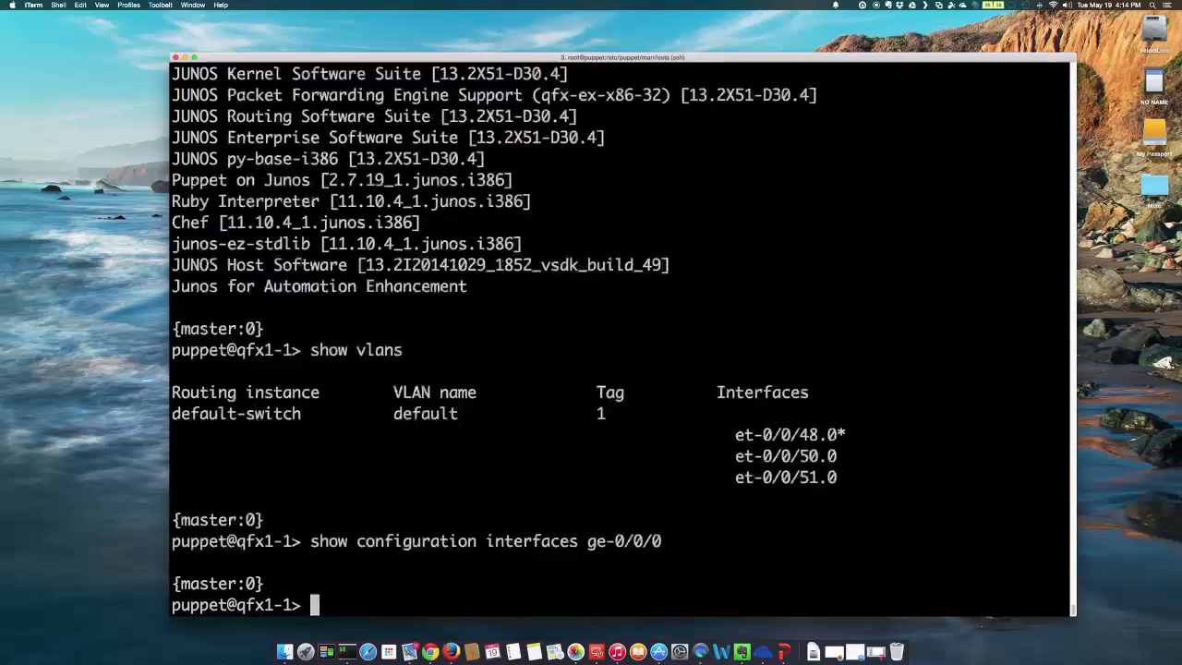
Confirm et-0/0/49 has no configuration and exit the Junos CLI.
{"action": "type", "text": "show configuration interfaces ge-0/0/0"}
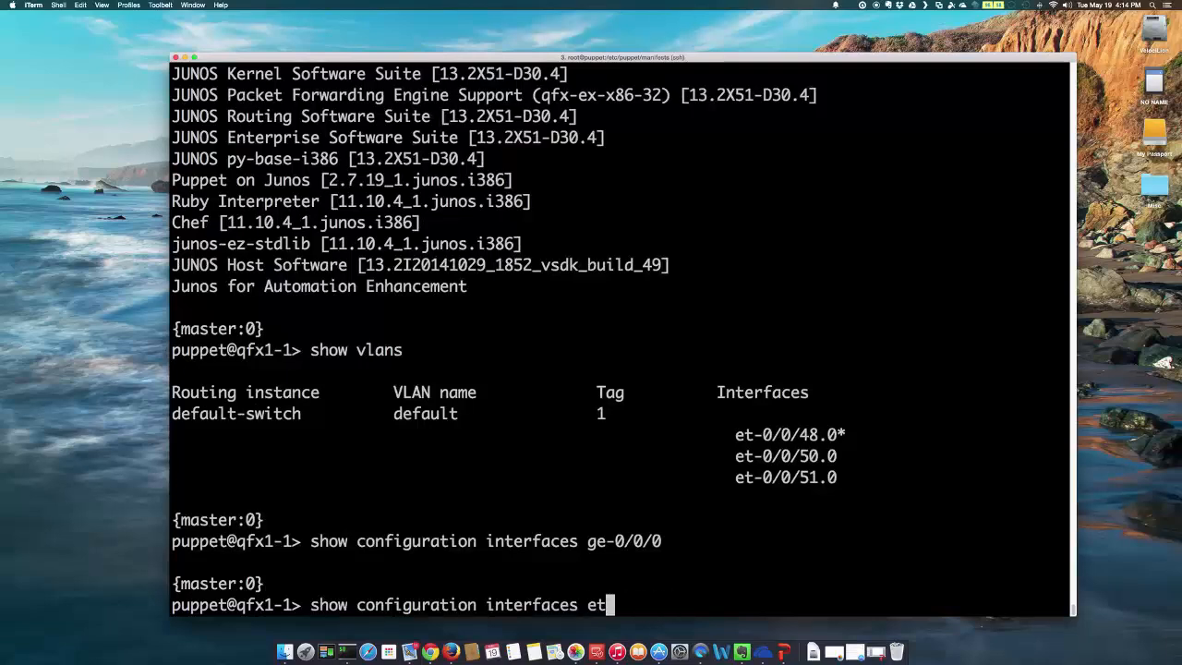
{"action": "type", "text": "-0/0/49"}
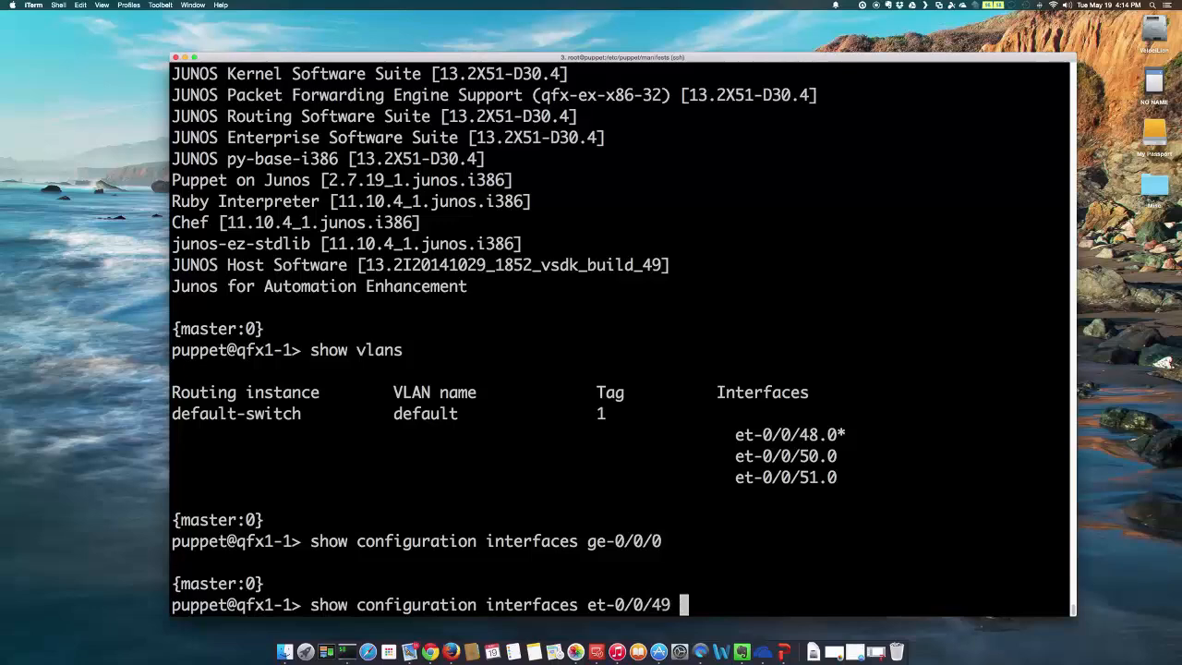
{"action": "key", "text": "Return"}
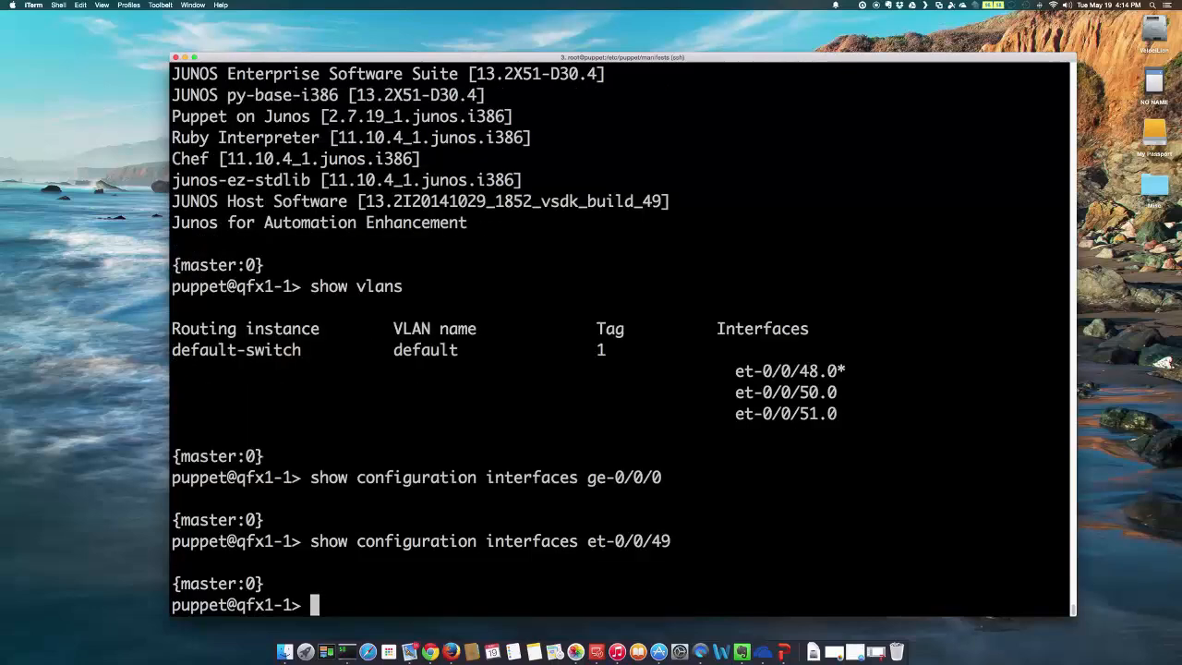
{"action": "type", "text": "exit"}
{"action": "type", "text": "puppet agent -"}
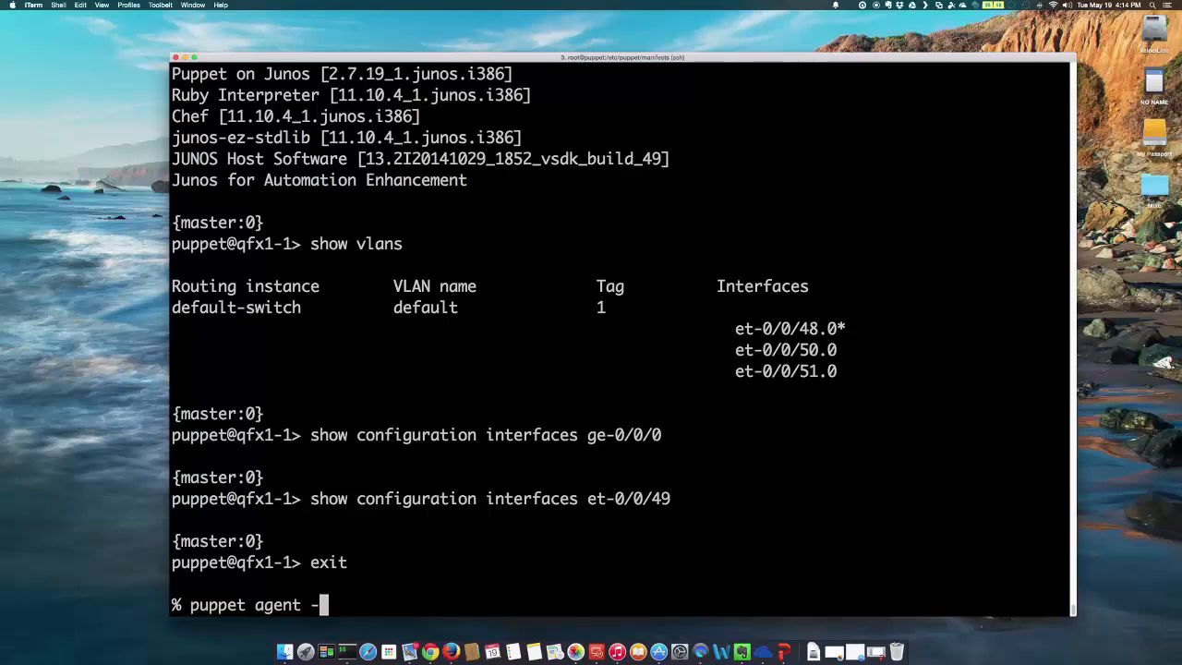
Run puppet agent -t on qfx1-1 and wait for the JUNOS commit success.
{"action": "type", "text": "t"}
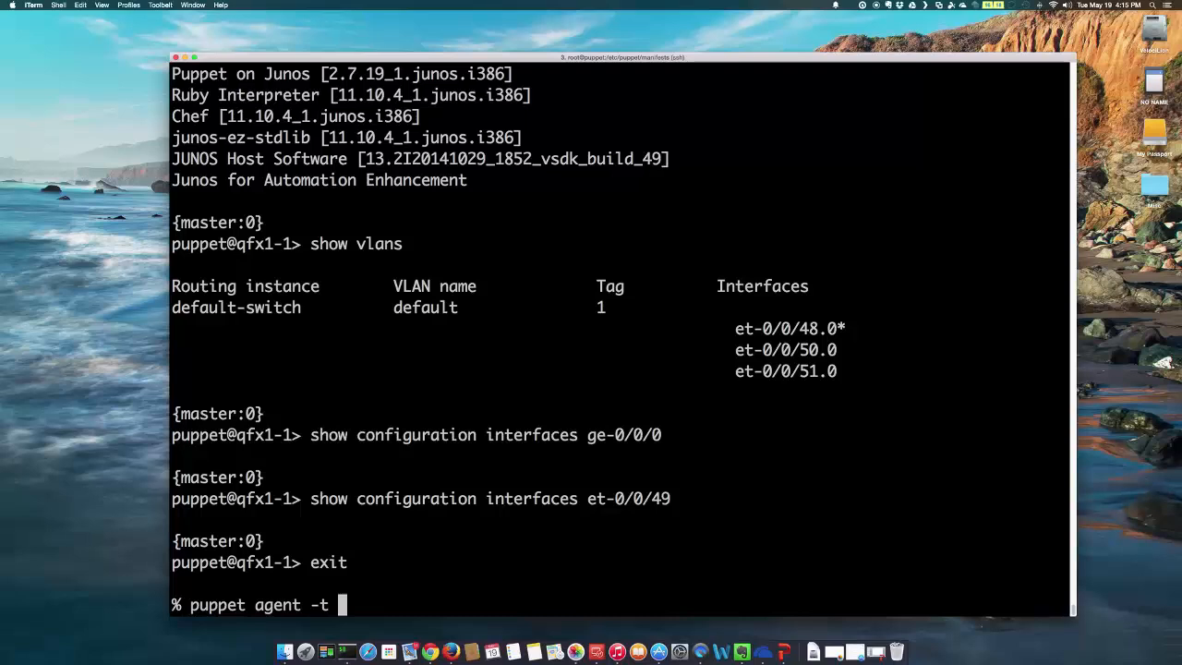
{"action": "key", "text": "Return"}
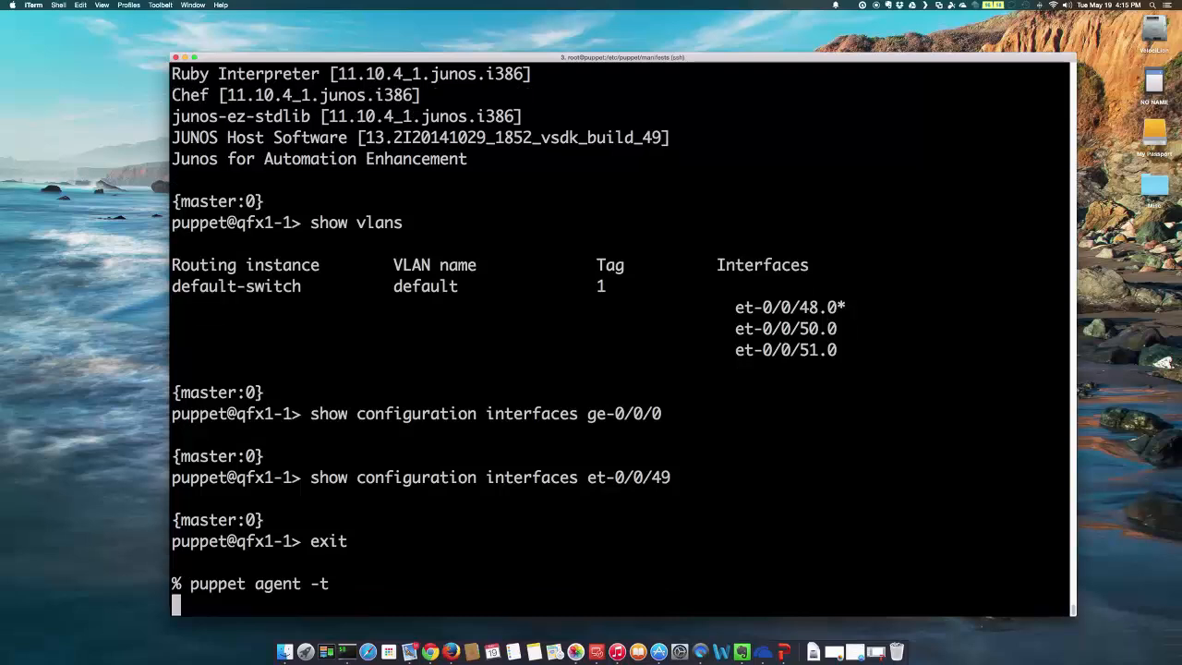
{"action": "key", "text": "Return"}
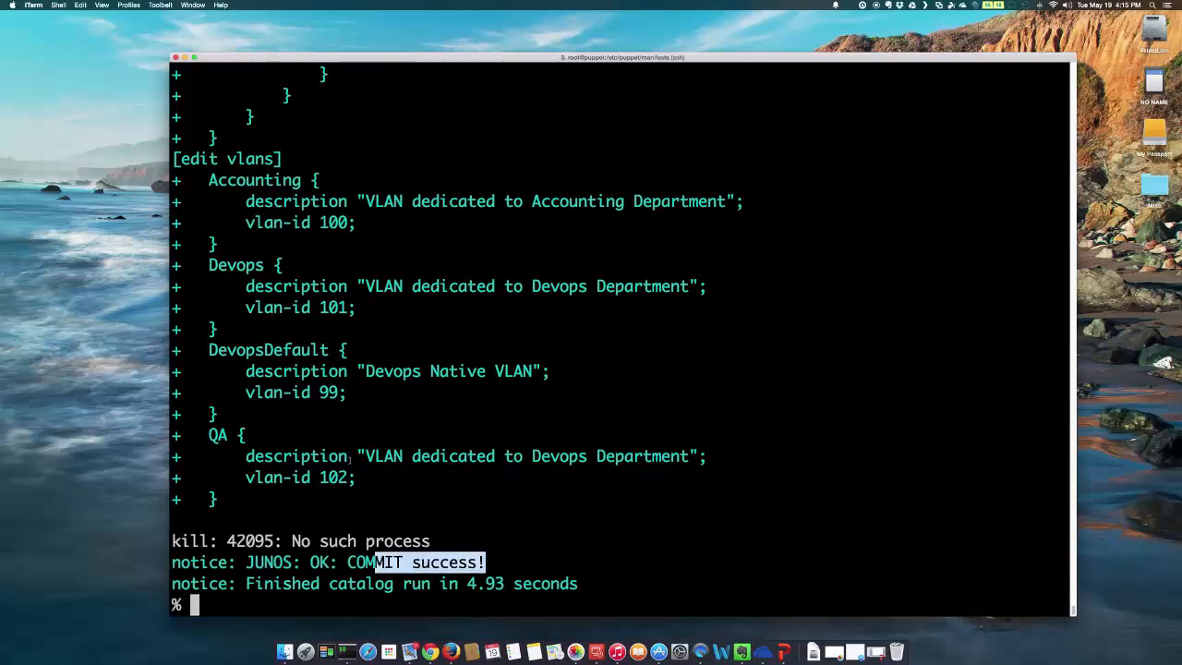
Scroll through the agent output for ge-0/0/0 and et-0/0/49 changes, then re-enter cli.
{"action": "scroll", "scroll_direction": "up", "scroll_amount": 3}
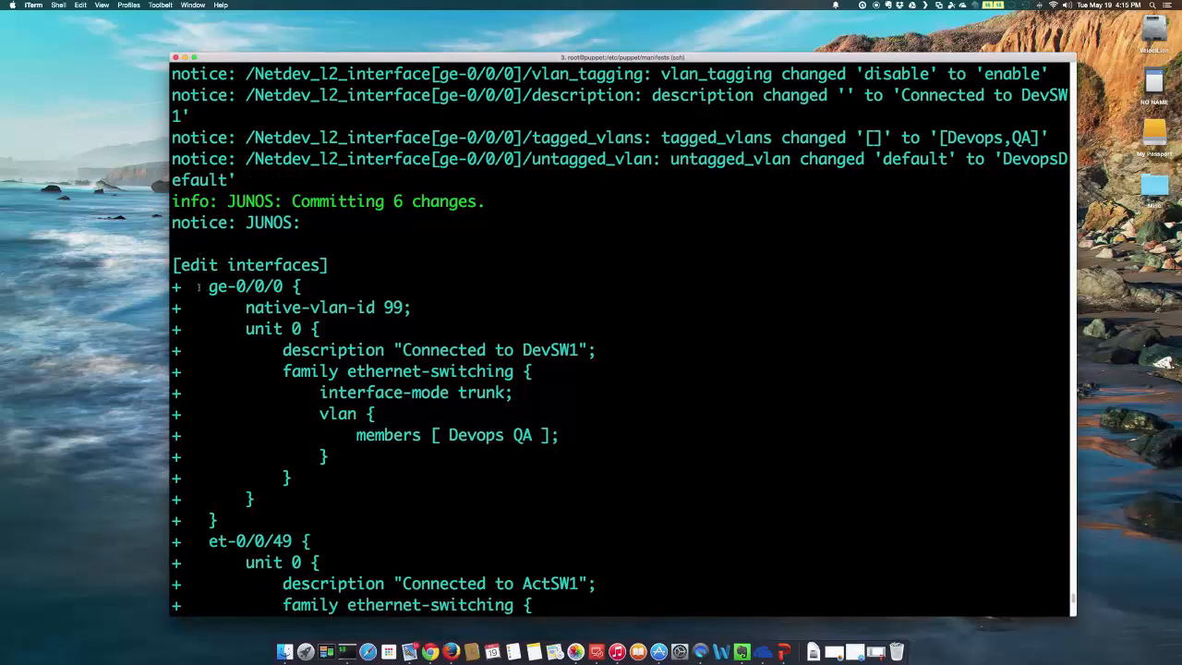
{"action": "scroll", "scroll_direction": "down", "scroll_amount": 3}
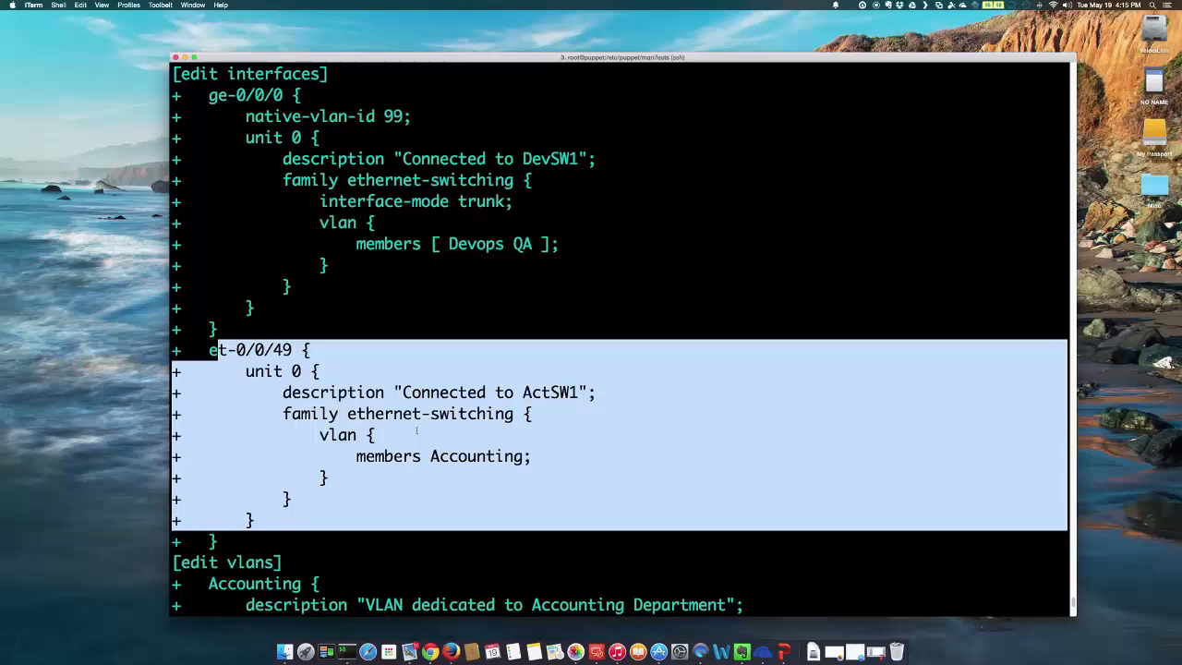
{"action": "scroll", "scroll_direction": "down", "scroll_amount": 3}
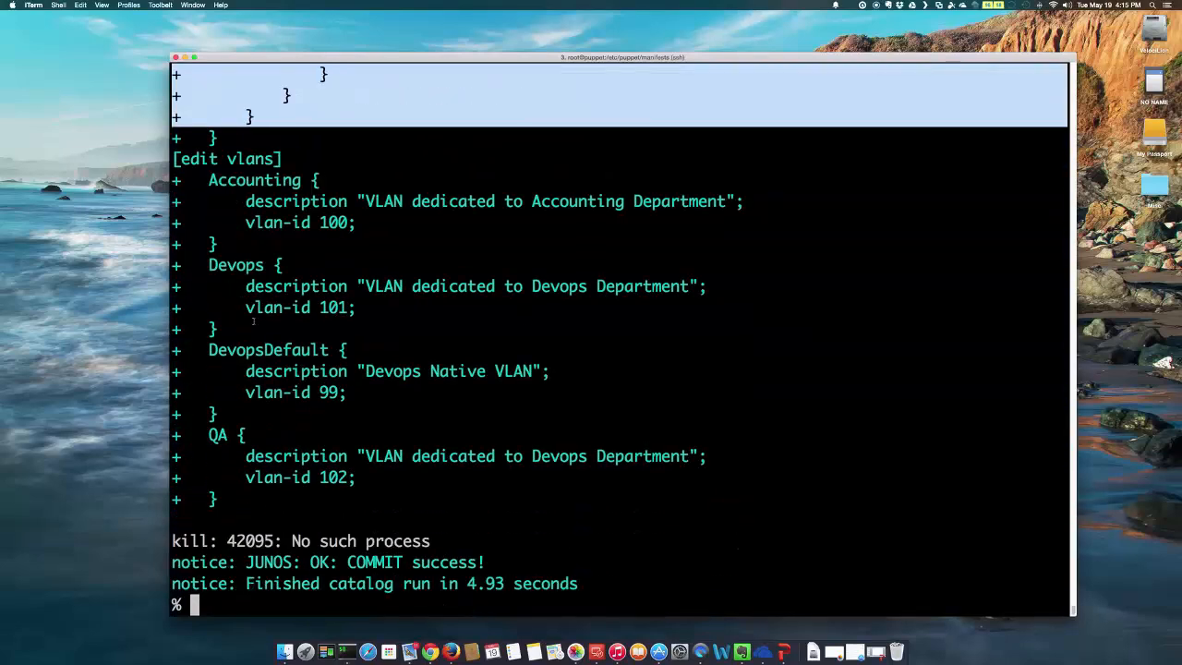
{"action": "type", "text": "cli"}
{"action": "type", "text": "sh"}
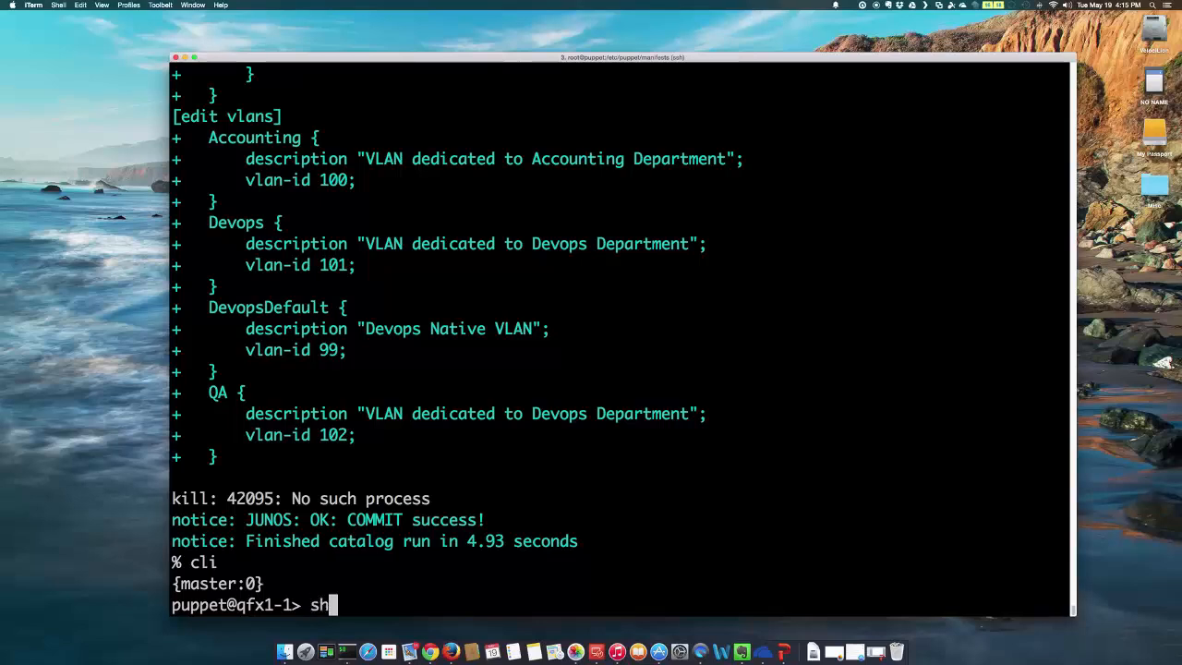
List VLANs and show ge-0/0/0 trunking Devops and QA with native VLAN 99.
{"action": "key", "text": "Return"}
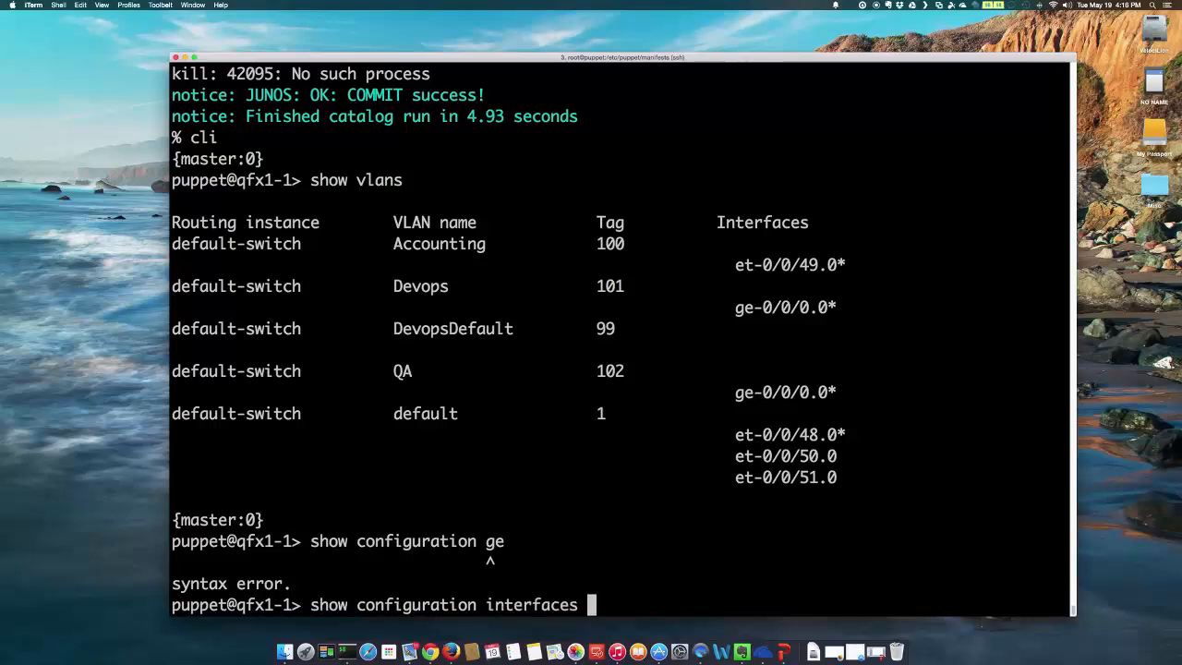
{"action": "type", "text": " ge-0/0/0"}
{"action": "key", "text": "Return"}
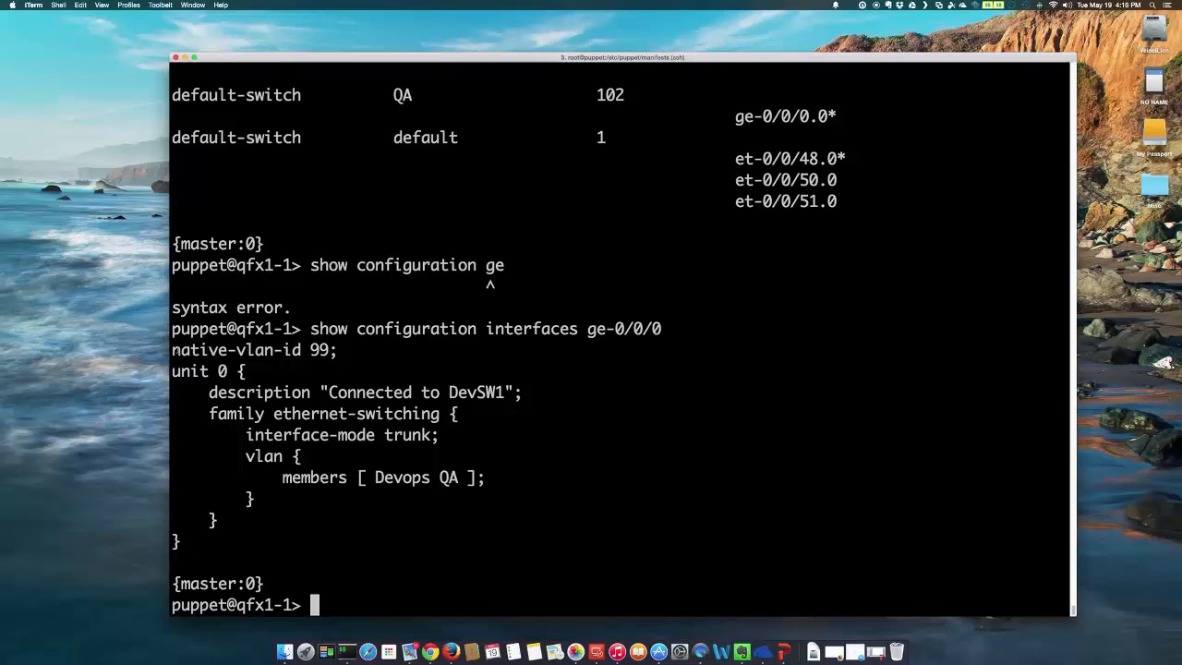
{"action": "double_click", "coordinate": [254, 350]}
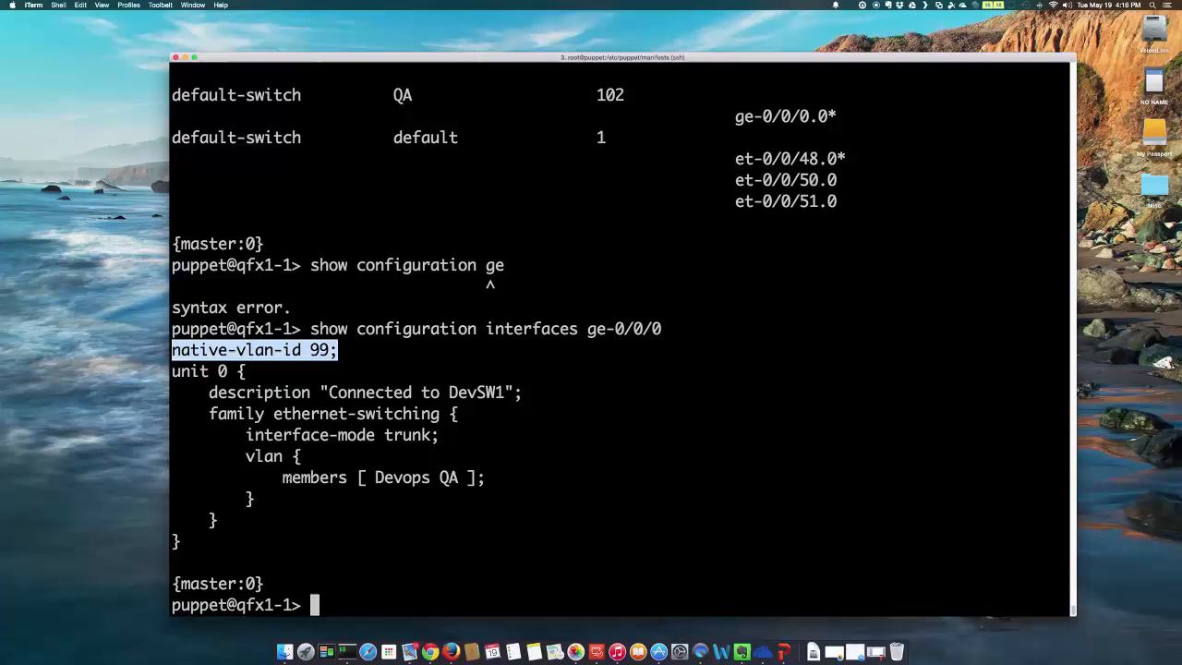
{"action": "double_click", "coordinate": [415, 478]}
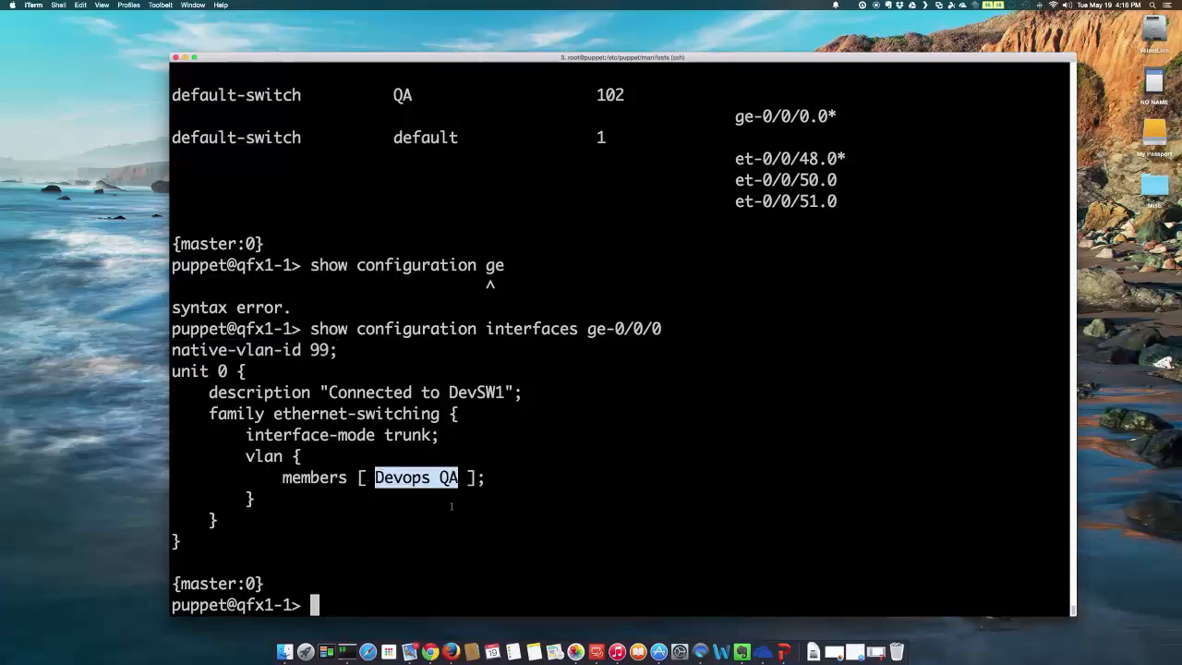
Show the et-0/0/49 configuration and highlight its Accounting VLAN membership.
{"action": "type", "text": "show configuration"}
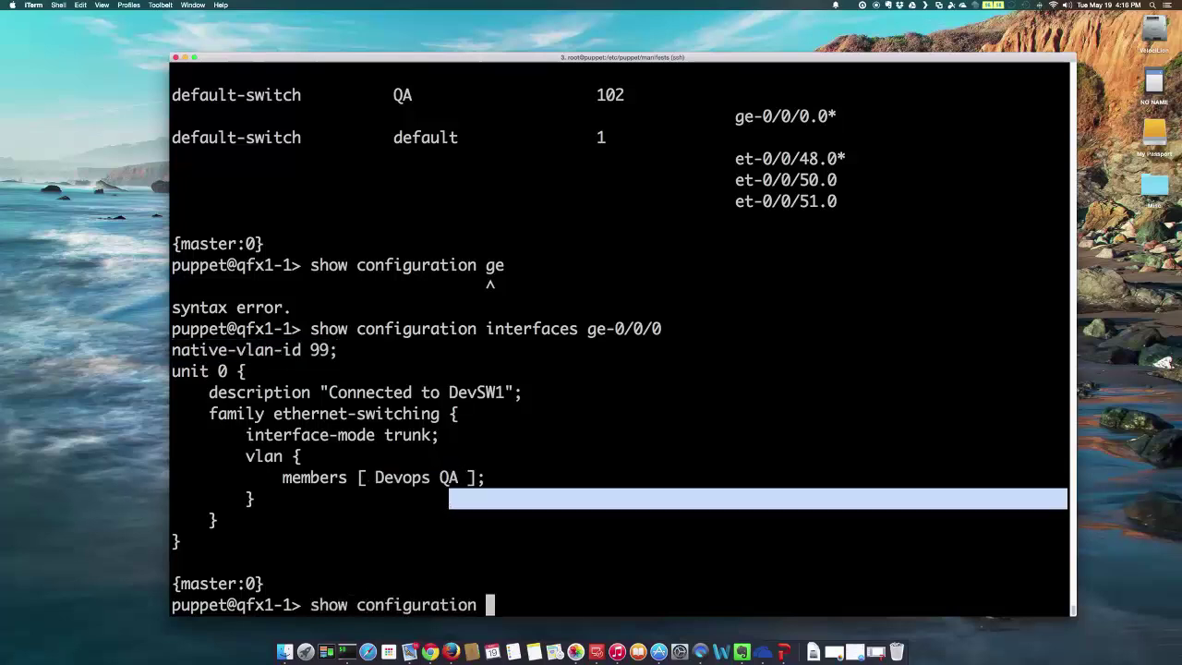
{"action": "type", "text": "interfaces e"}
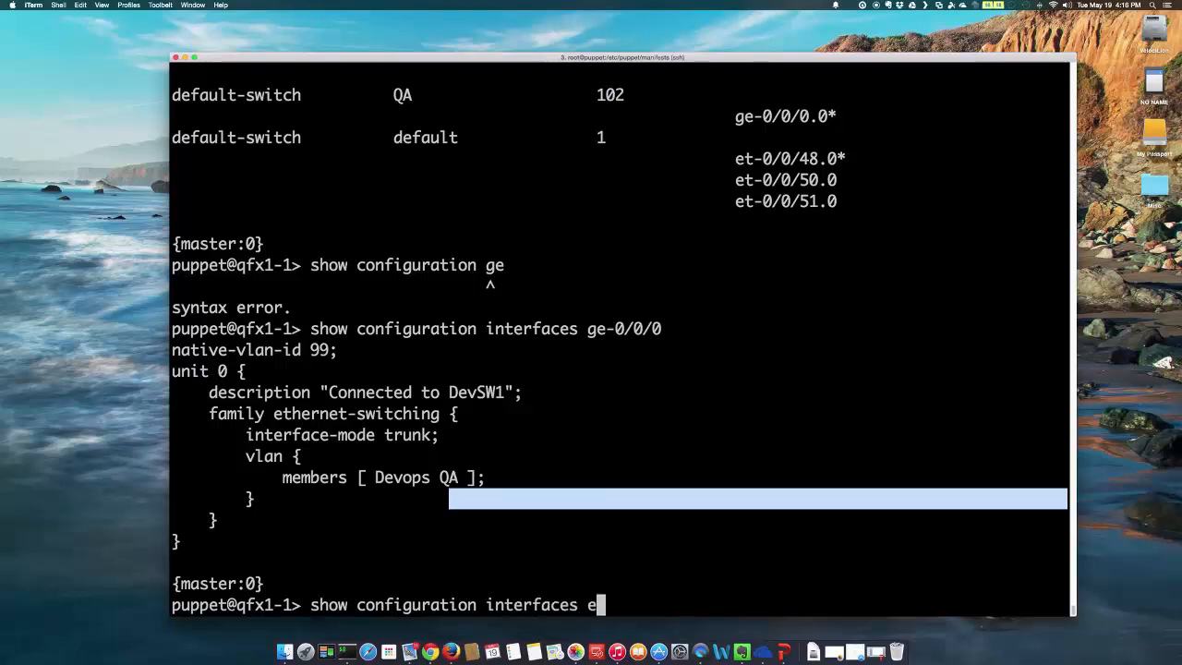
{"action": "type", "text": "t-0/0/49"}
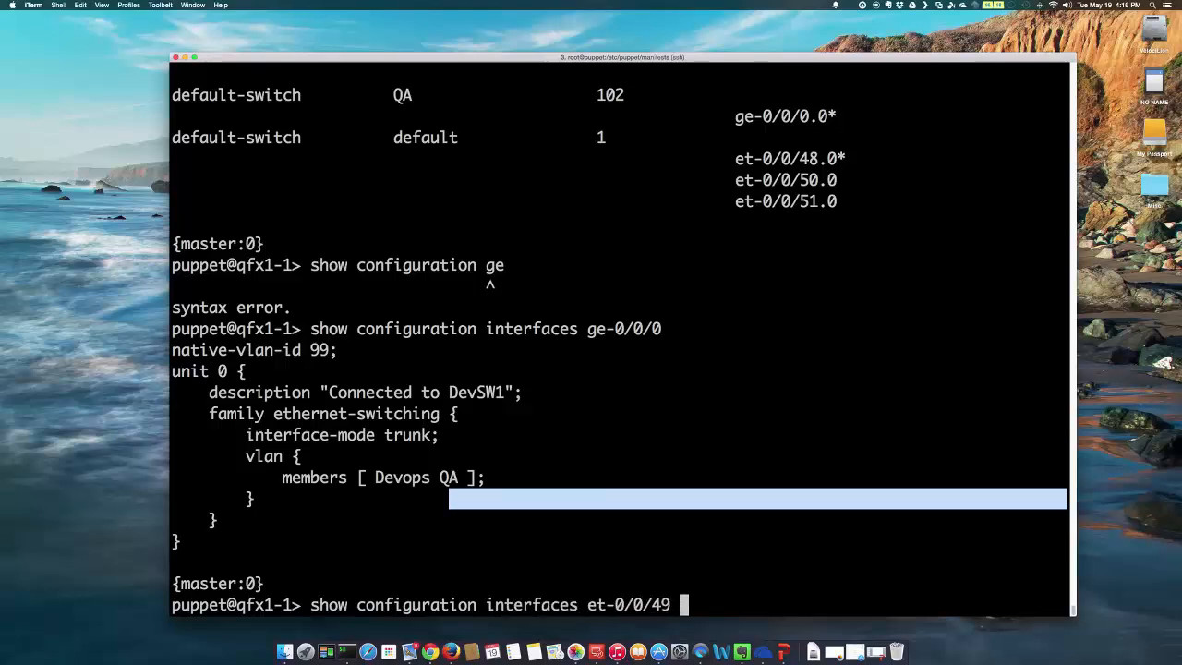
{"action": "key", "text": "Return"}
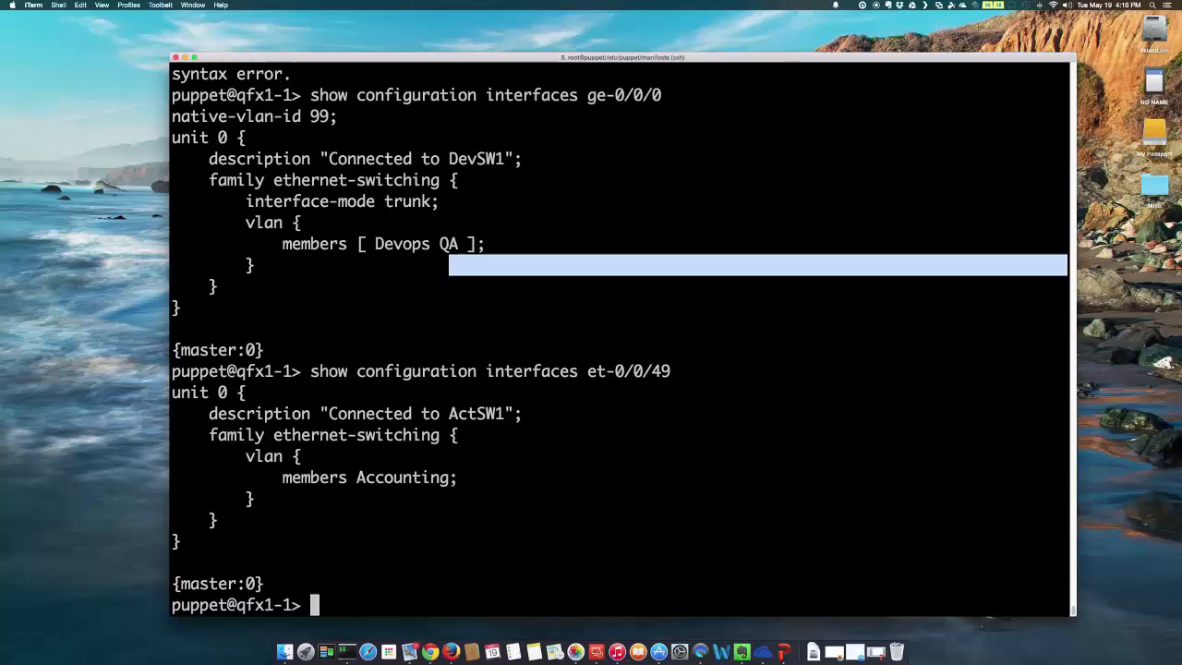
{"action": "double_click", "coordinate": [393, 478]}
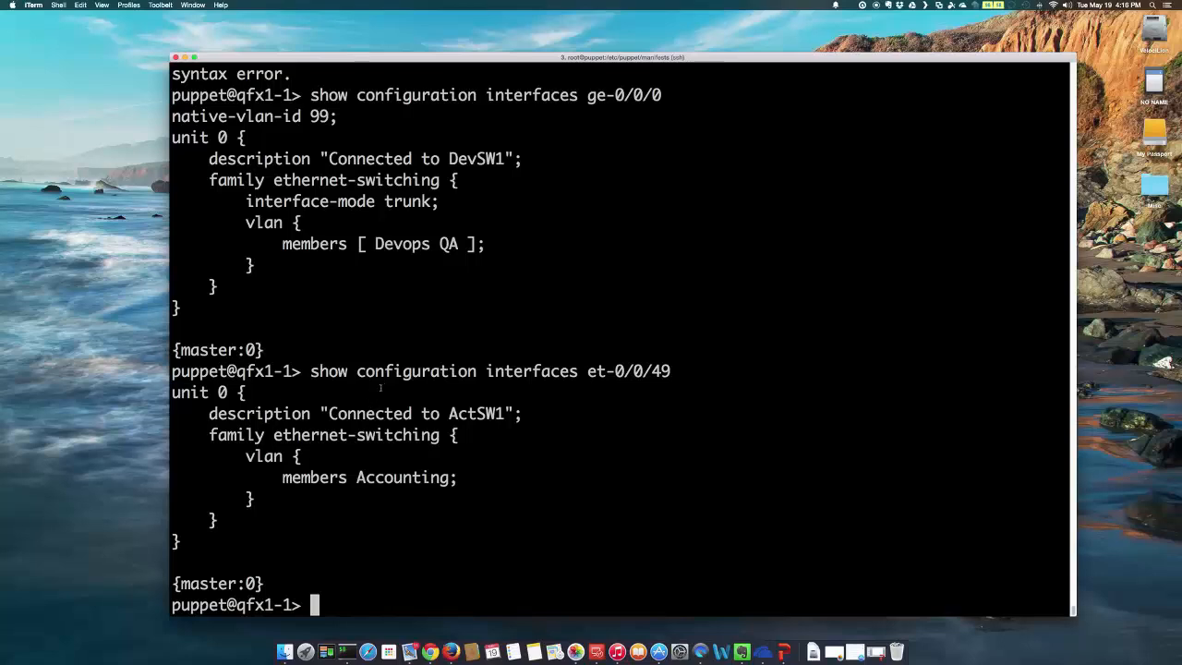
Exit the Junos CLI and log out of the switch.
{"action": "type", "text": "exit"}
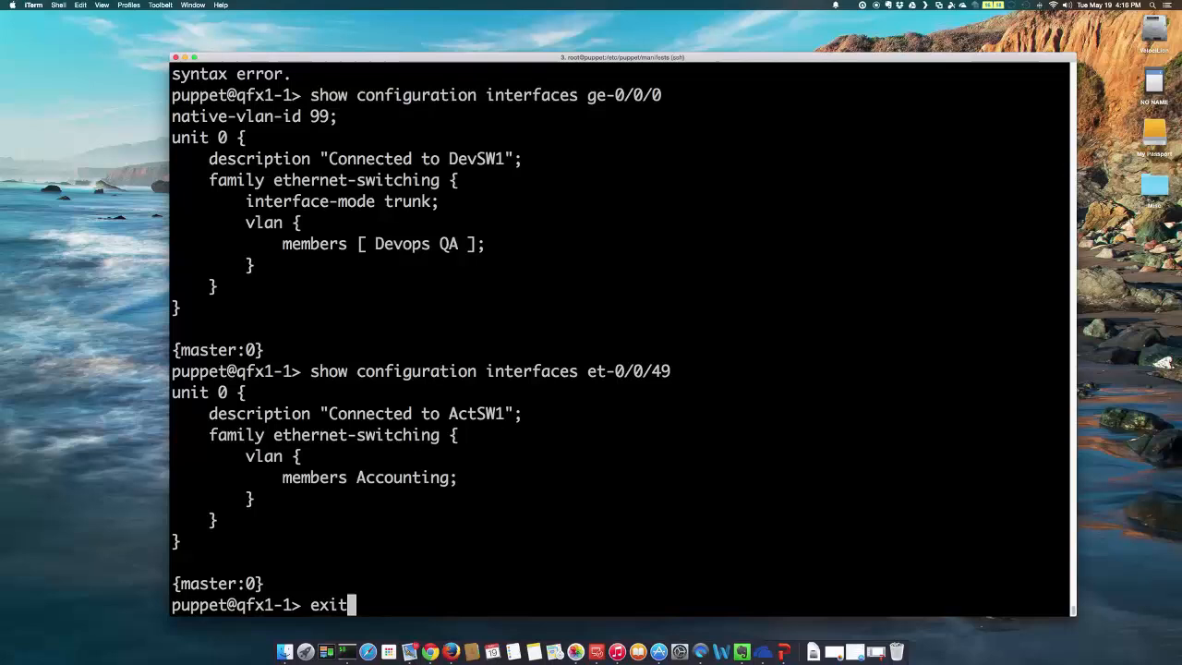
{"action": "key", "text": "Return"}
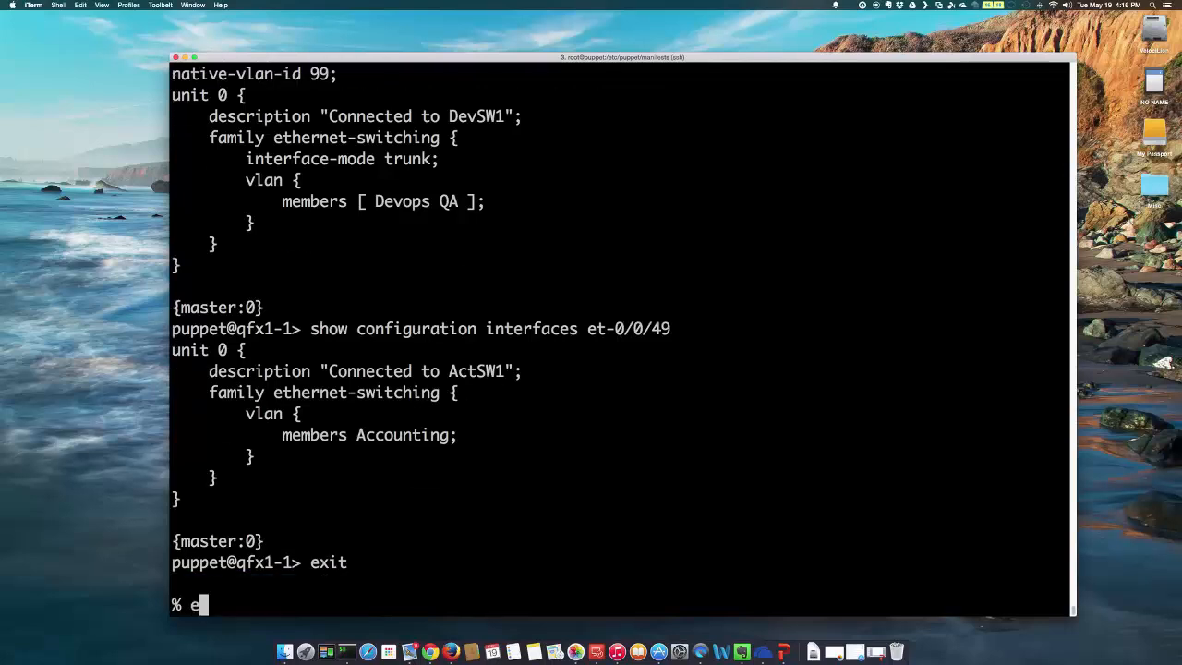
{"action": "key", "text": "Return"}
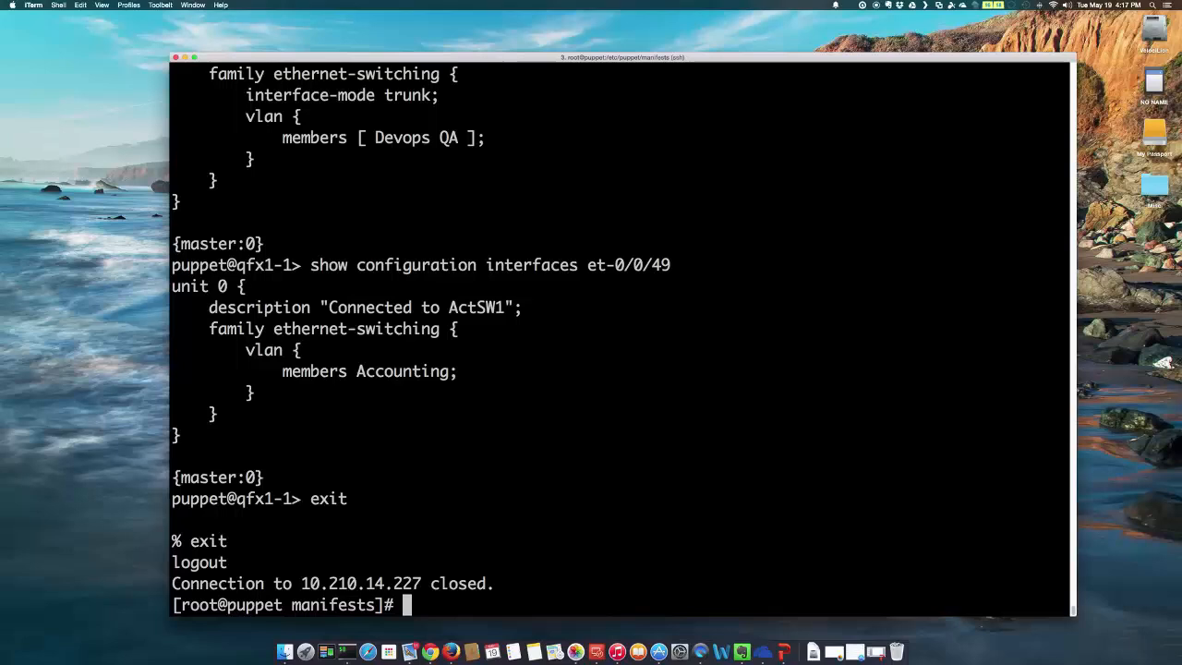
Open an SSH session to qfx2-1 at 10.210.14.228 as user puppet.
{"action": "type", "text": "ssh 10.210.14.227 -l puppet"}
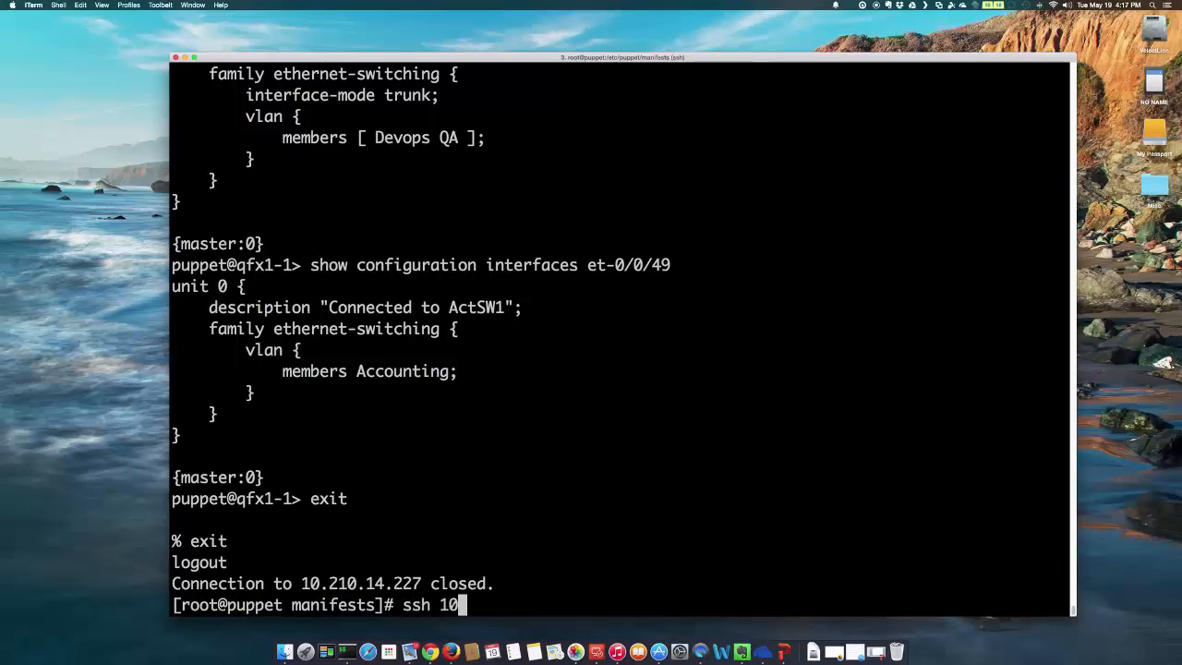
{"action": "type", "text": ".210.14."}
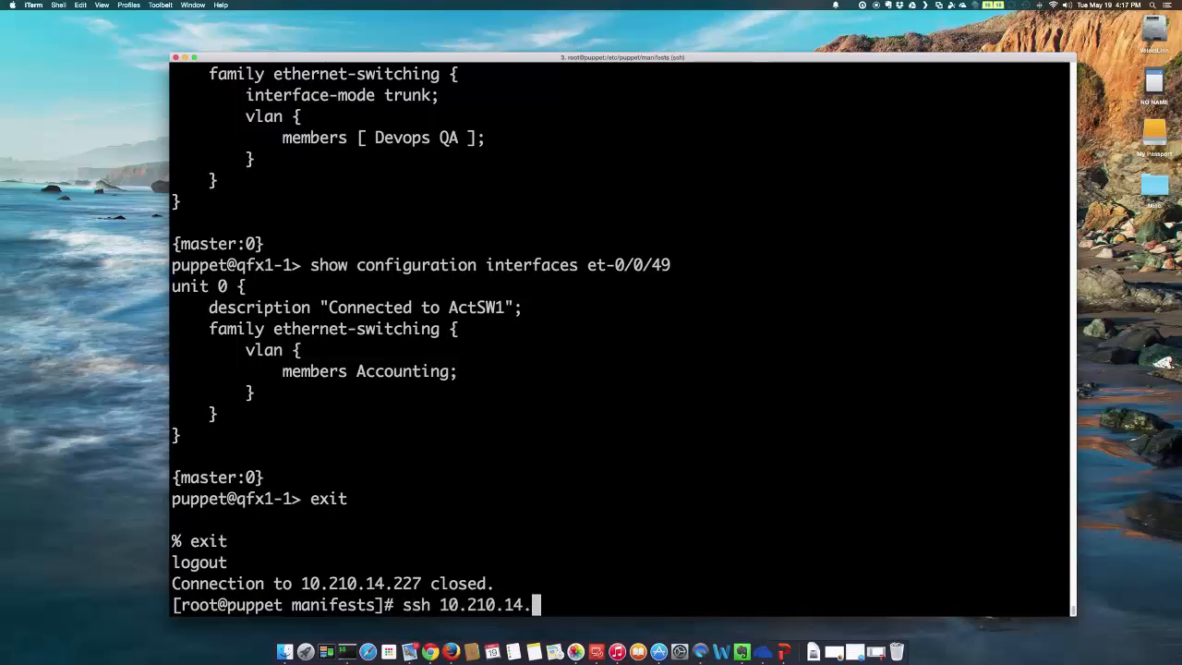
{"action": "type", "text": "227"}
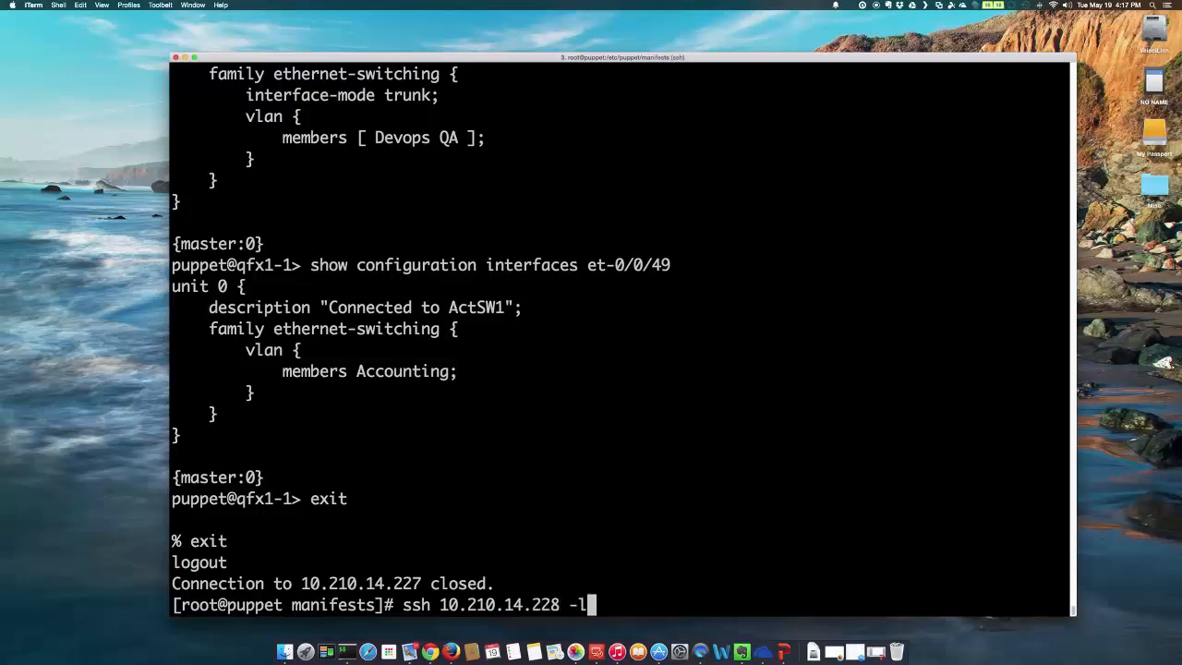
{"action": "type", "text": "puppet"}
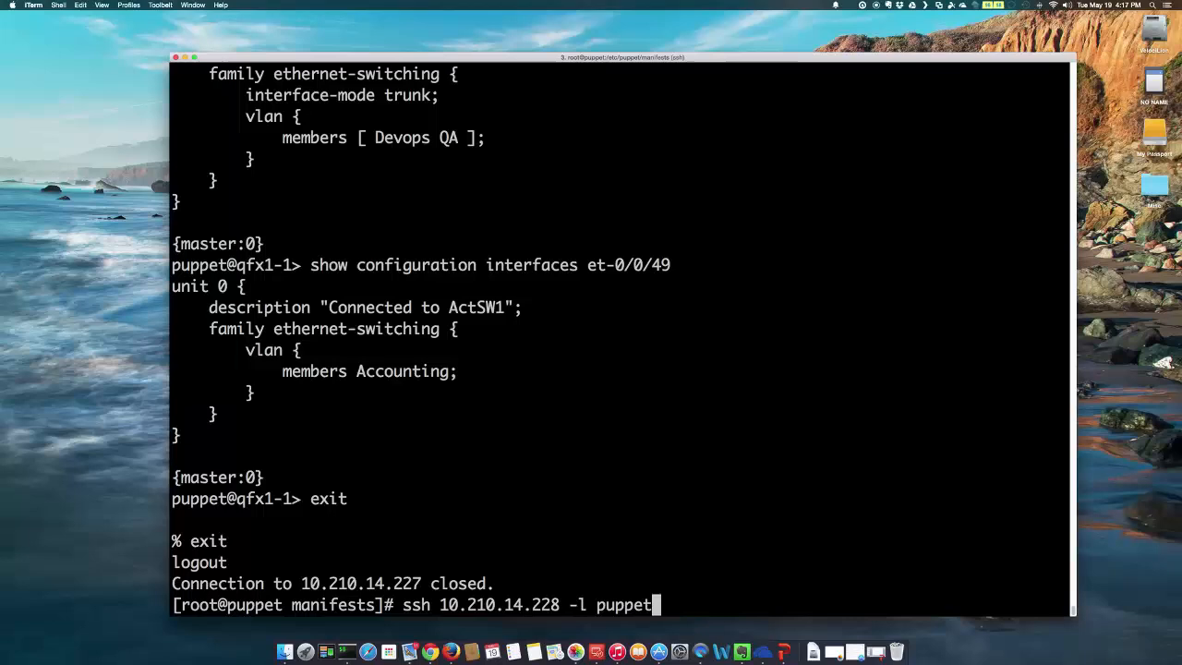
{"action": "key", "text": "Return"}
{"action": "type", "text": "show vlan"}
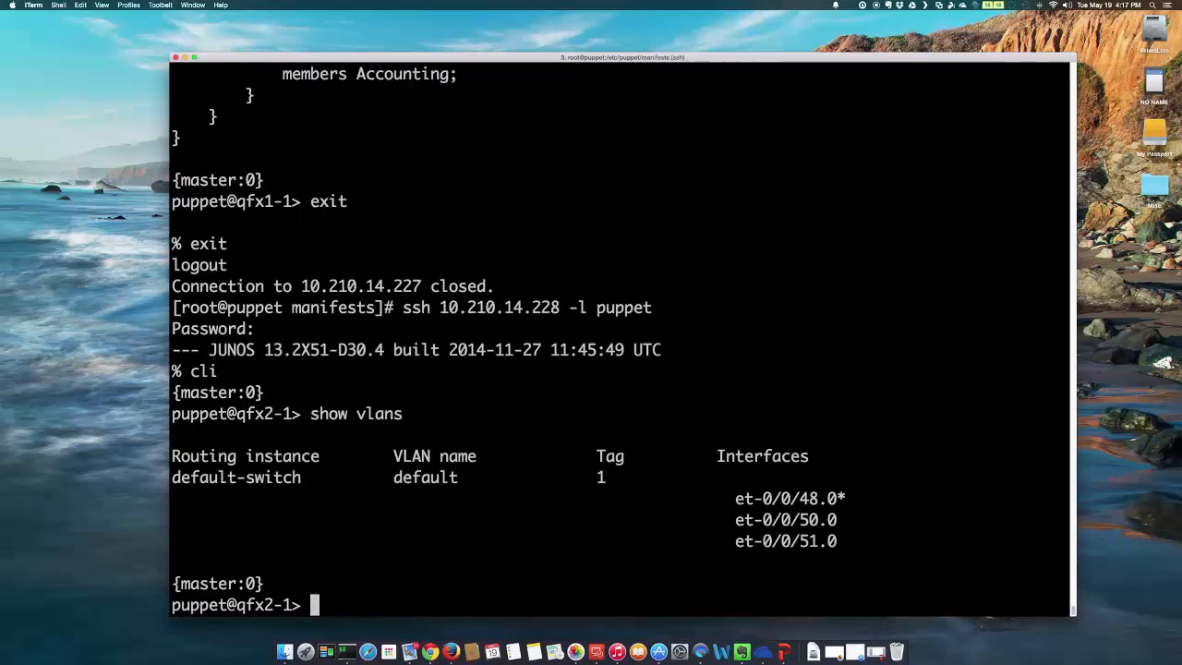
Confirm qfx2-1 has no configuration for interfaces ge-0/0/0 and et-0/0/49.
{"action": "type", "text": "show configuration interfaces"}
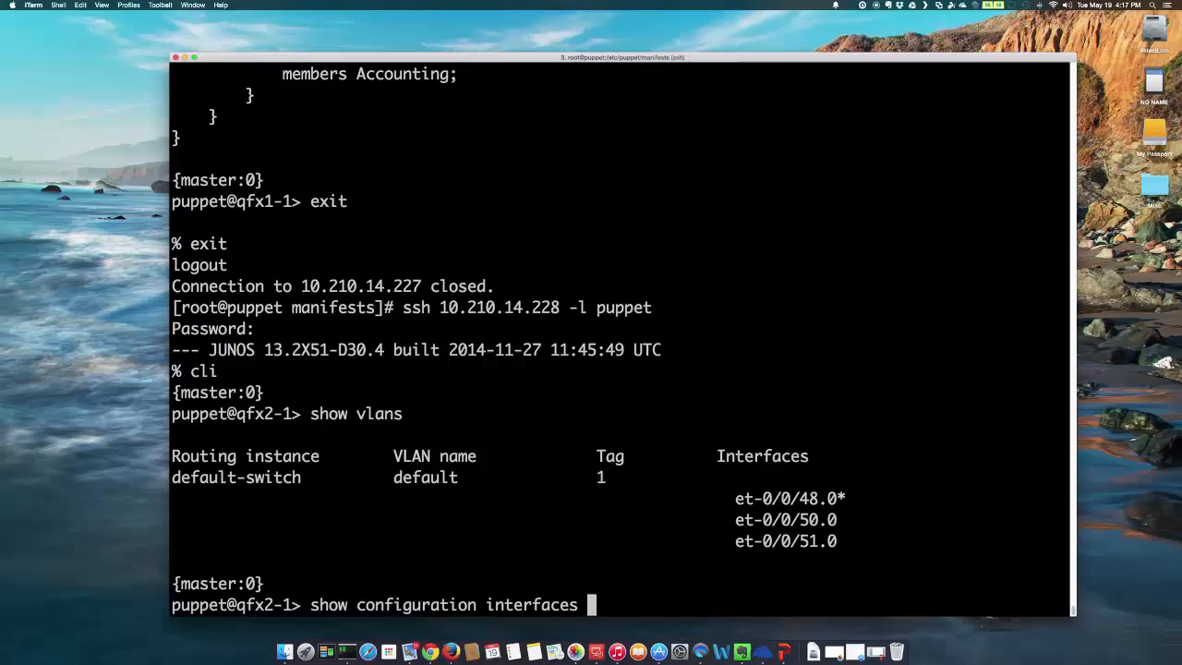
{"action": "key", "text": "Return"}
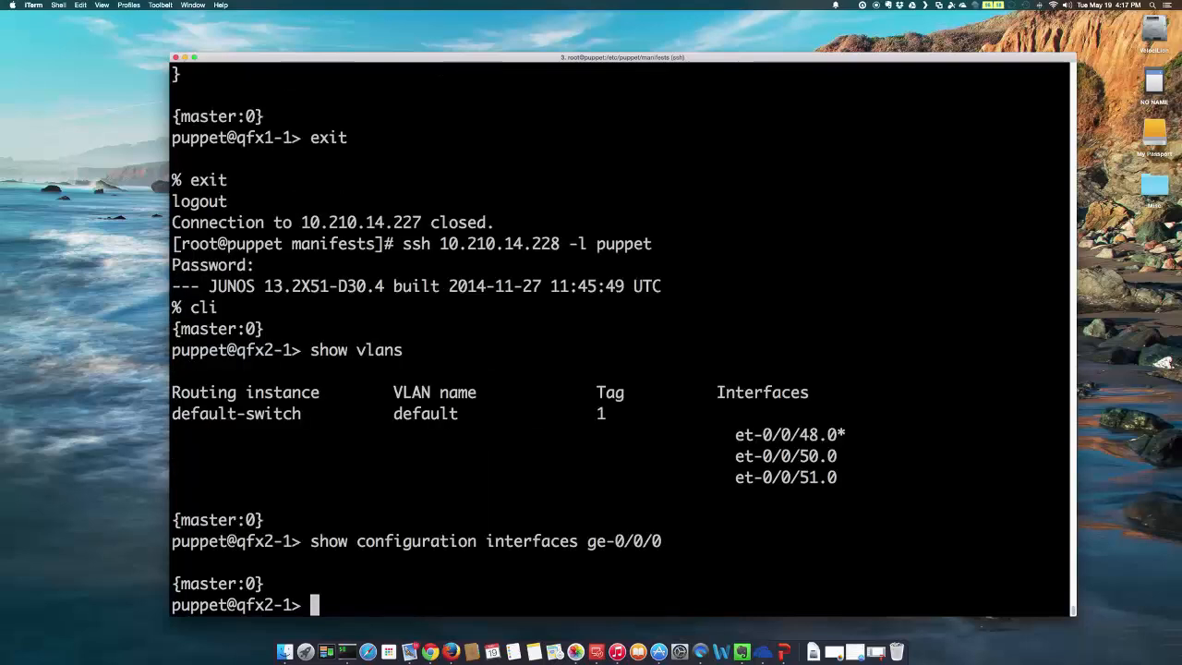
{"action": "type", "text": "show configuration interfaces e"}
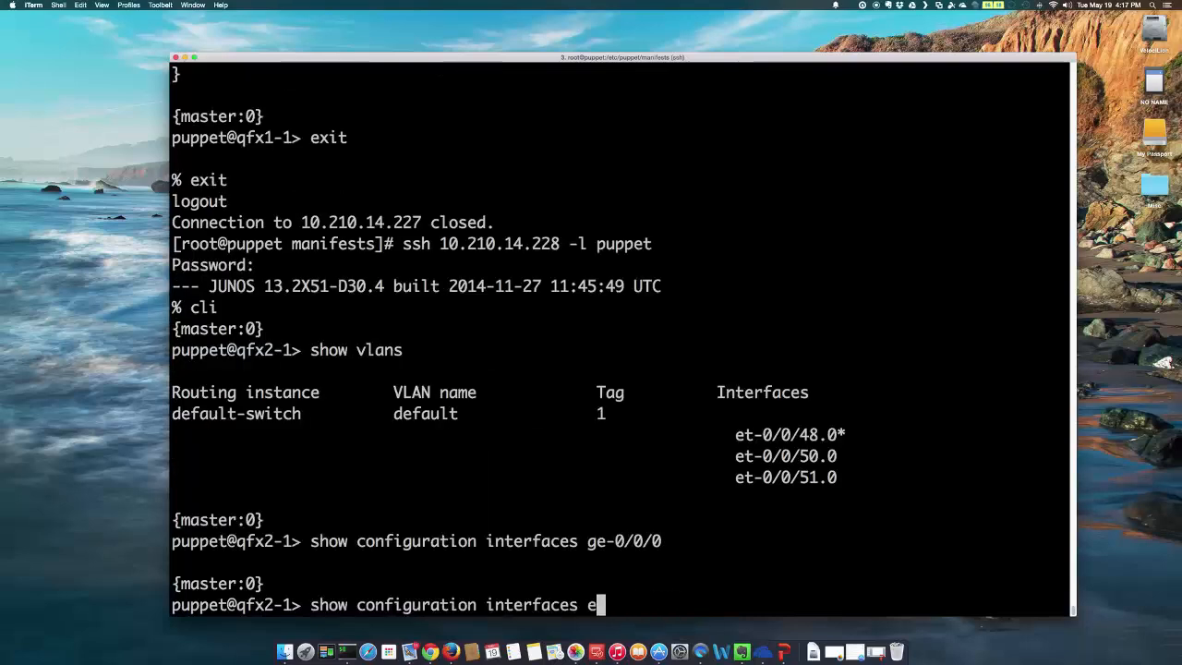
{"action": "type", "text": "t-"}
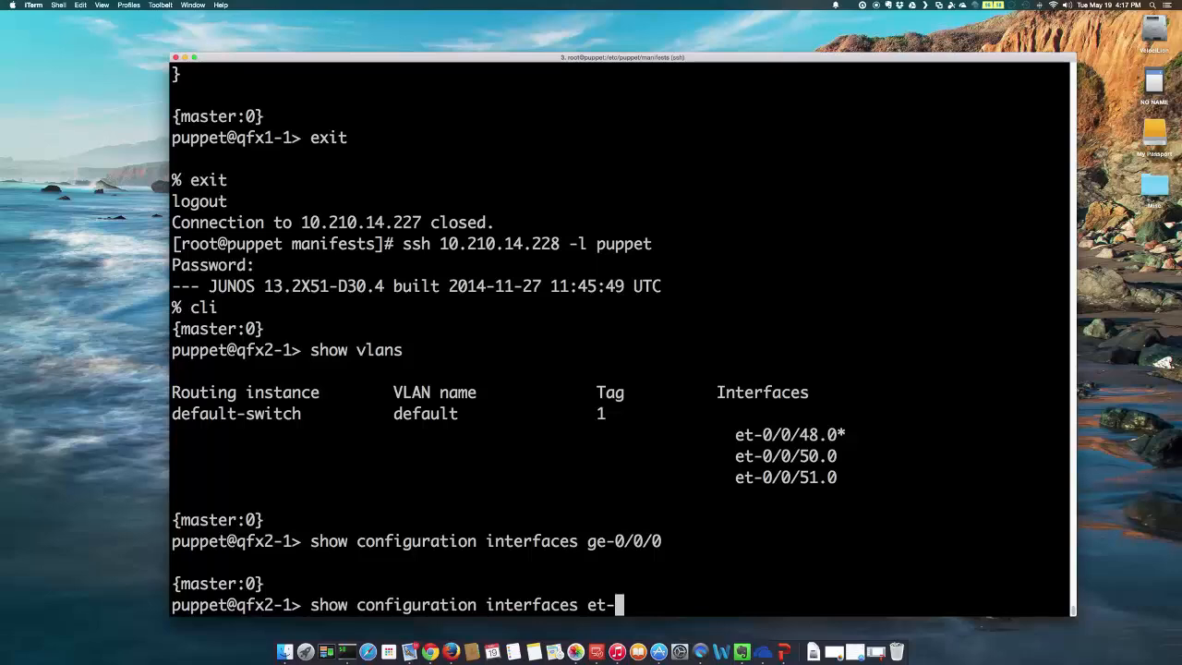
{"action": "key", "text": "Return"}
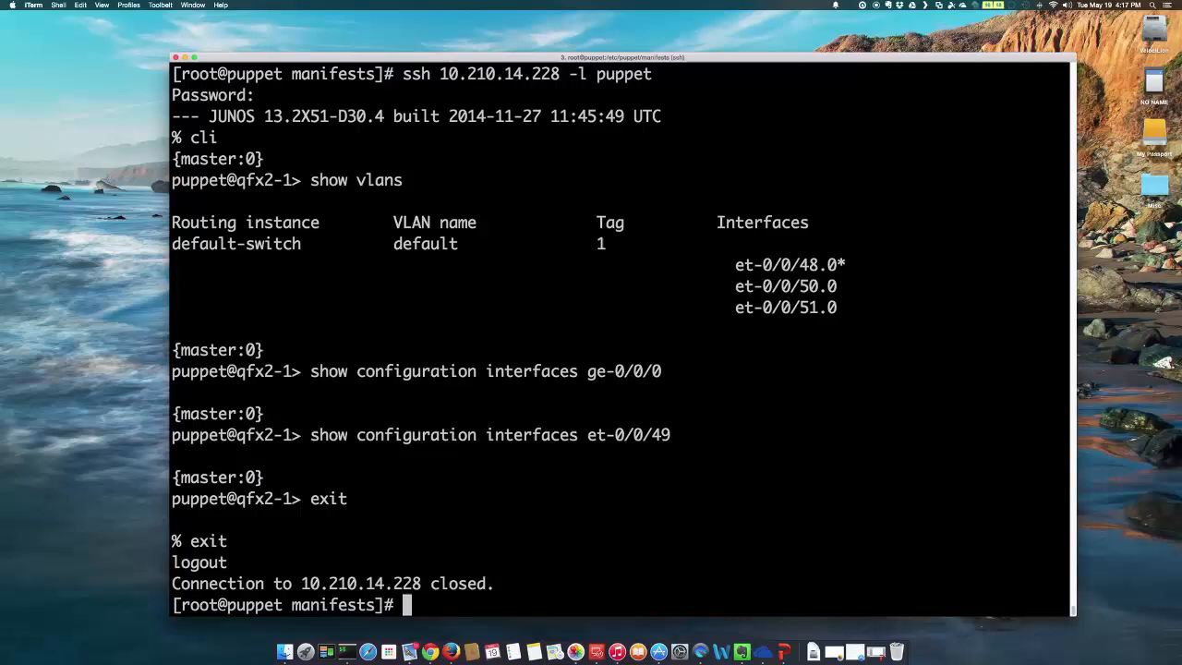
Add , "qfx2-1" after "qfx1-1" on the site.pp node line and save with :wq!
{"action": "type", "text": "clea"}
{"action": "type", "text": "vi site"}
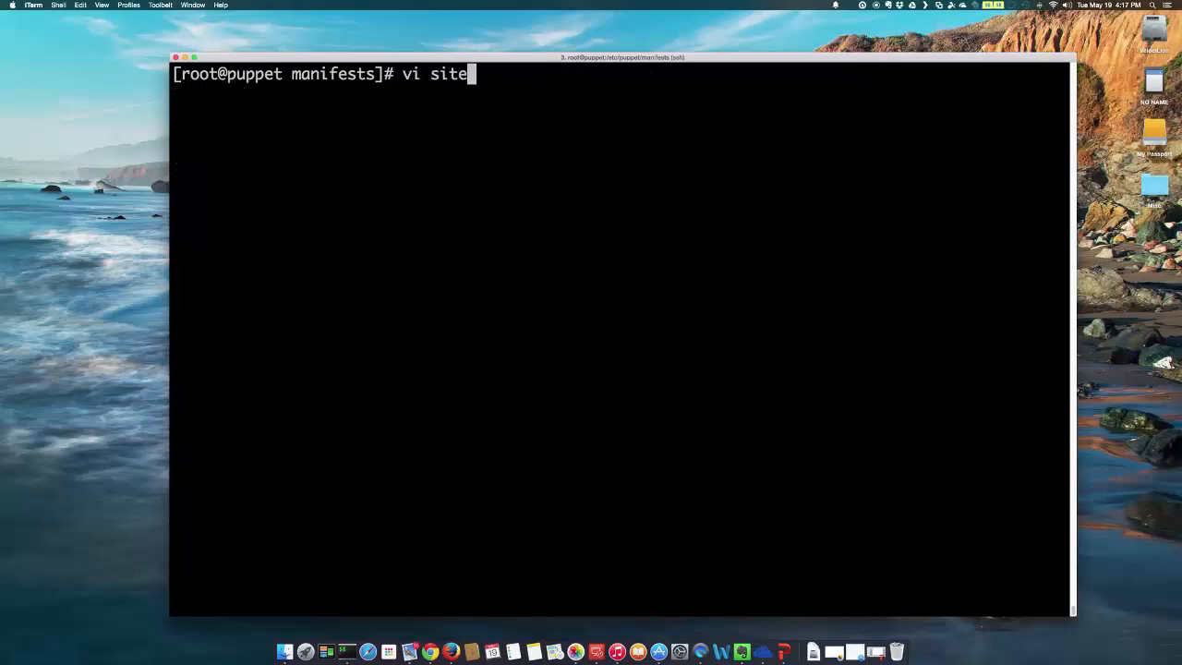
{"action": "key", "text": "Return"}
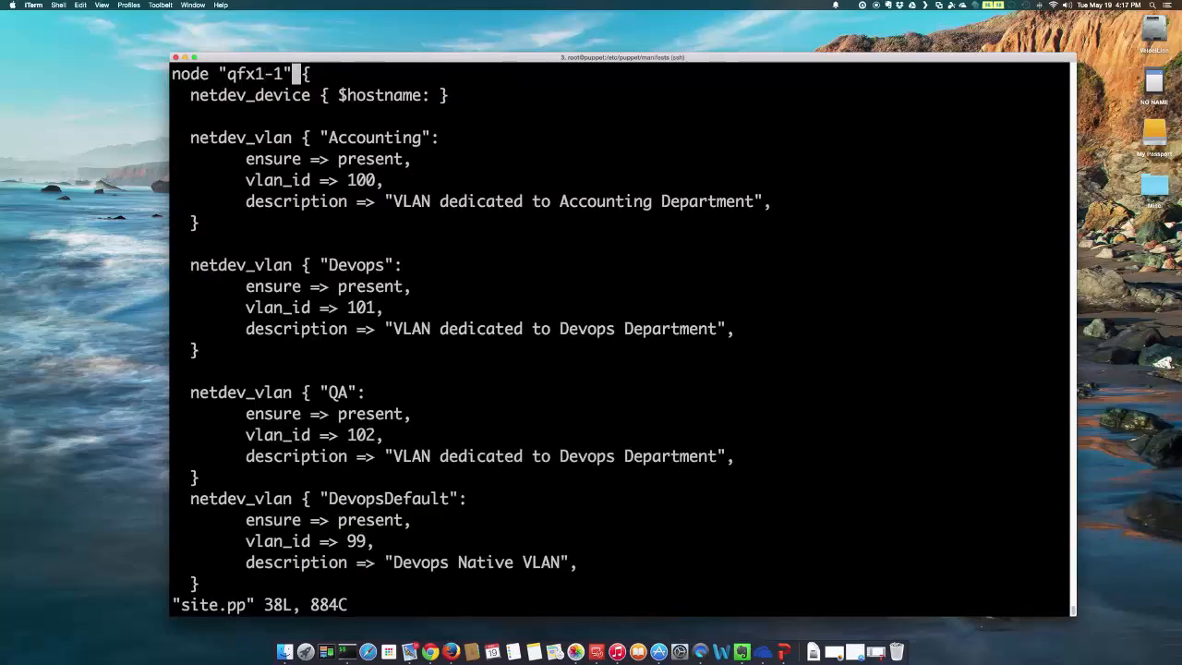
{"action": "type", "text": ","}
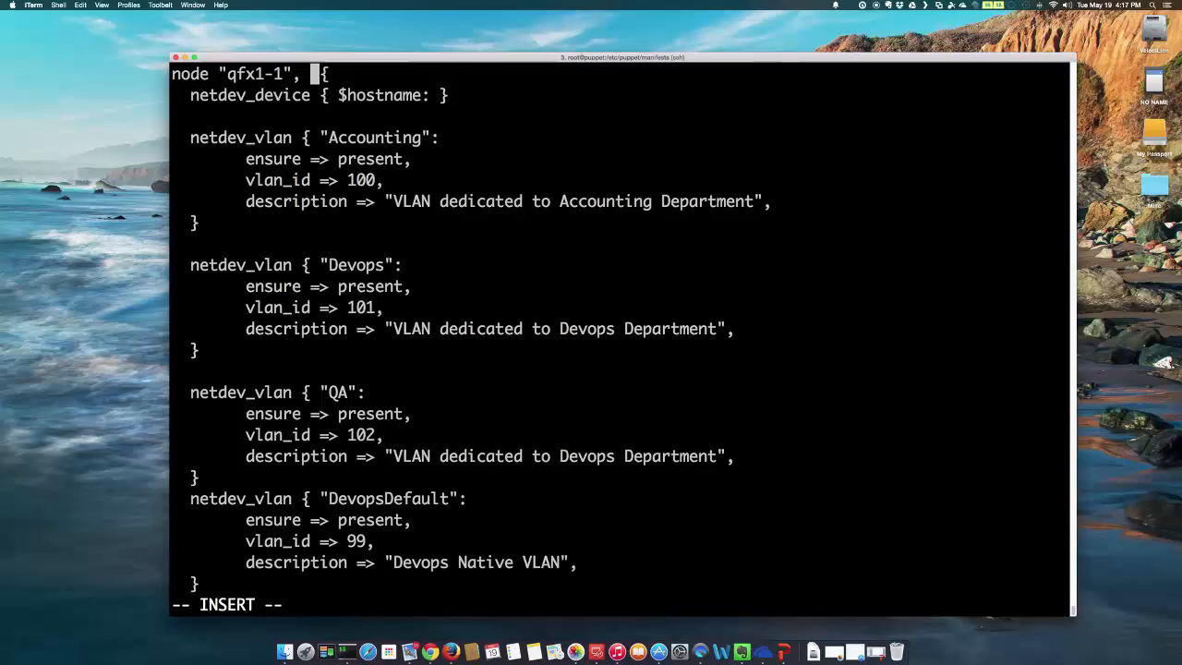
{"action": "type", "text": "\""}
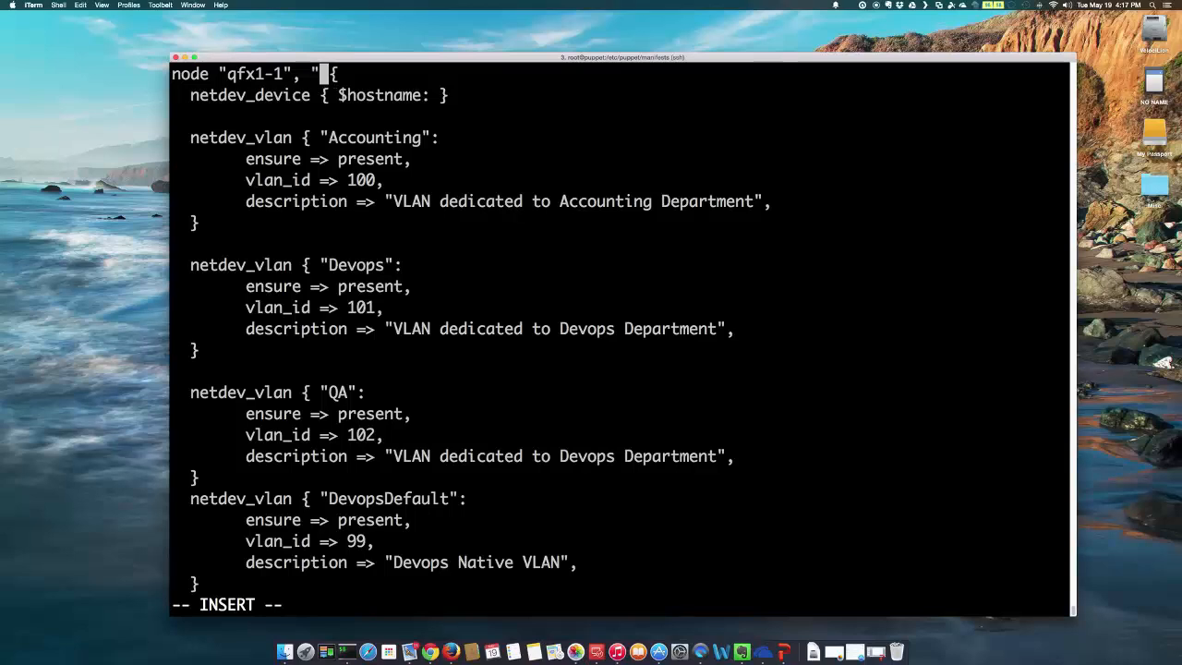
{"action": "type", "text": "qfx2-1"}
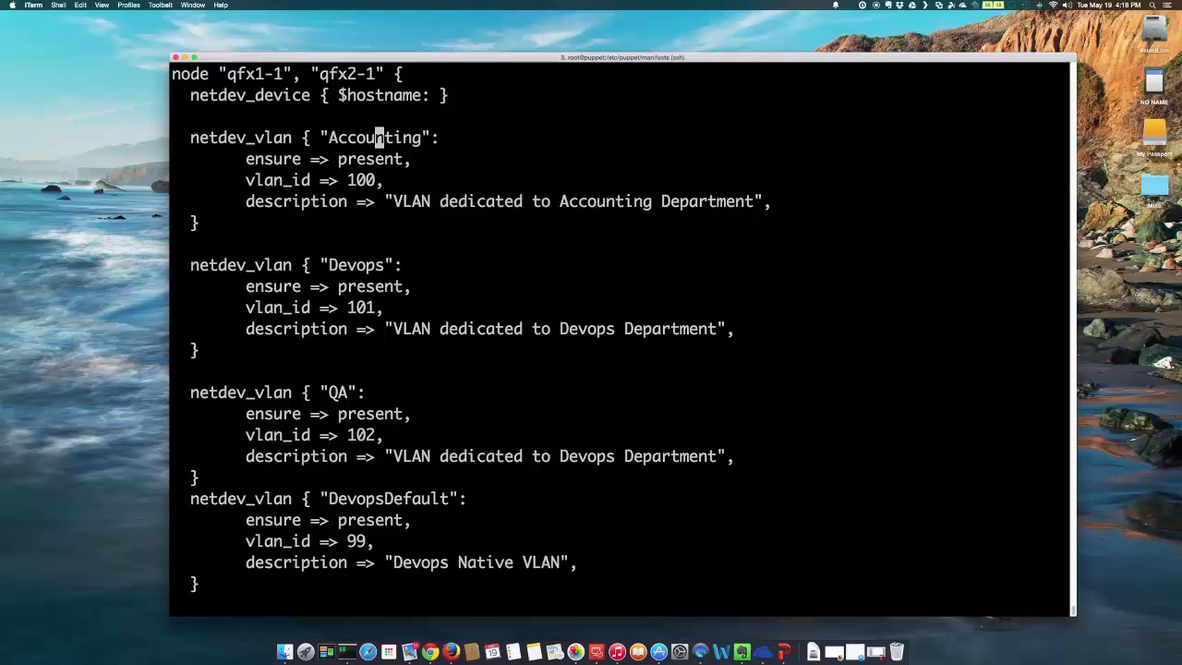
{"action": "type", "text": ":wq!"}
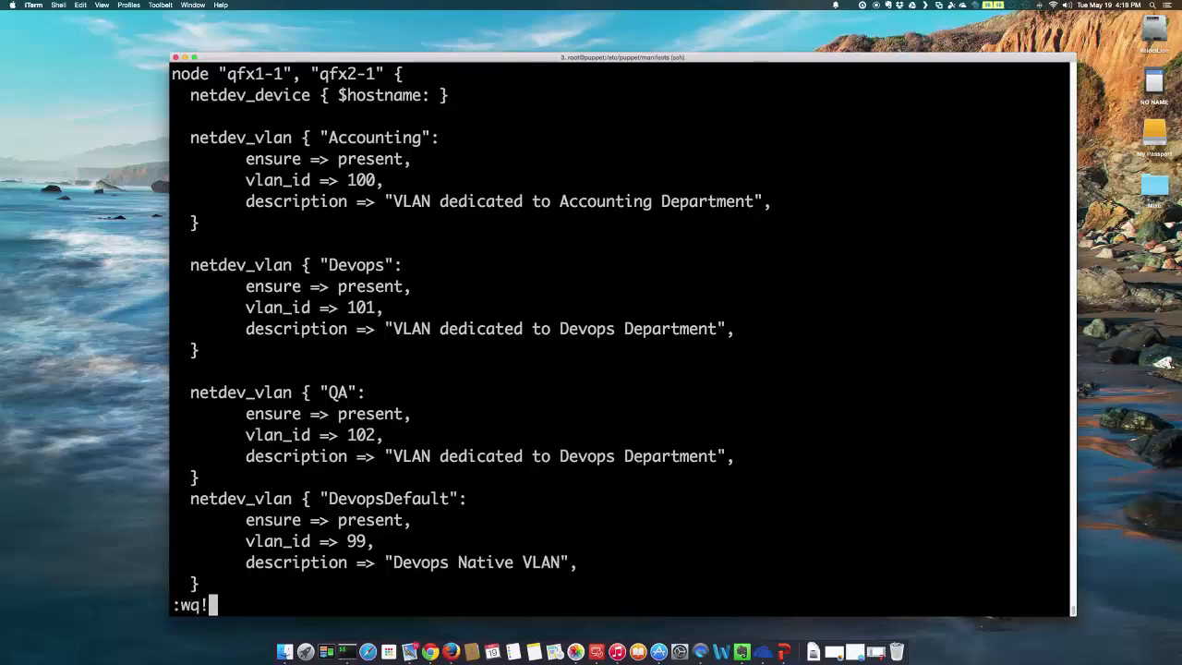
{"action": "key", "text": "Return"}
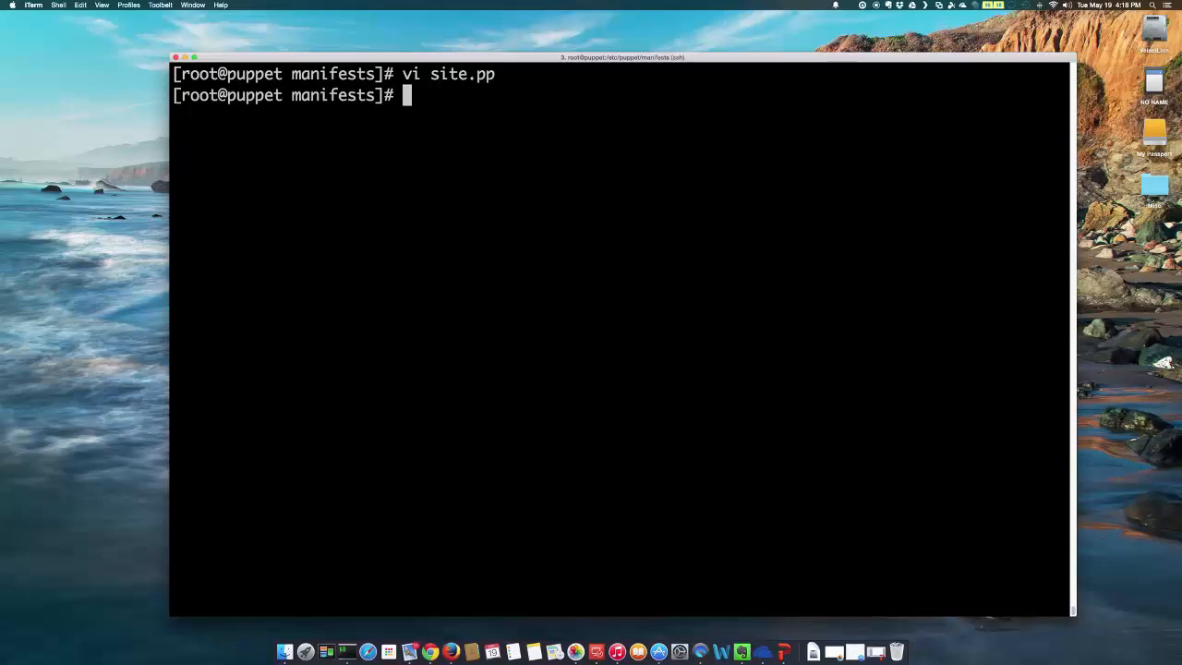
Log in to qfx2-1 at 10.210.14.228 as user puppet.
{"action": "type", "text": "ssh 10.210.14."}
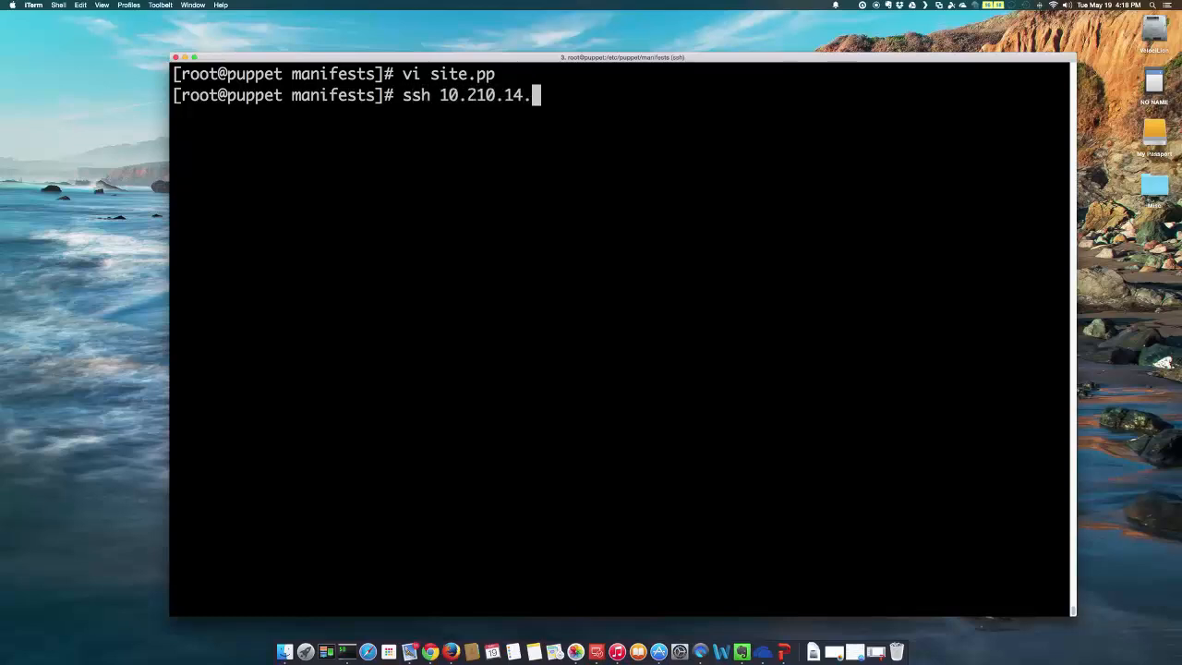
{"action": "type", "text": "228 -"}
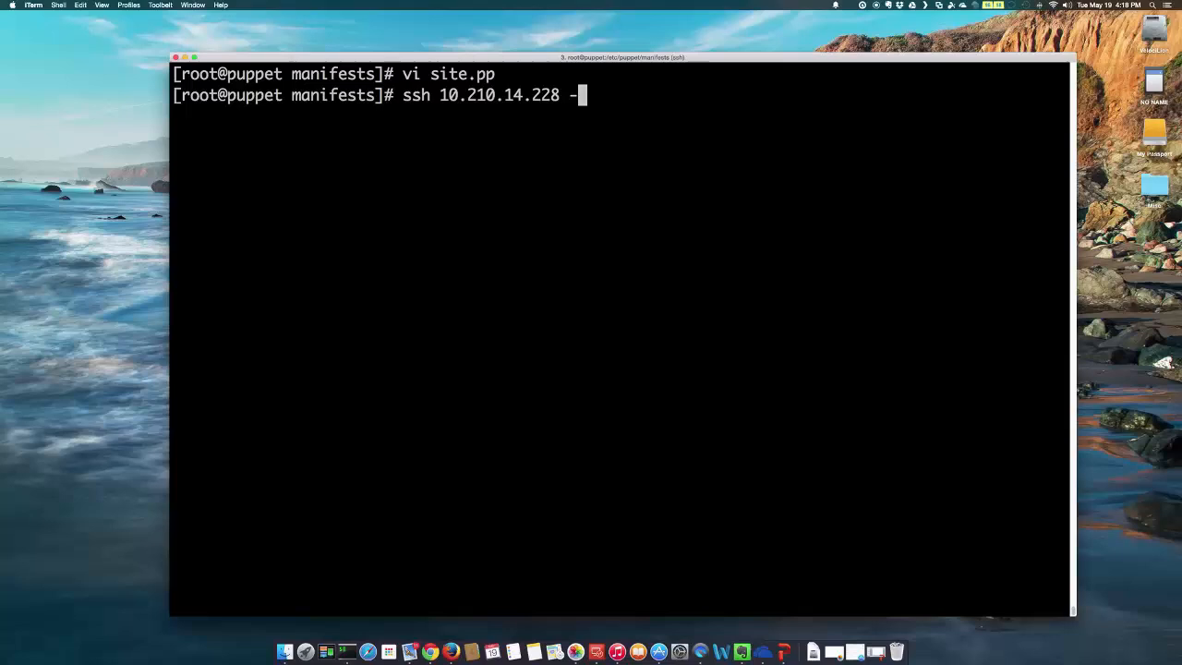
{"action": "type", "text": "l puppet"}
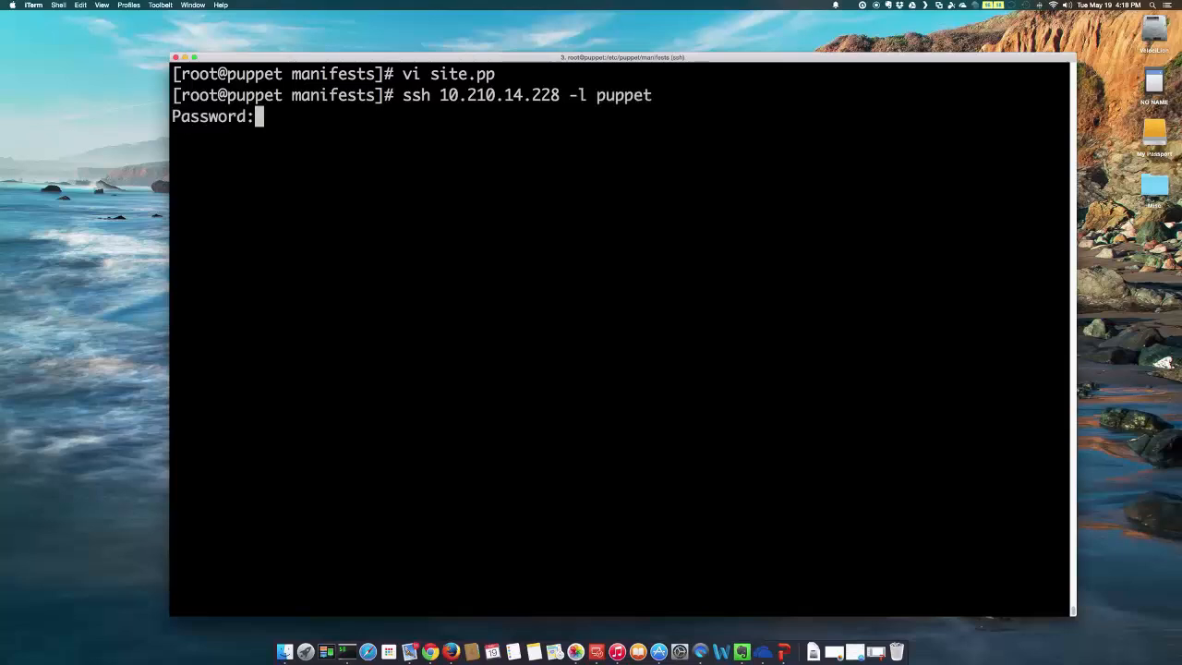
{"action": "key", "text": "Return"}
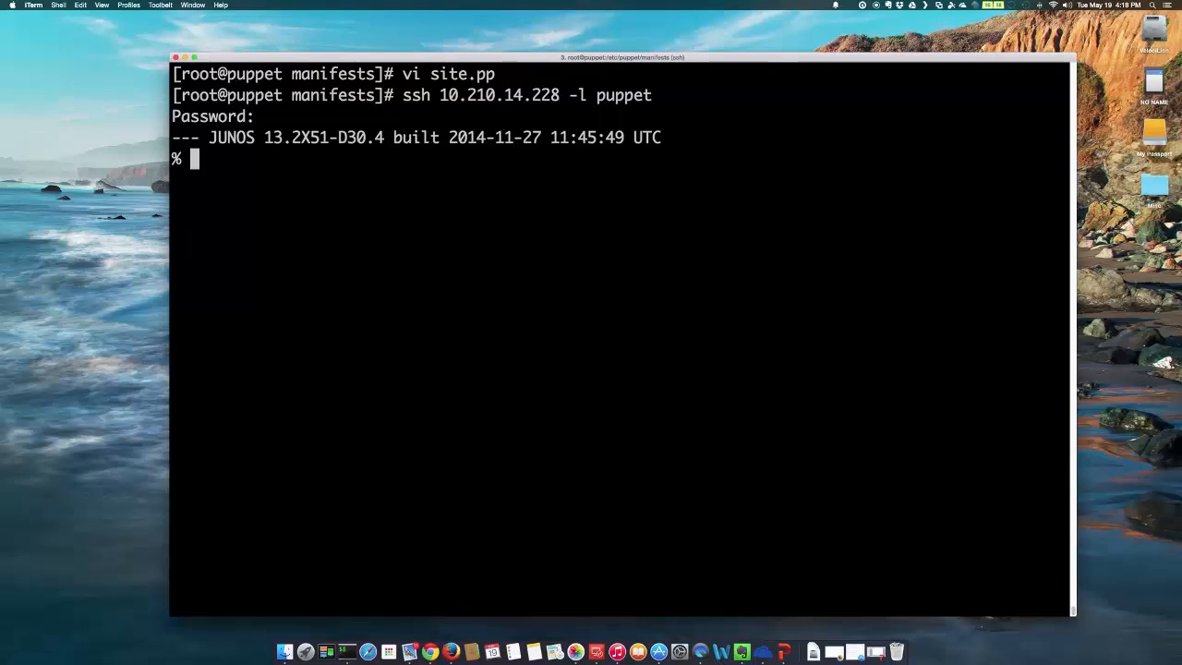
Run puppet agent -t on qfx2-1, committing the Accounting, Devops, DevopsDefault and QA VLANs.
{"action": "type", "text": "cli"}
{"action": "type", "text": "puppet"}
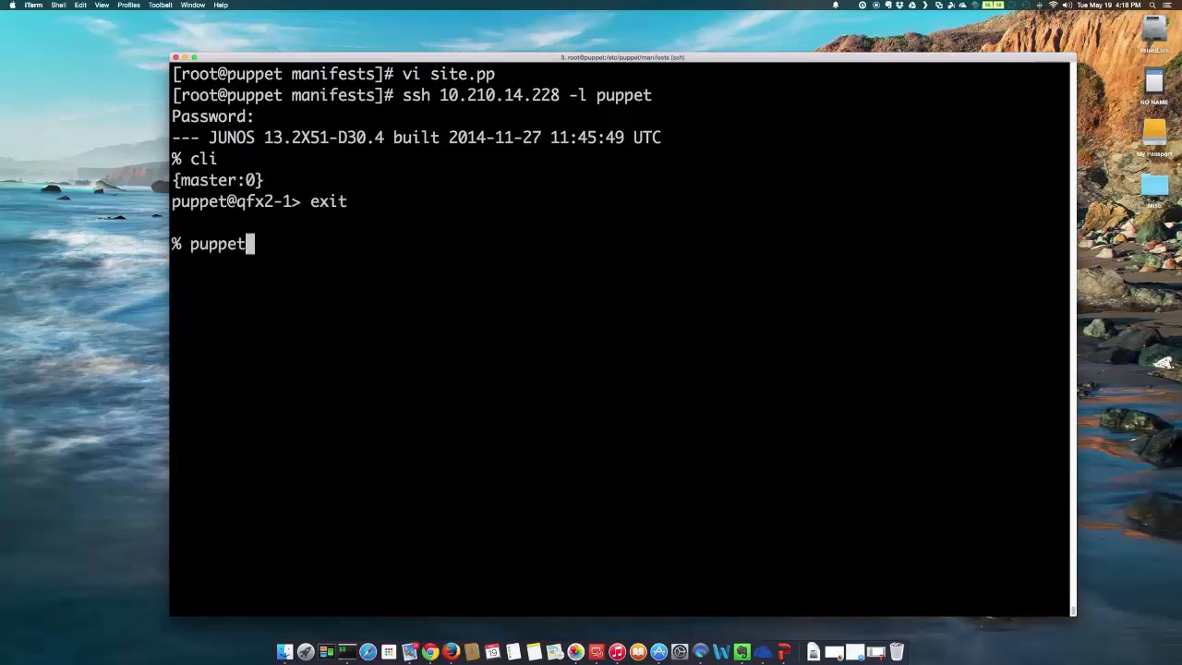
{"action": "type", "text": "agne"}
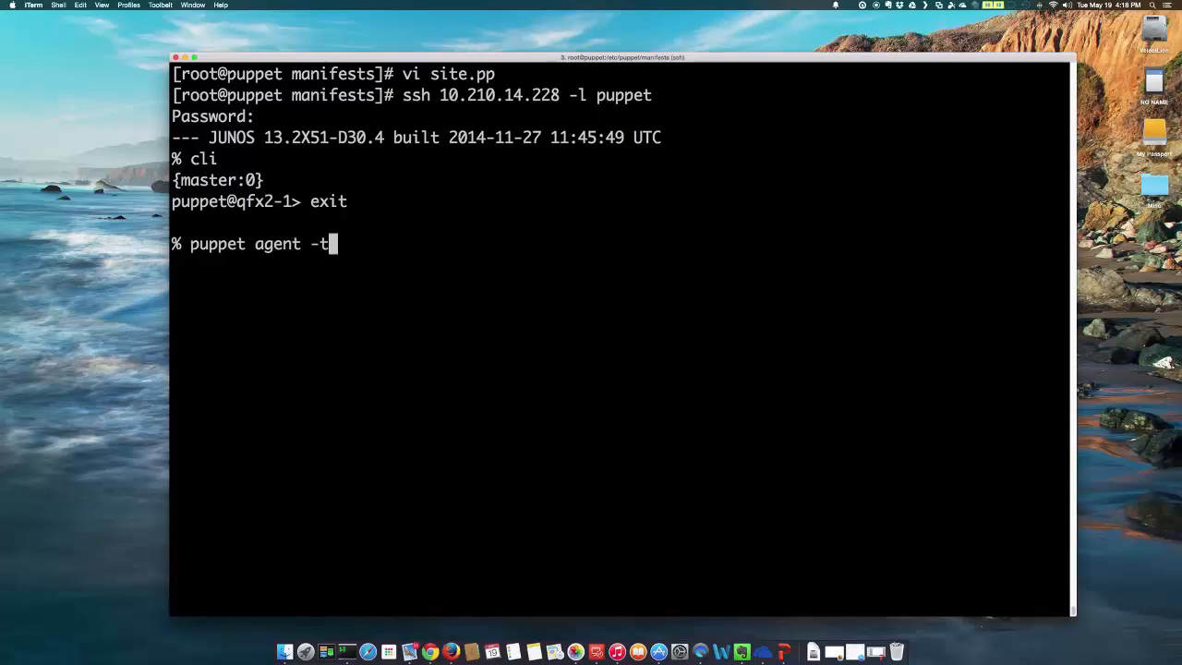
{"action": "key", "text": "Return"}
{"action": "type", "text": "show vlan"}
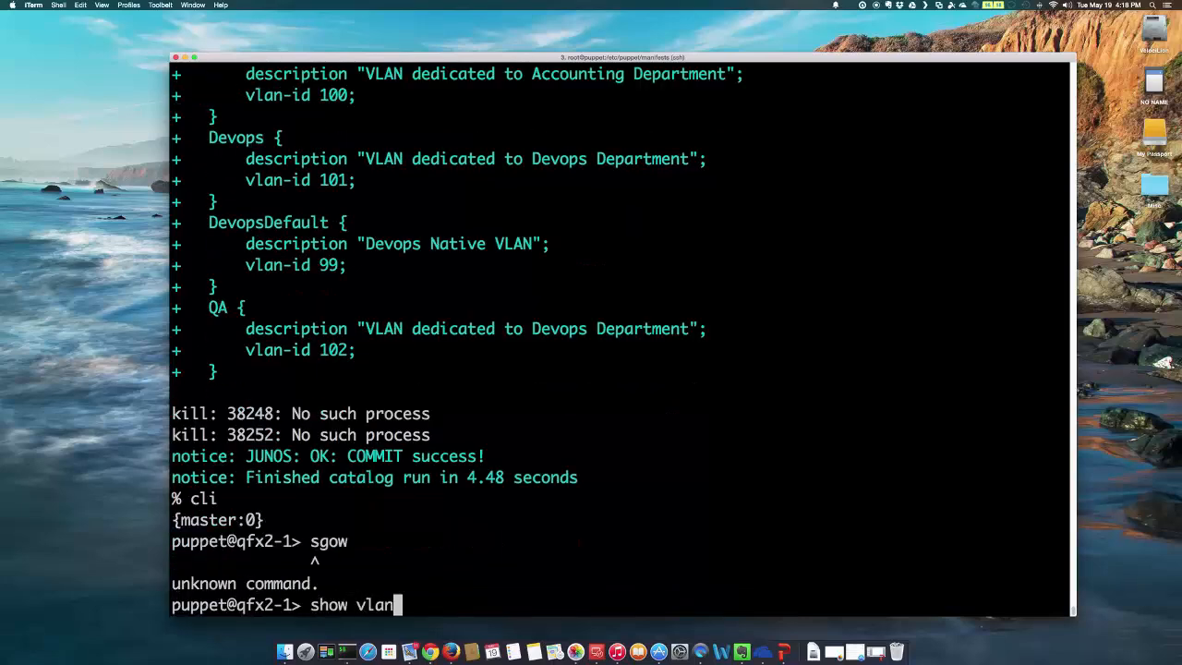
Check qfx2-1's VLANs and the ge-0/0/0 and et-0/0/49 configurations, then exit.
{"action": "key", "text": "Return"}
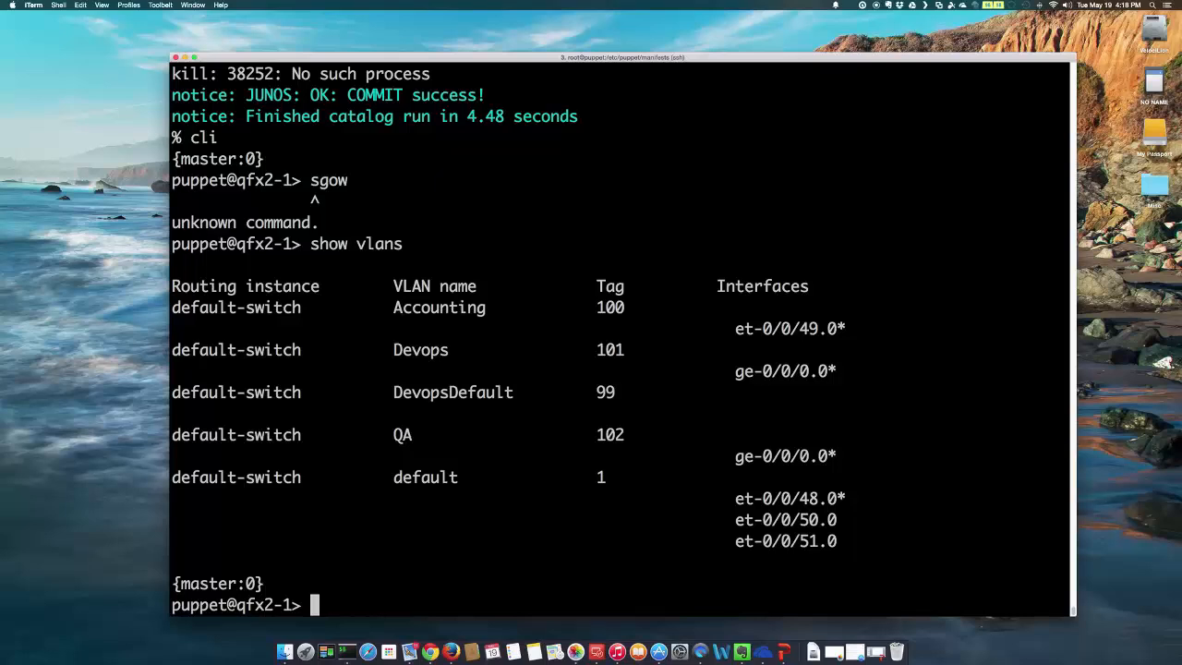
{"action": "type", "text": "show configuration"}
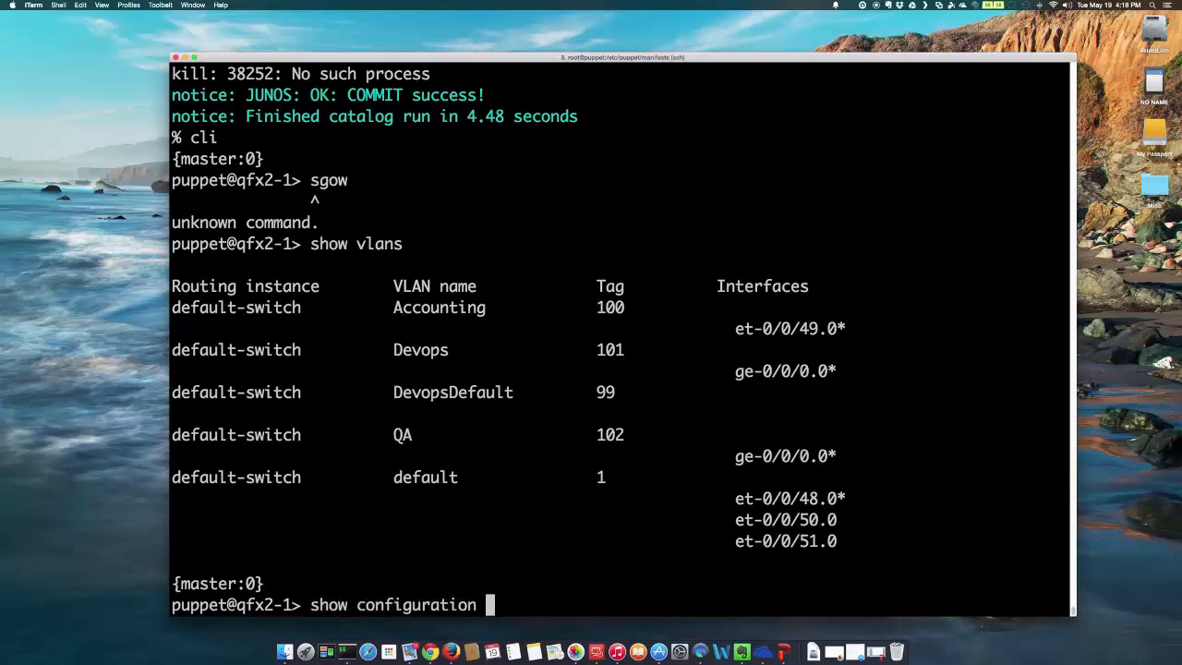
{"action": "type", "text": "interfaces ge-0/0/0"}
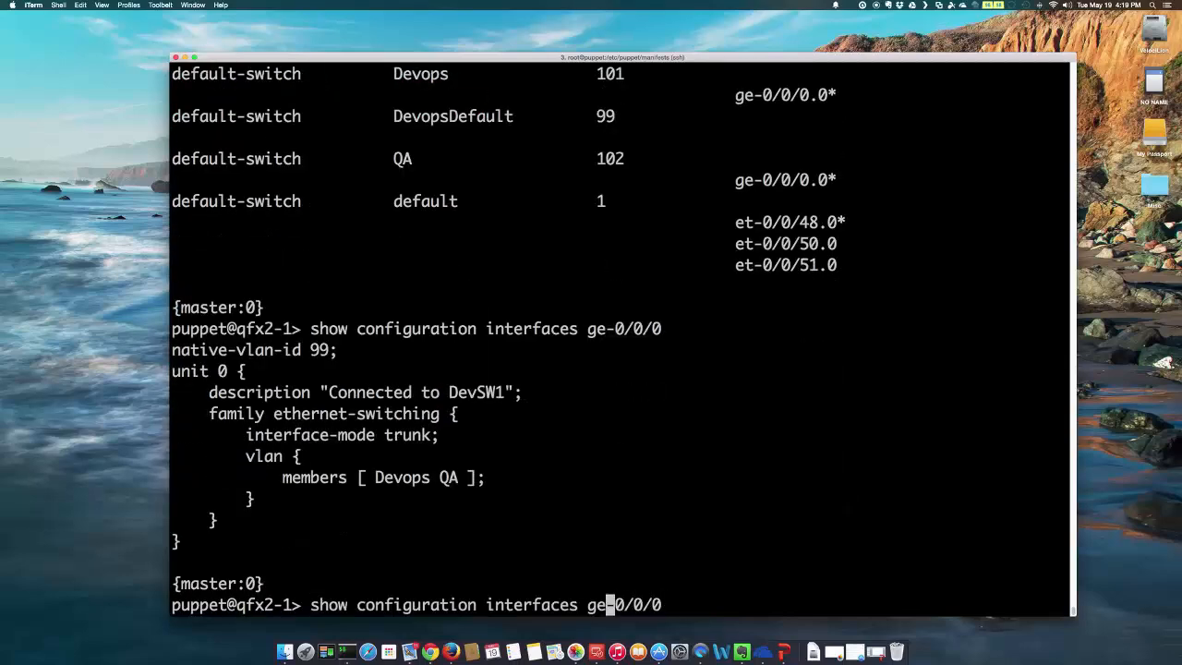
{"action": "key", "text": "BackSpace"}
{"action": "type", "text": "t"}
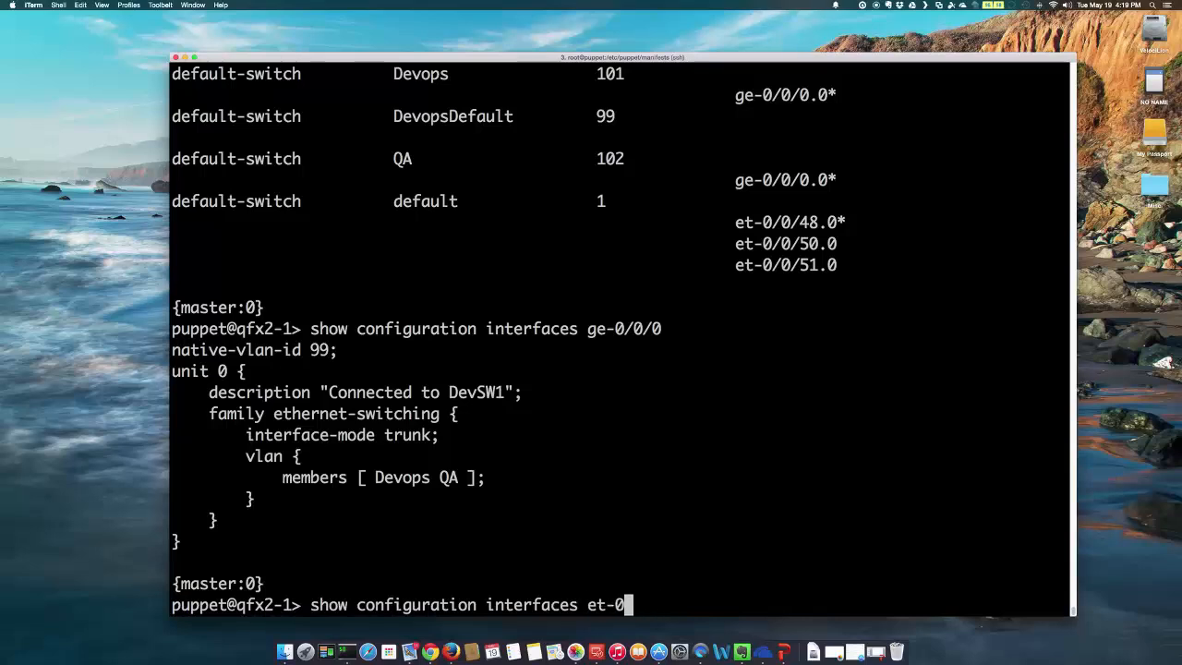
{"action": "key", "text": "Return"}
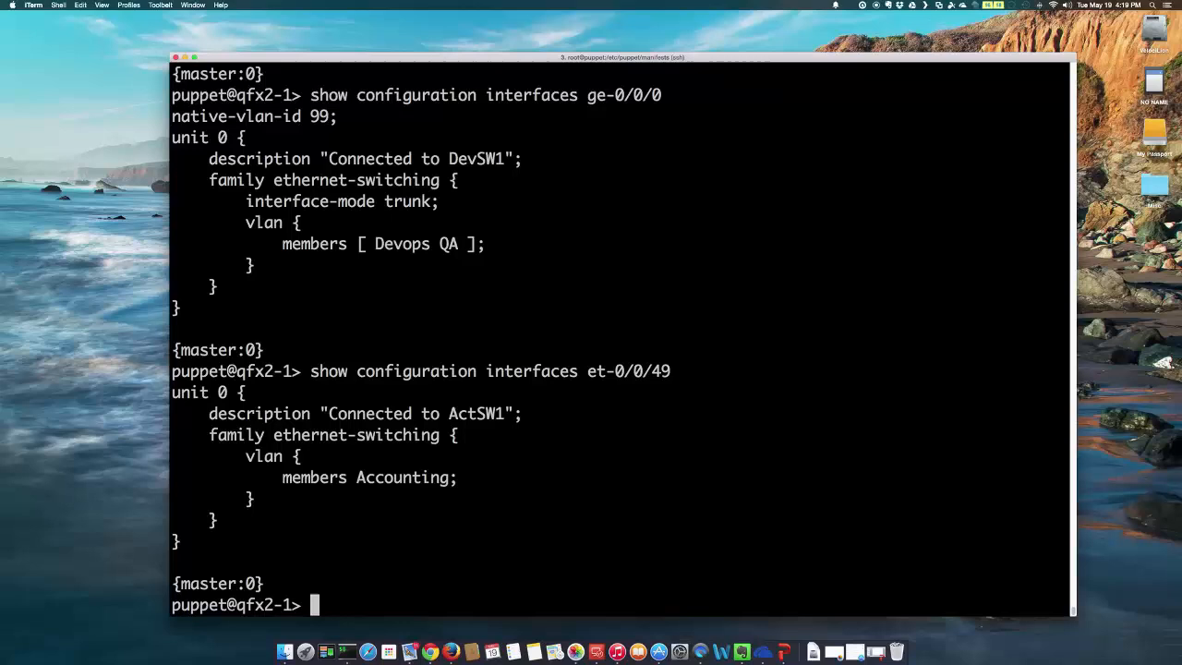
{"action": "type", "text": "exit"}
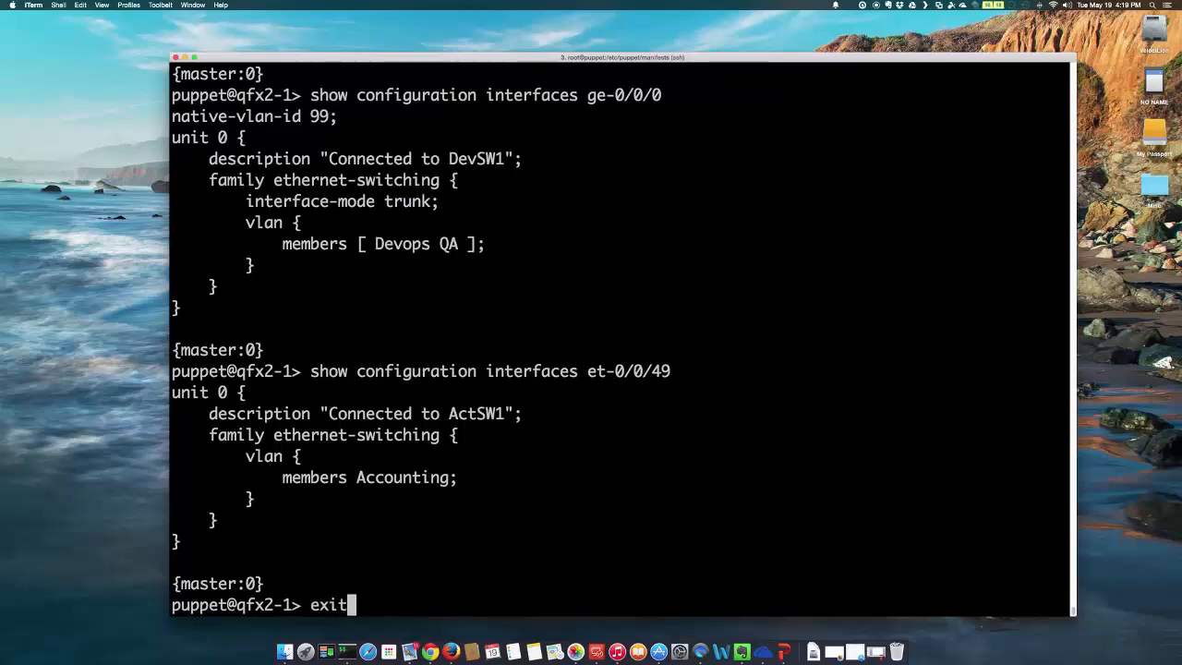